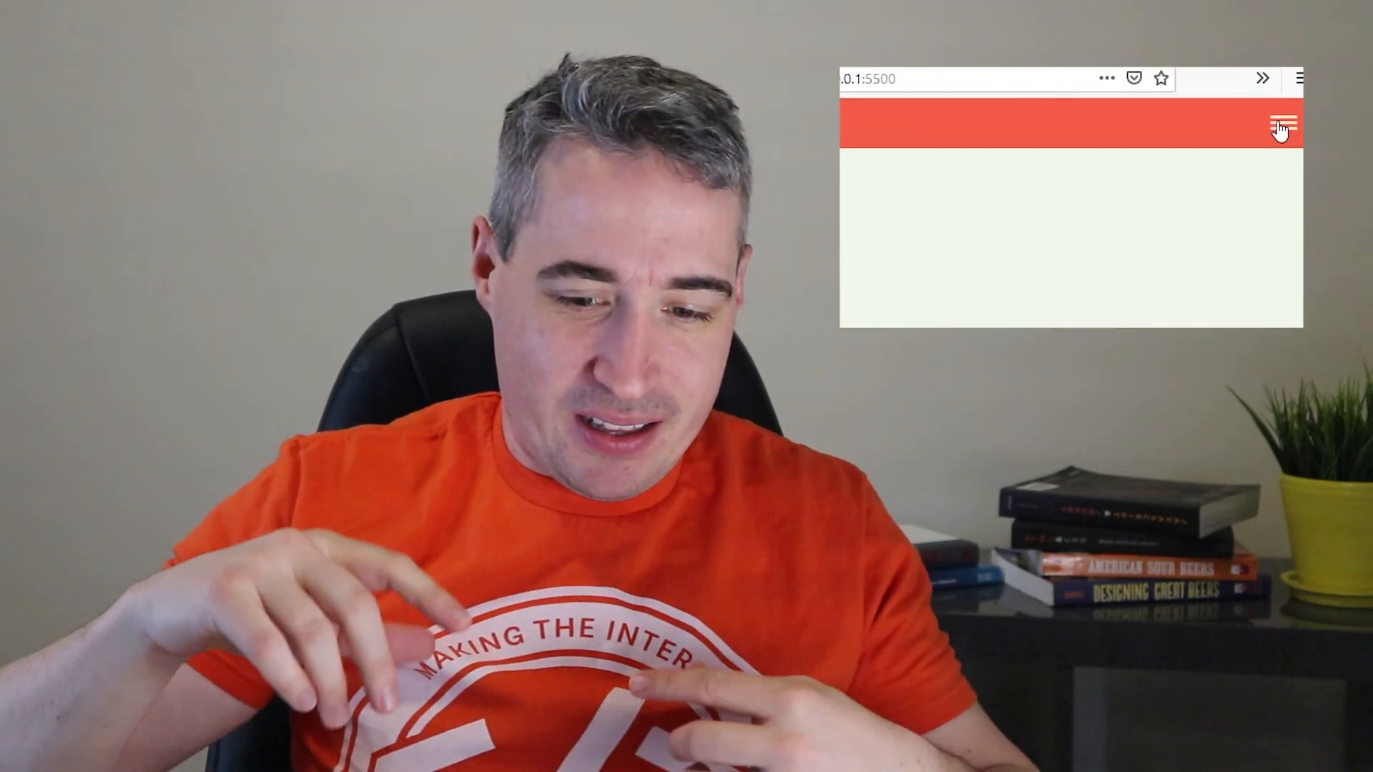
- Bring main.scss to the .menu-toggle rule beside the Firefox preview
click(1281, 125)
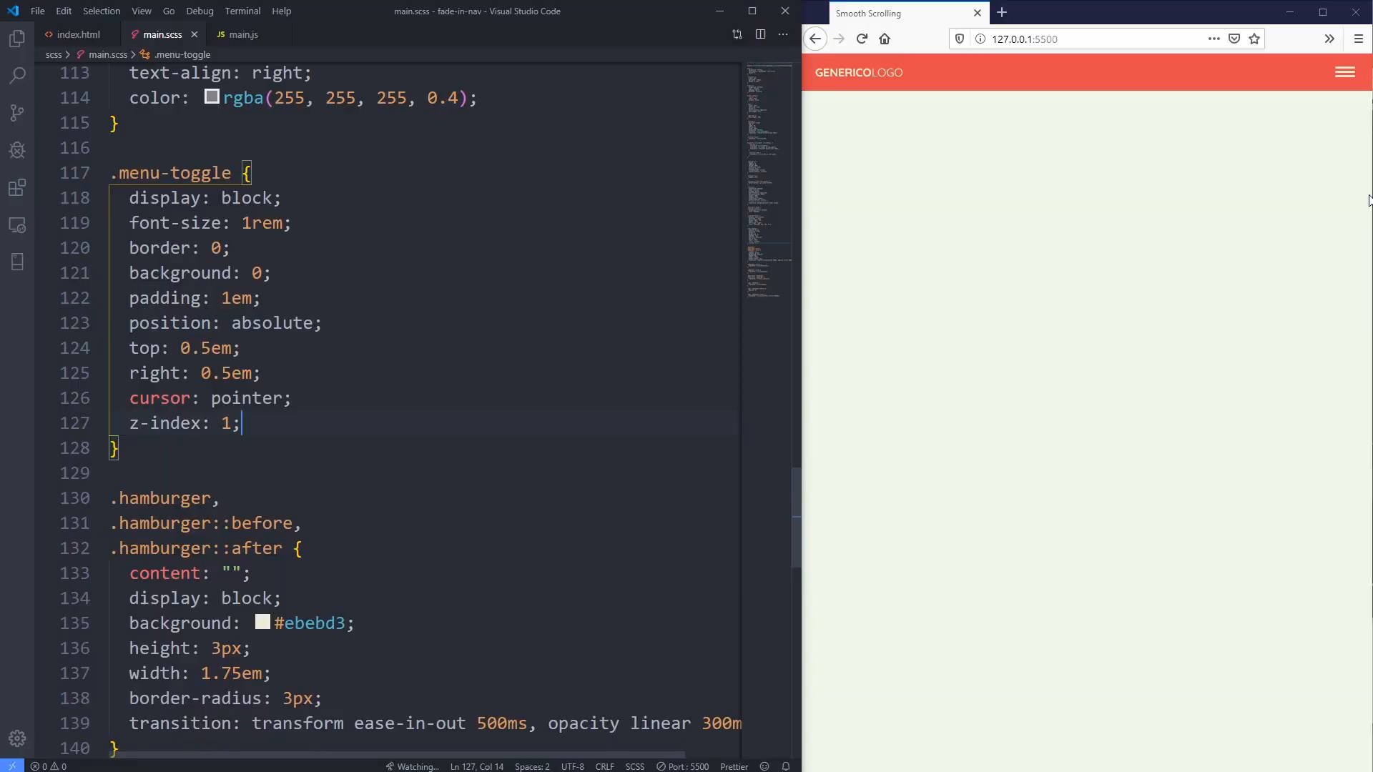
- Try the hamburger menu in Firefox and scroll to the .site-nav a hover and focus rules
click(1344, 71)
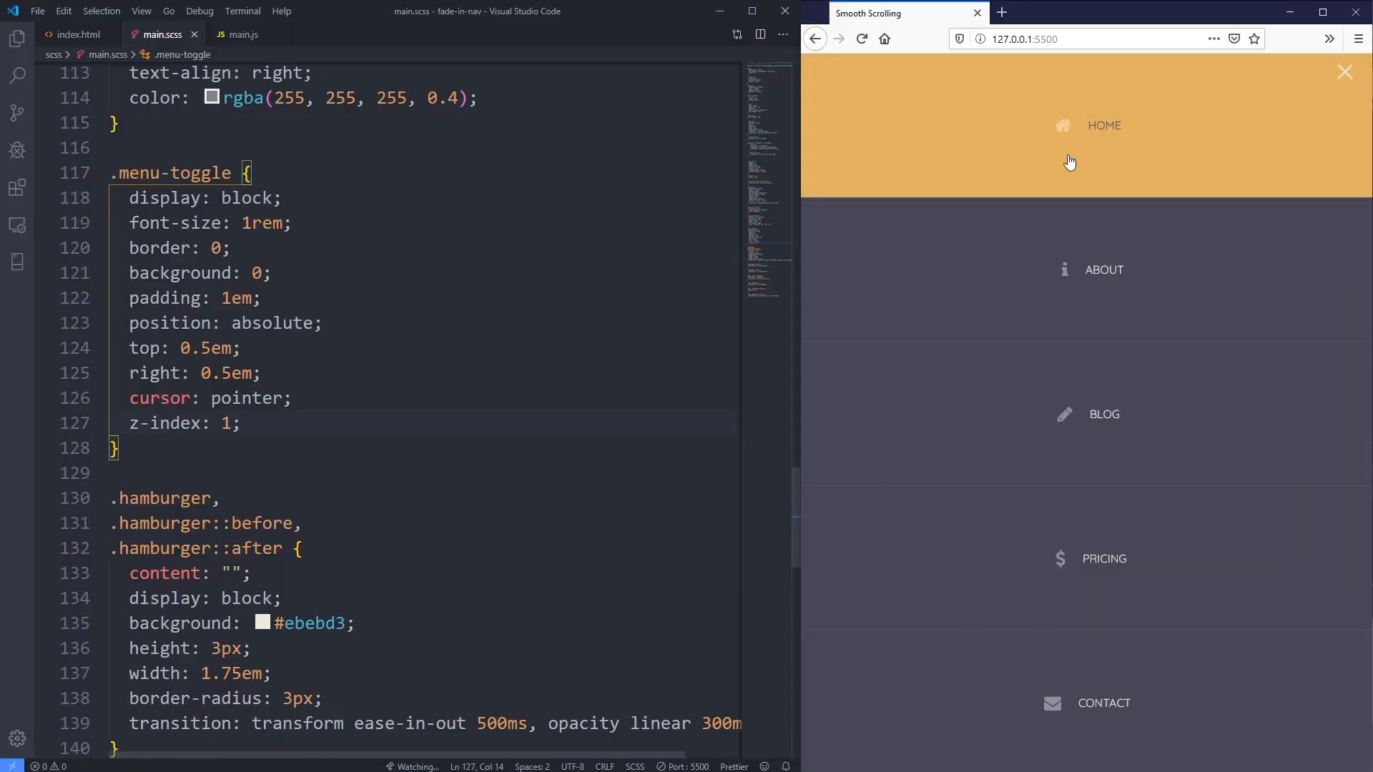
scroll(down, 3)
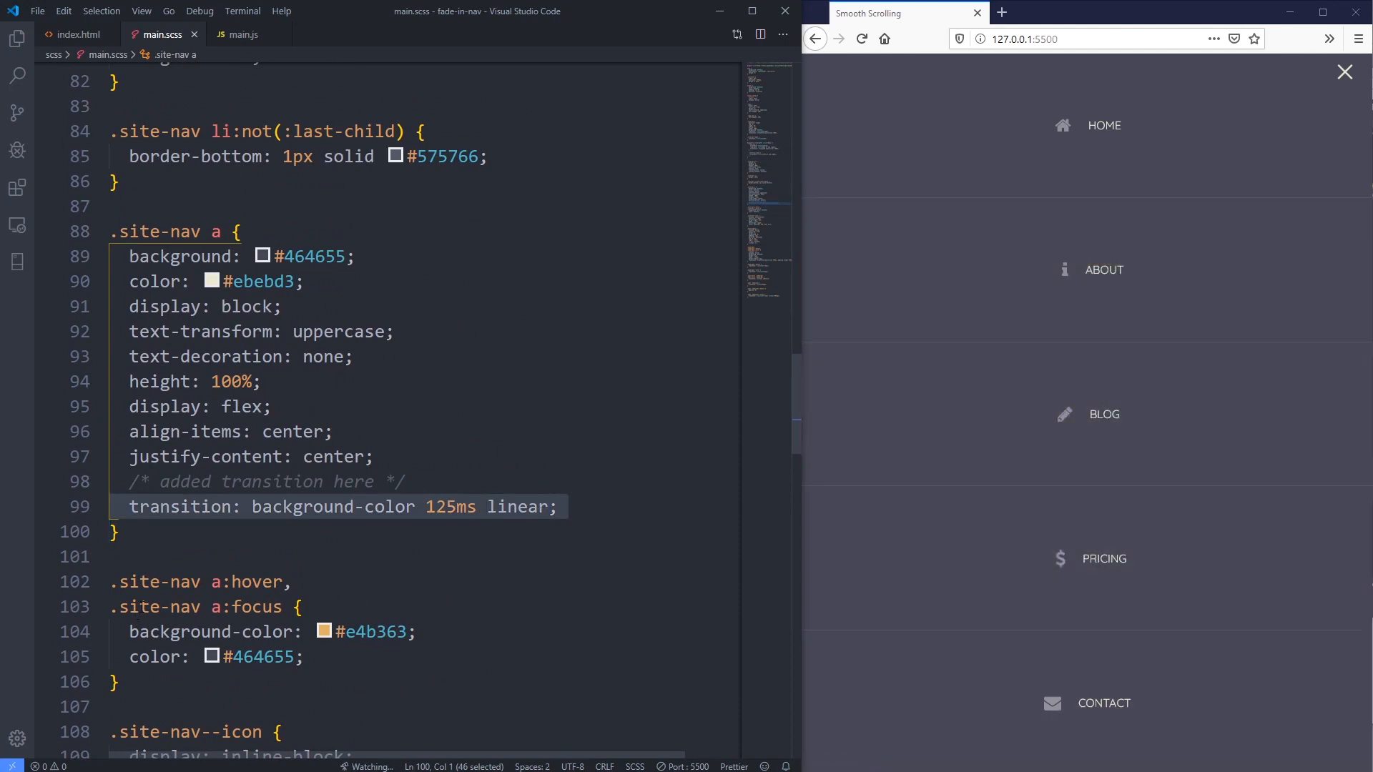
mouse_move(1097, 197)
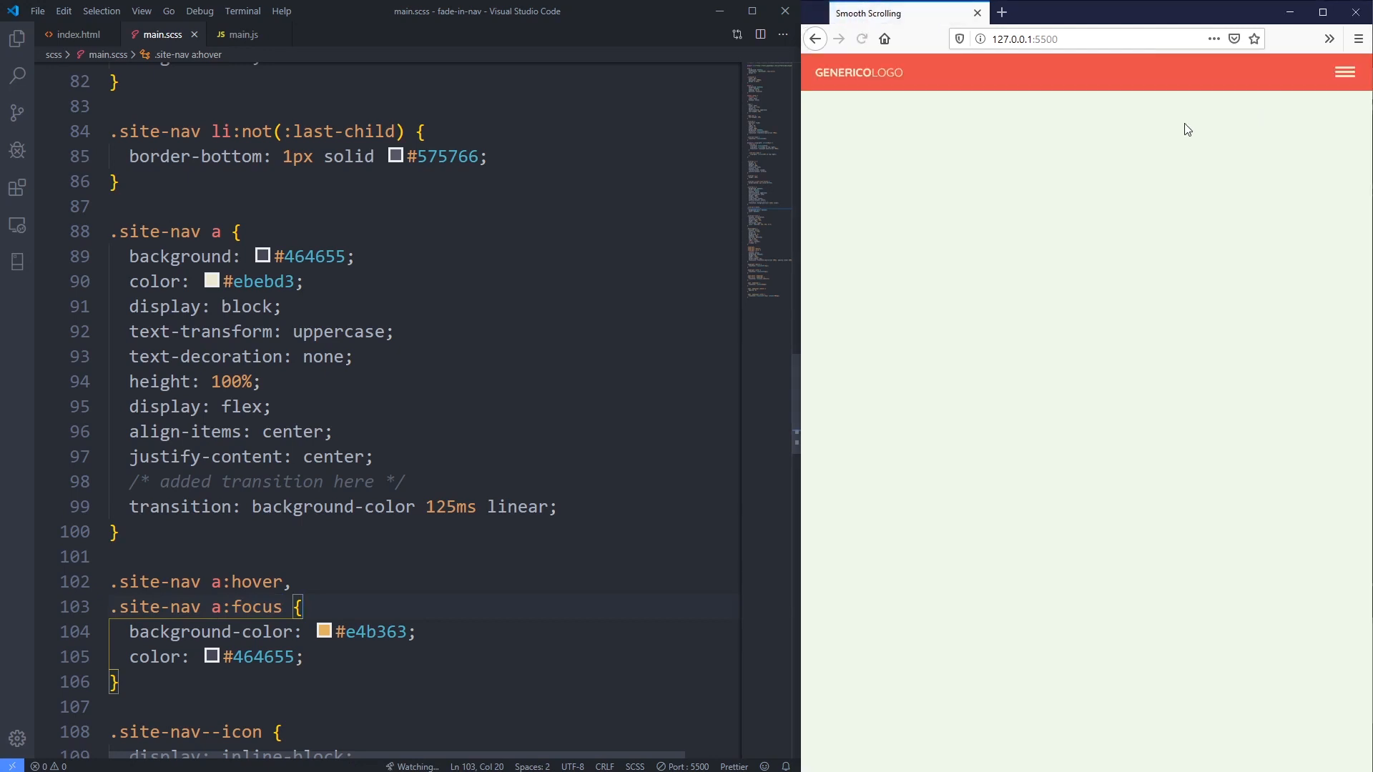
click(1346, 72)
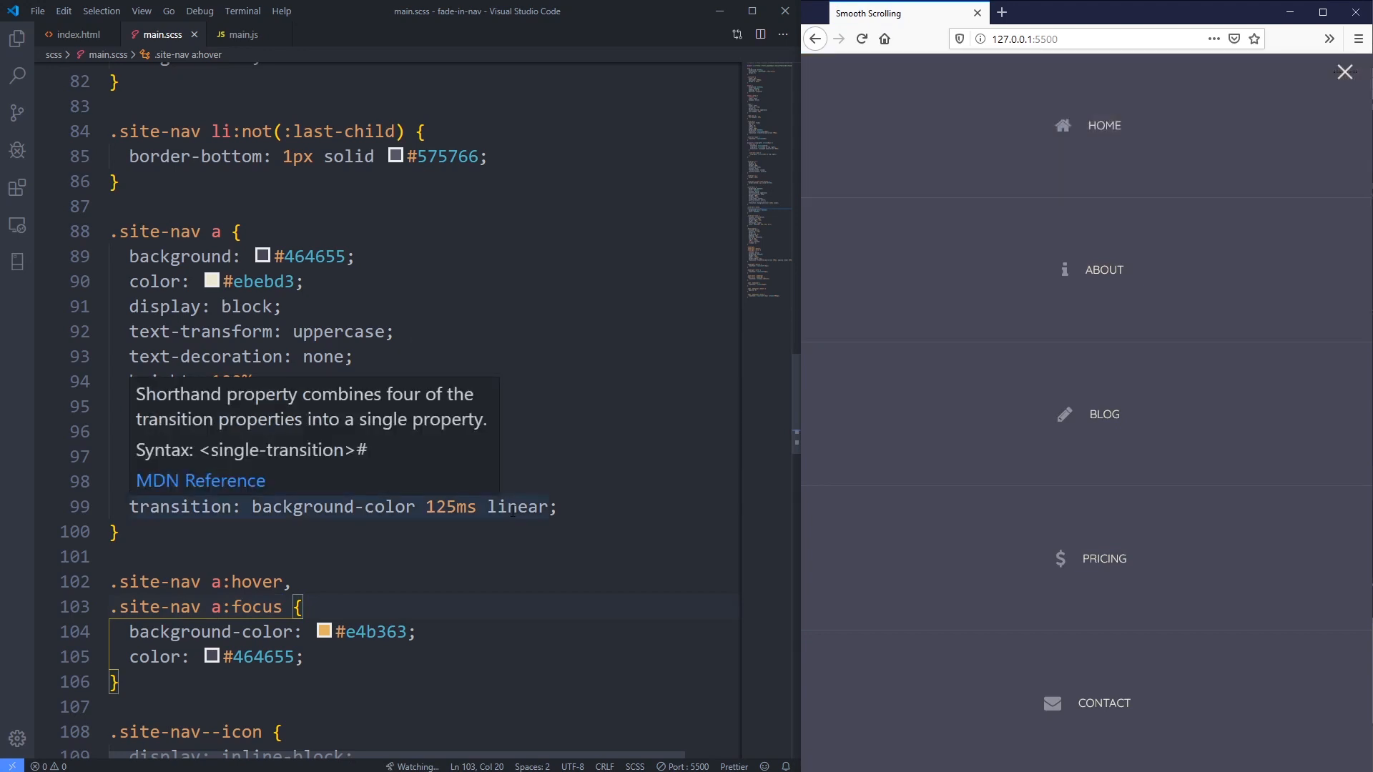
mouse_move(1347, 71)
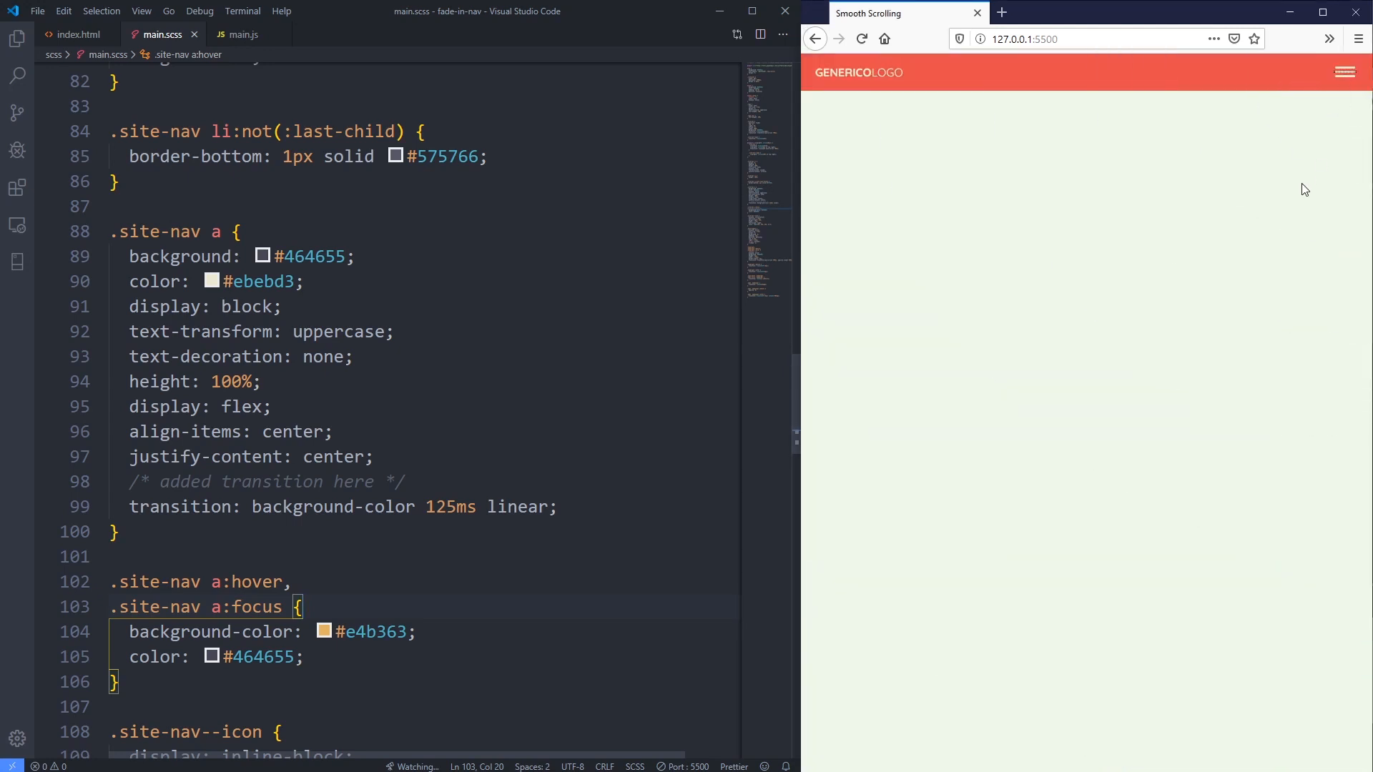
- Open the menu in Firefox, close it with the X, then reopen it with the hamburger
click(1344, 71)
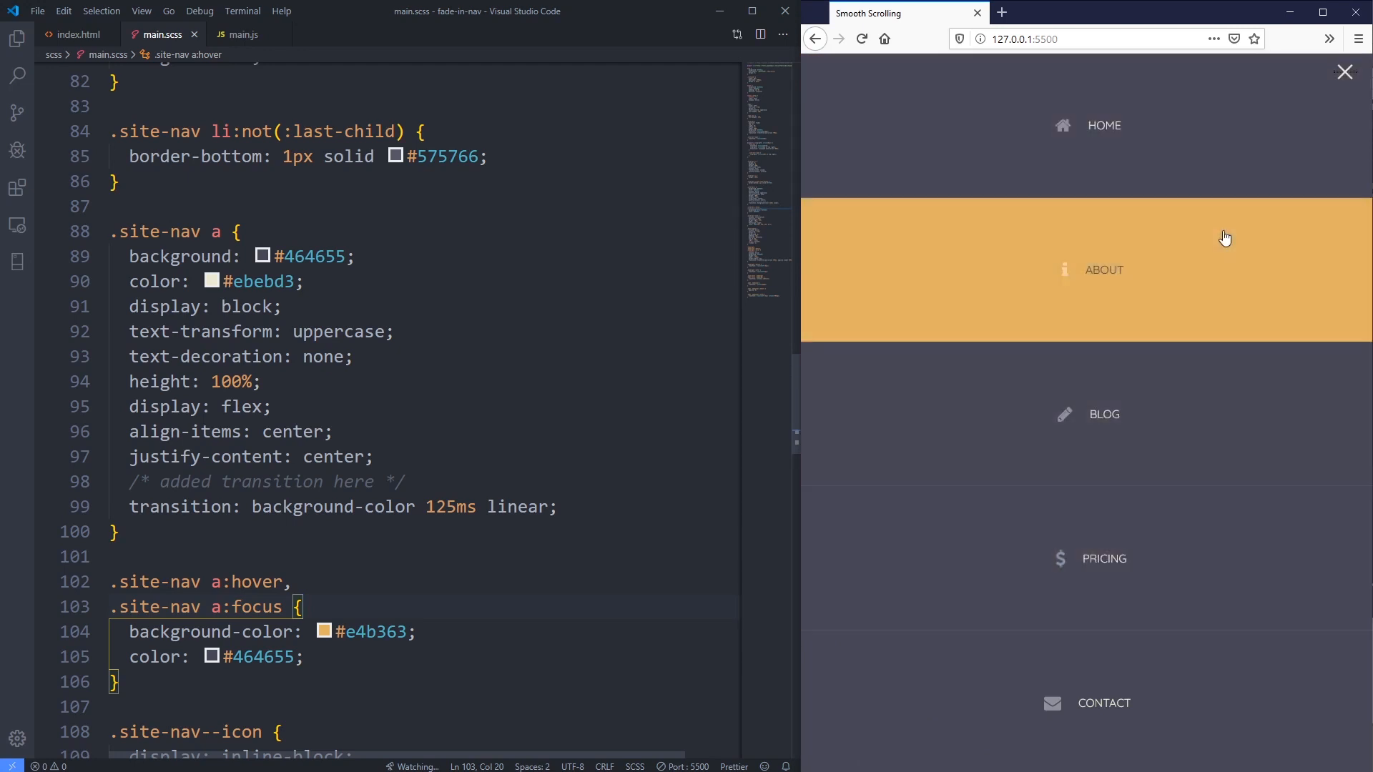
mouse_move(1212, 150)
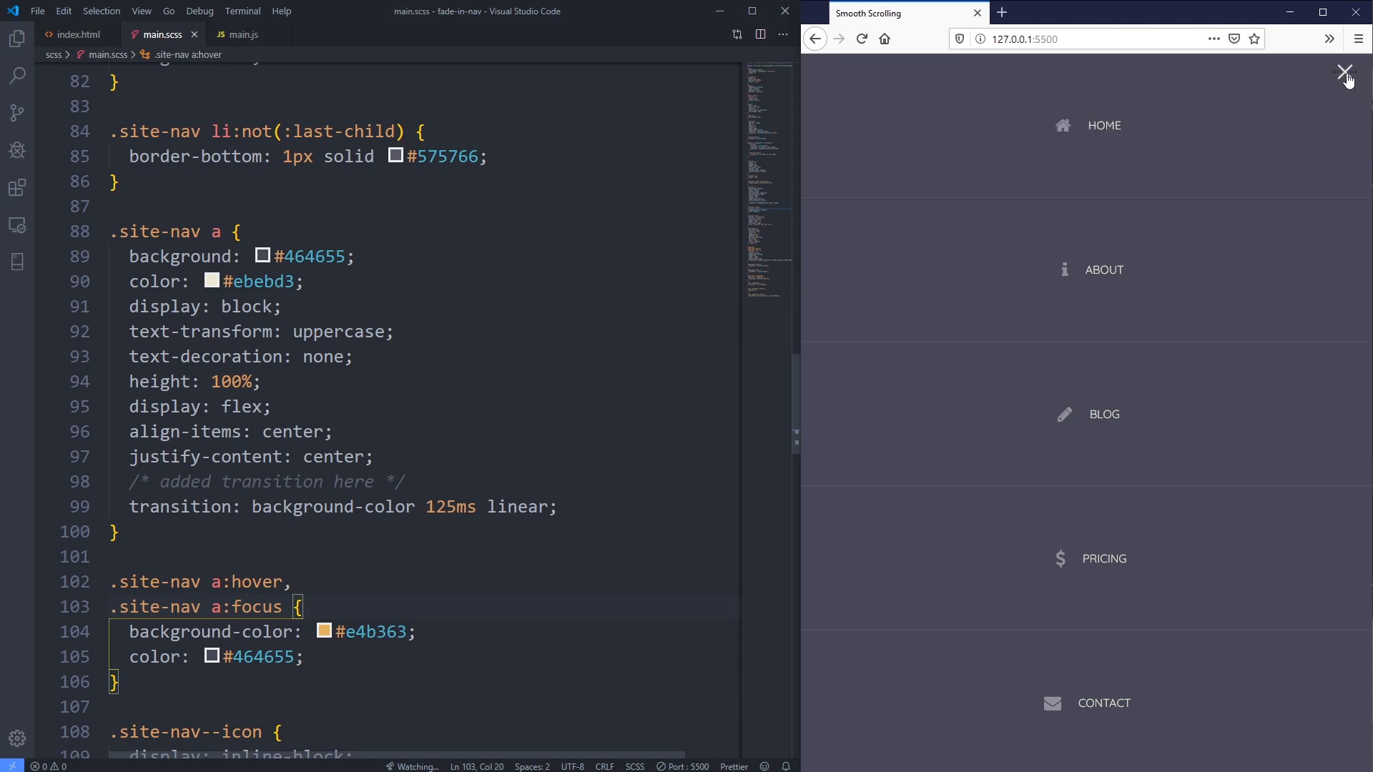
click(1345, 73)
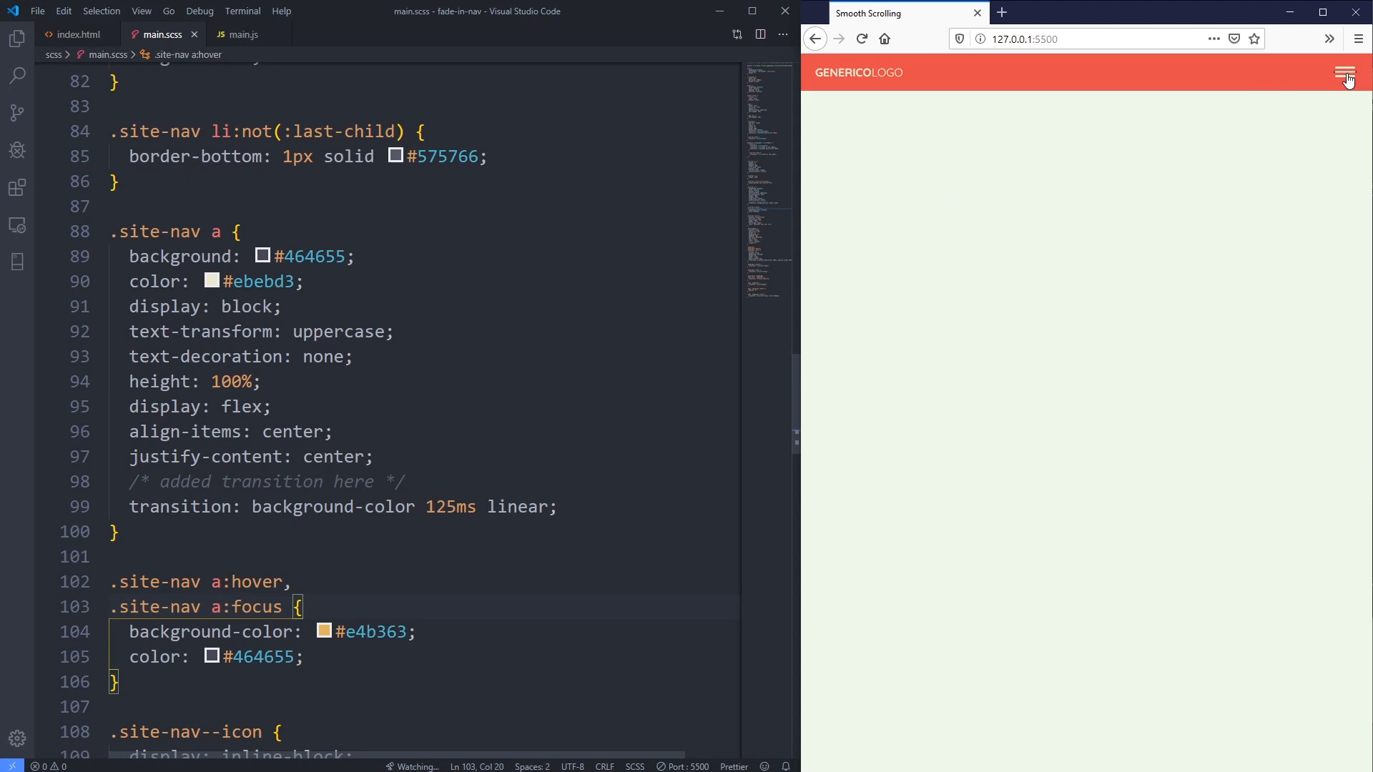
click(1344, 74)
text(transform: rotate(45deg);)
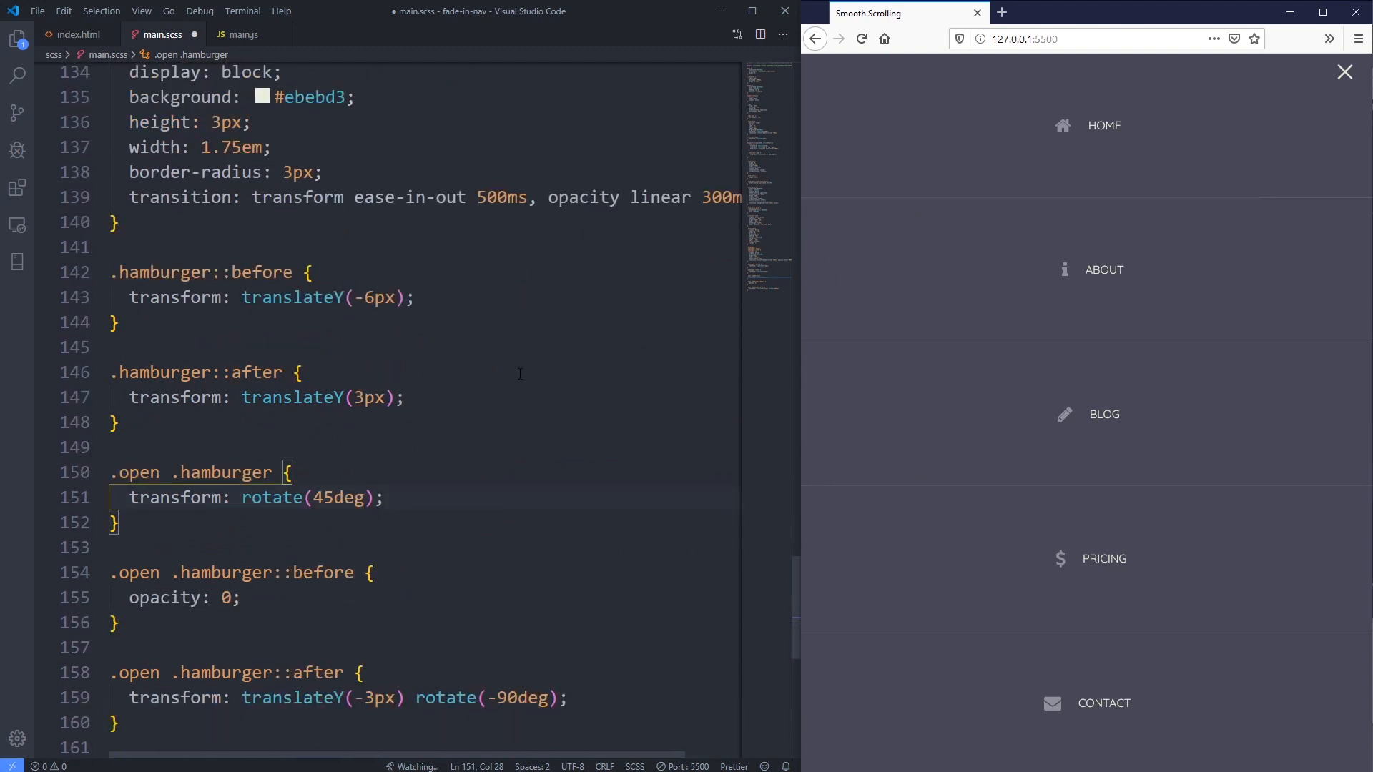
- Start a new .open:hover .hamburger selector below .open .hamburger, then show index.html
scroll(down, 3)
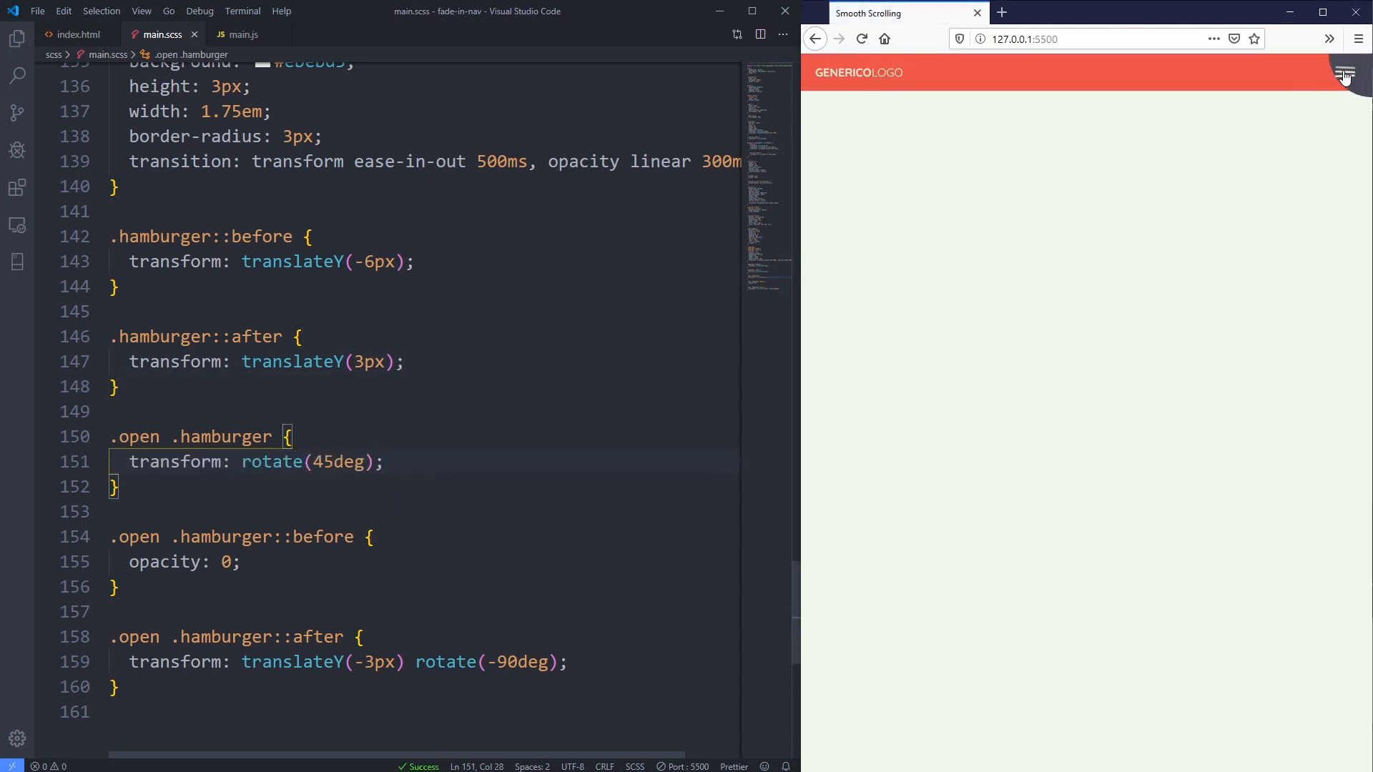
click(1343, 73)
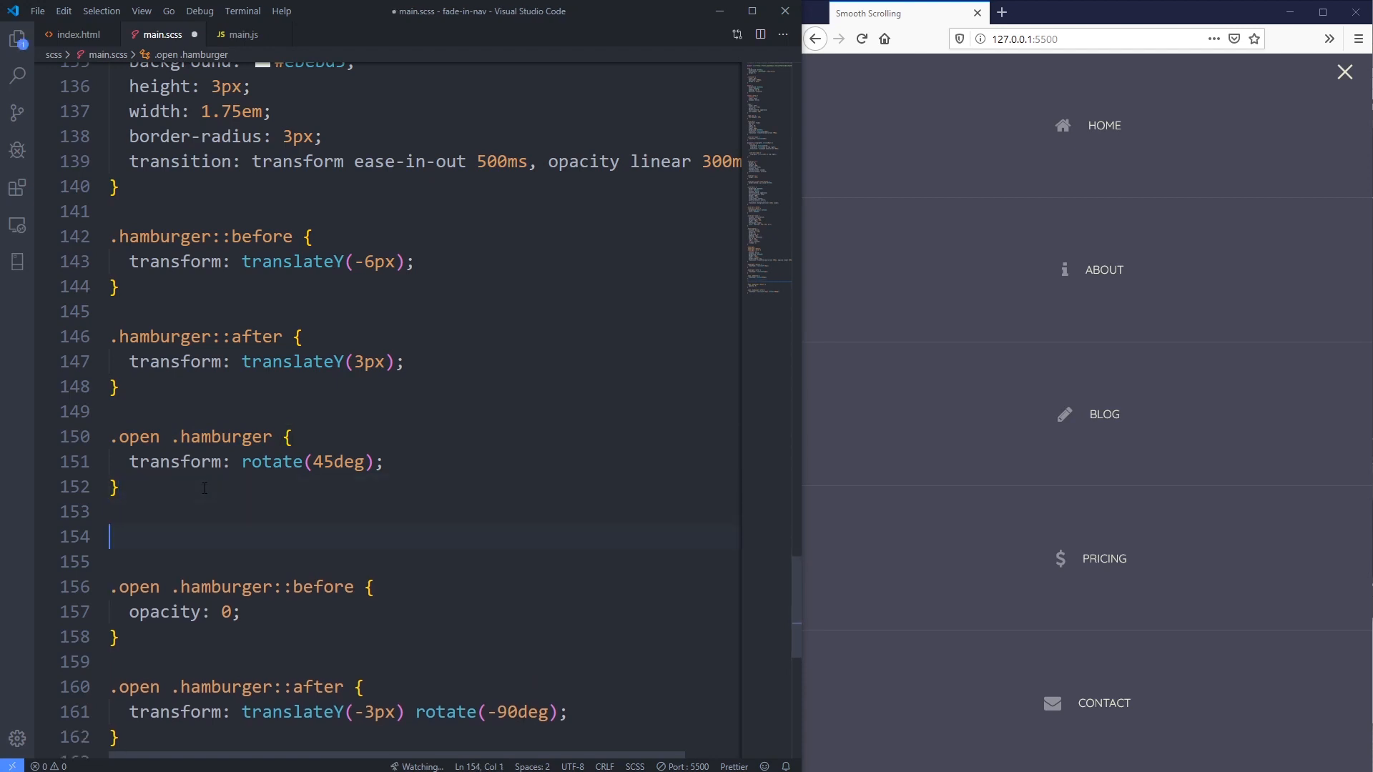
text(.open .hamburger)
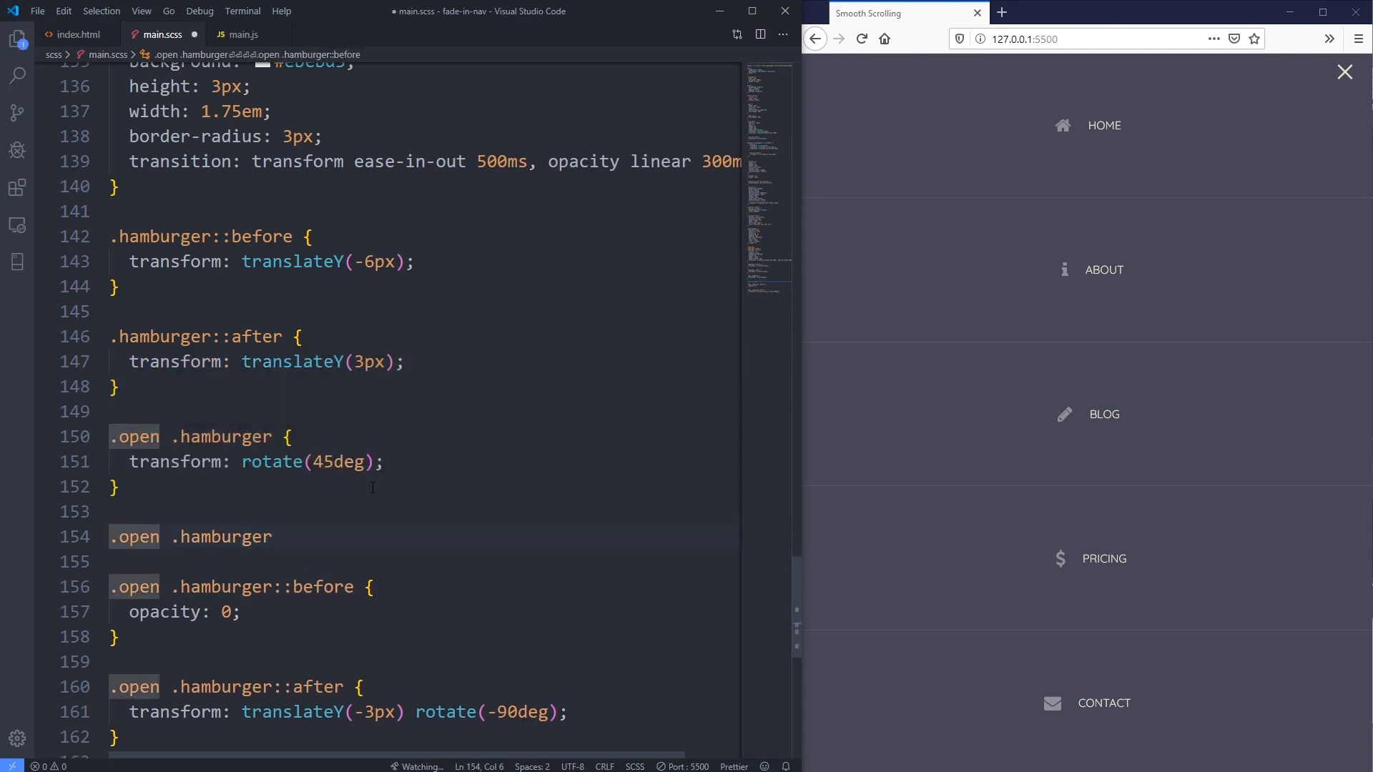
text(:hover)
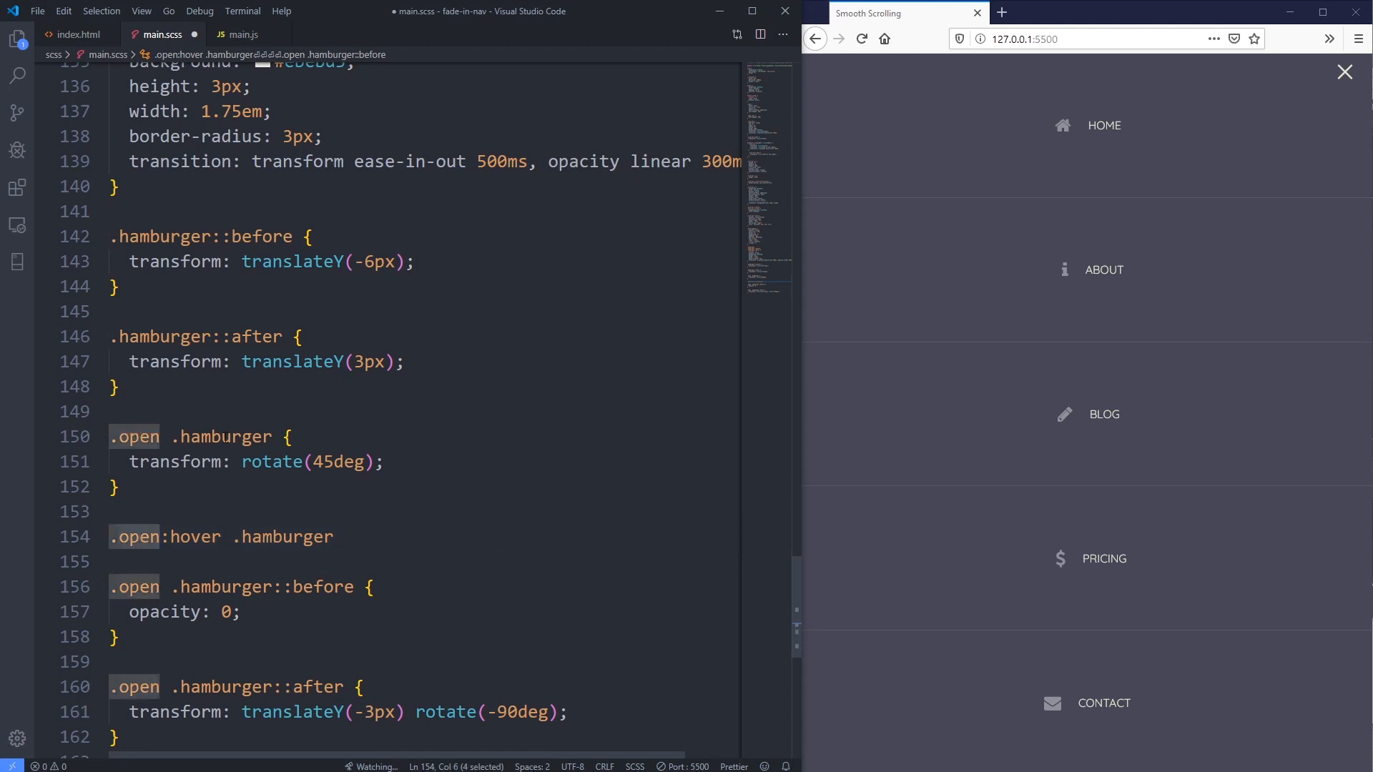
click(80, 34)
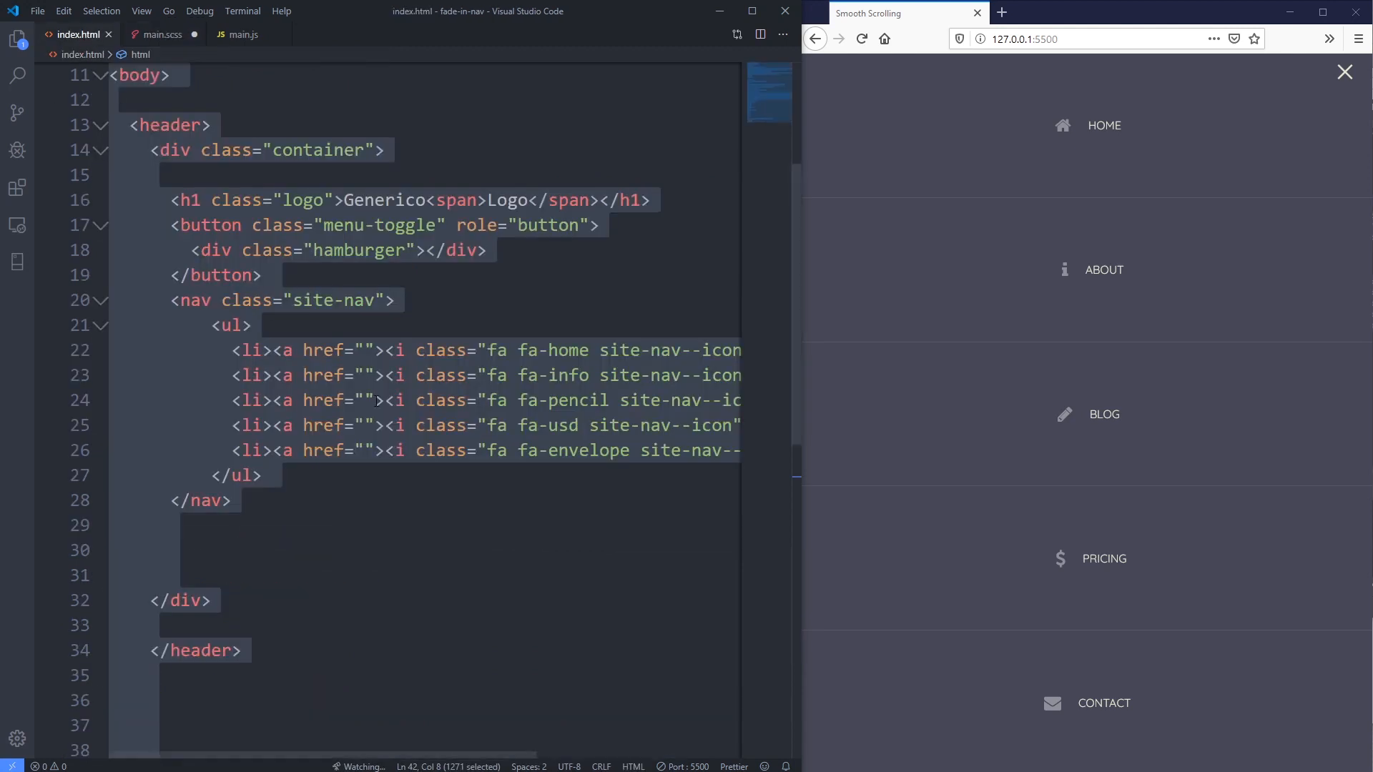
- Space out the button.menu-toggle element in index.html's header and return to main.scss
click(272, 475)
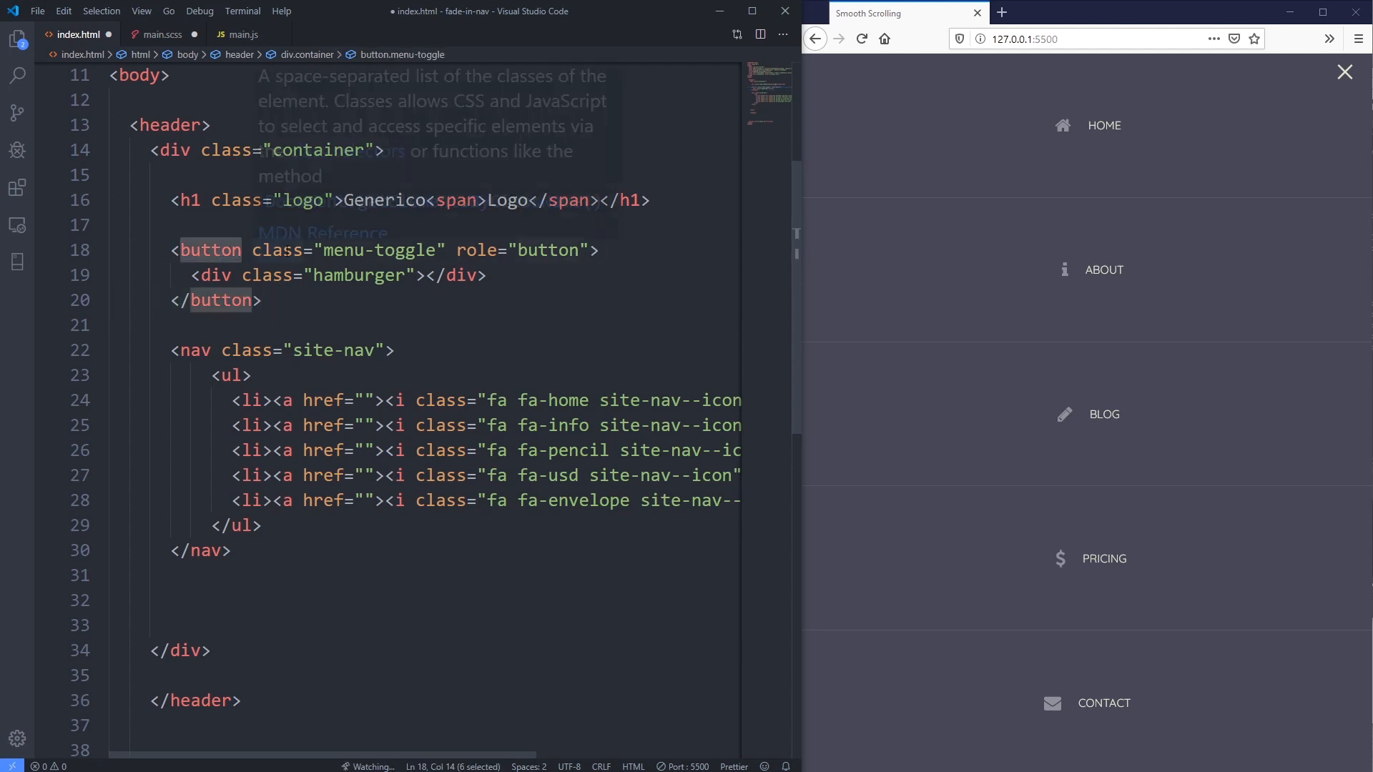
click(275, 301)
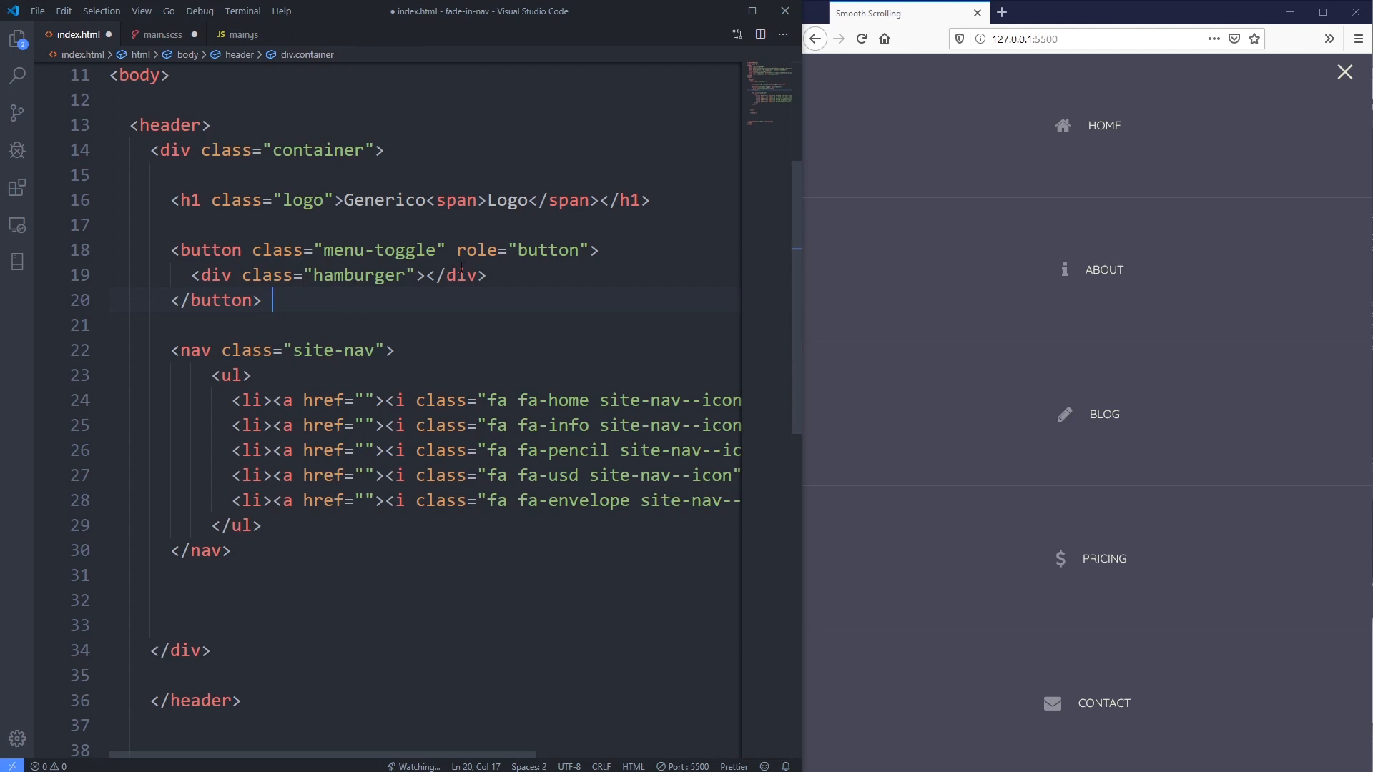
mouse_move(489, 302)
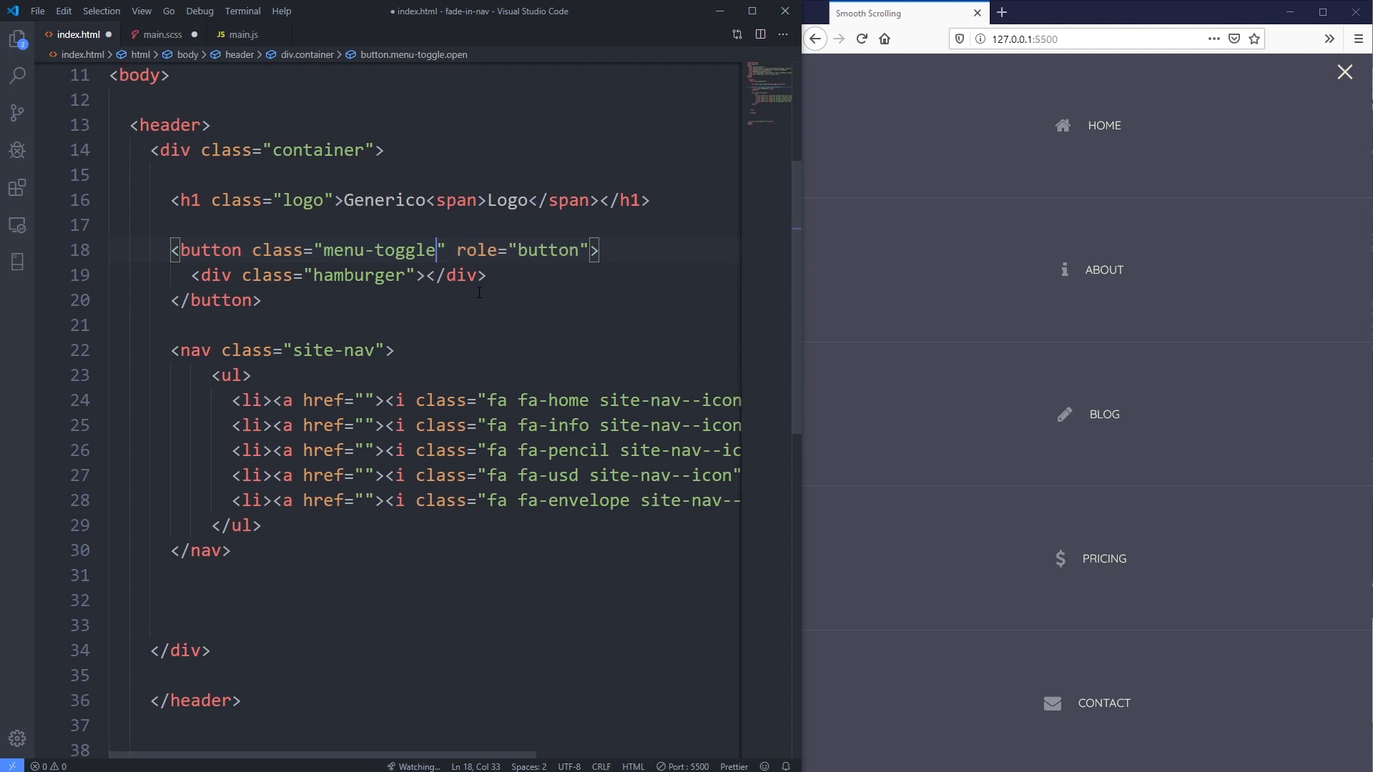
click(163, 34)
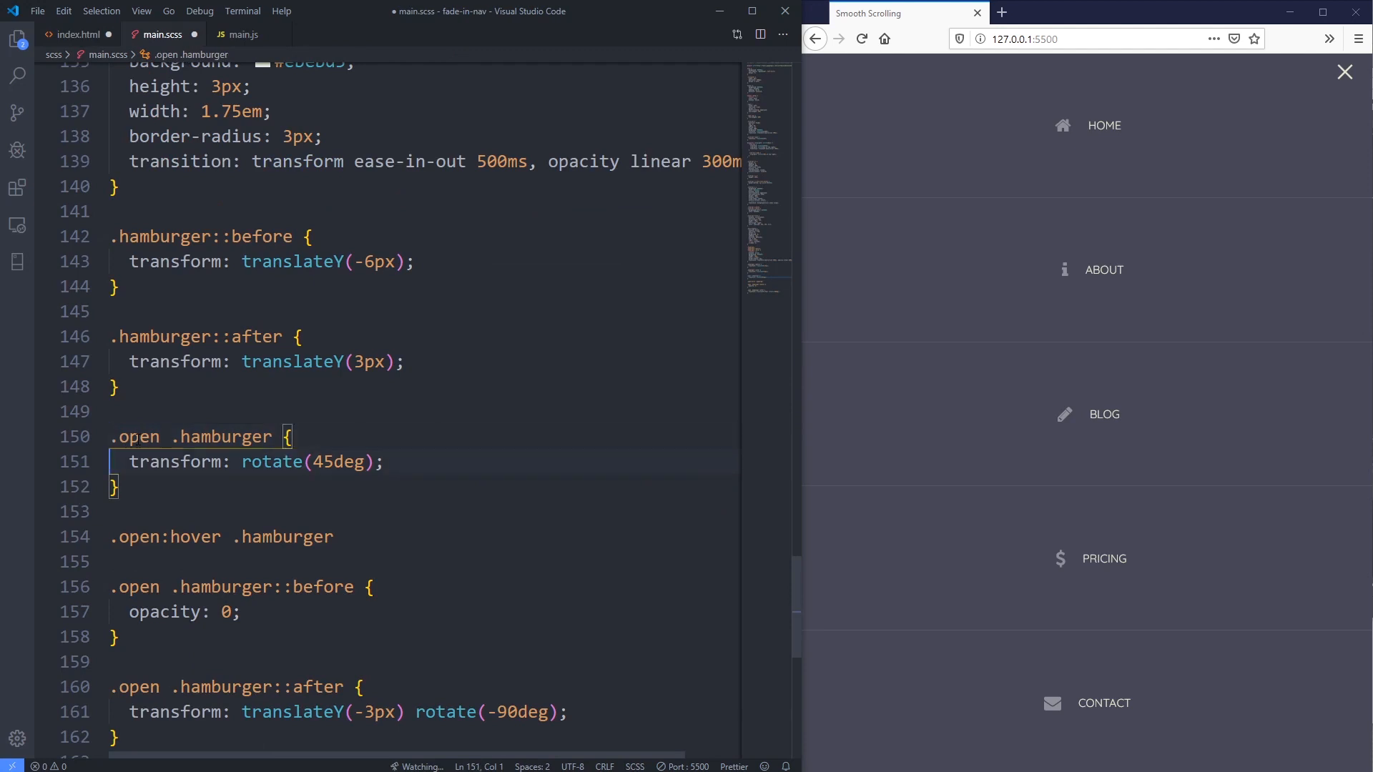
- Give .open:hover .hamburger a transform: rotate(1turn) and save main.scss
text(.menu-toggle)
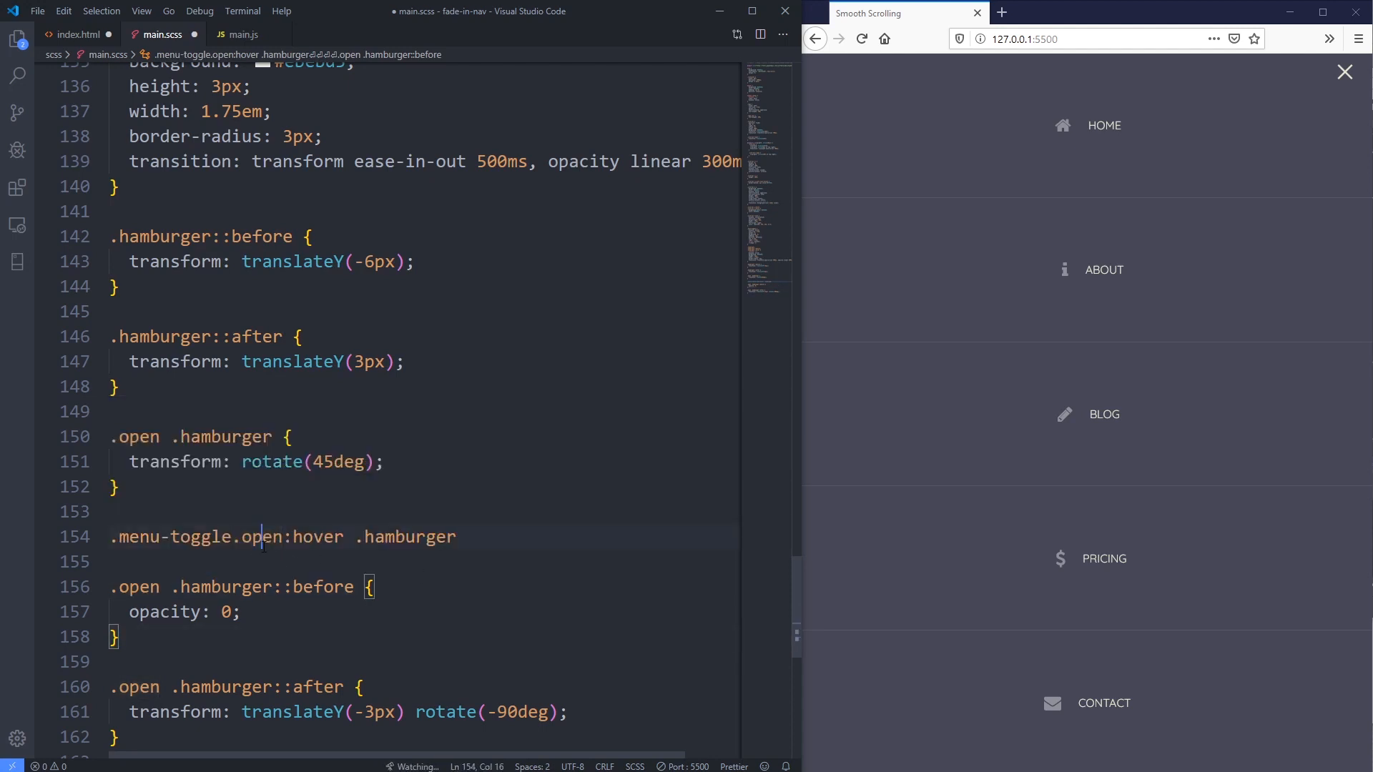
double_click(405, 536)
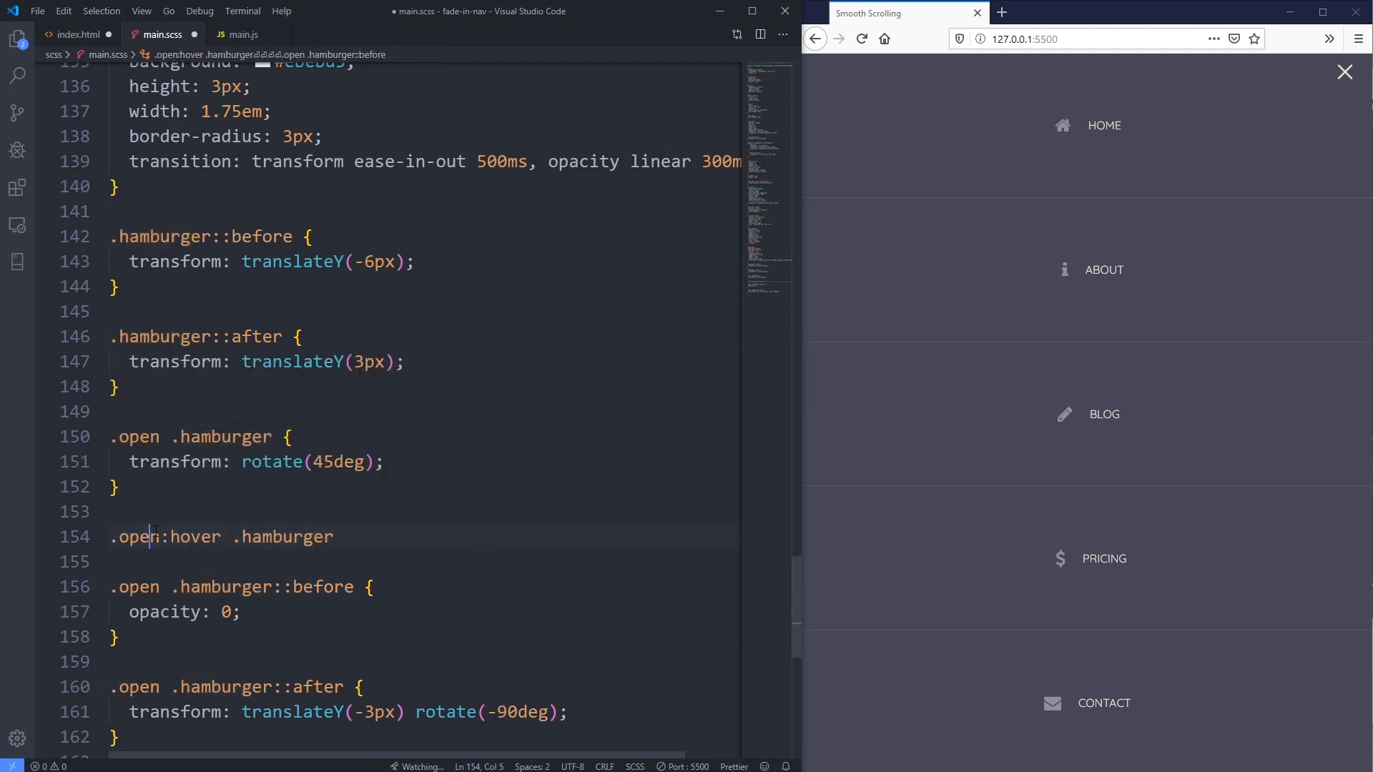
double_click(193, 536)
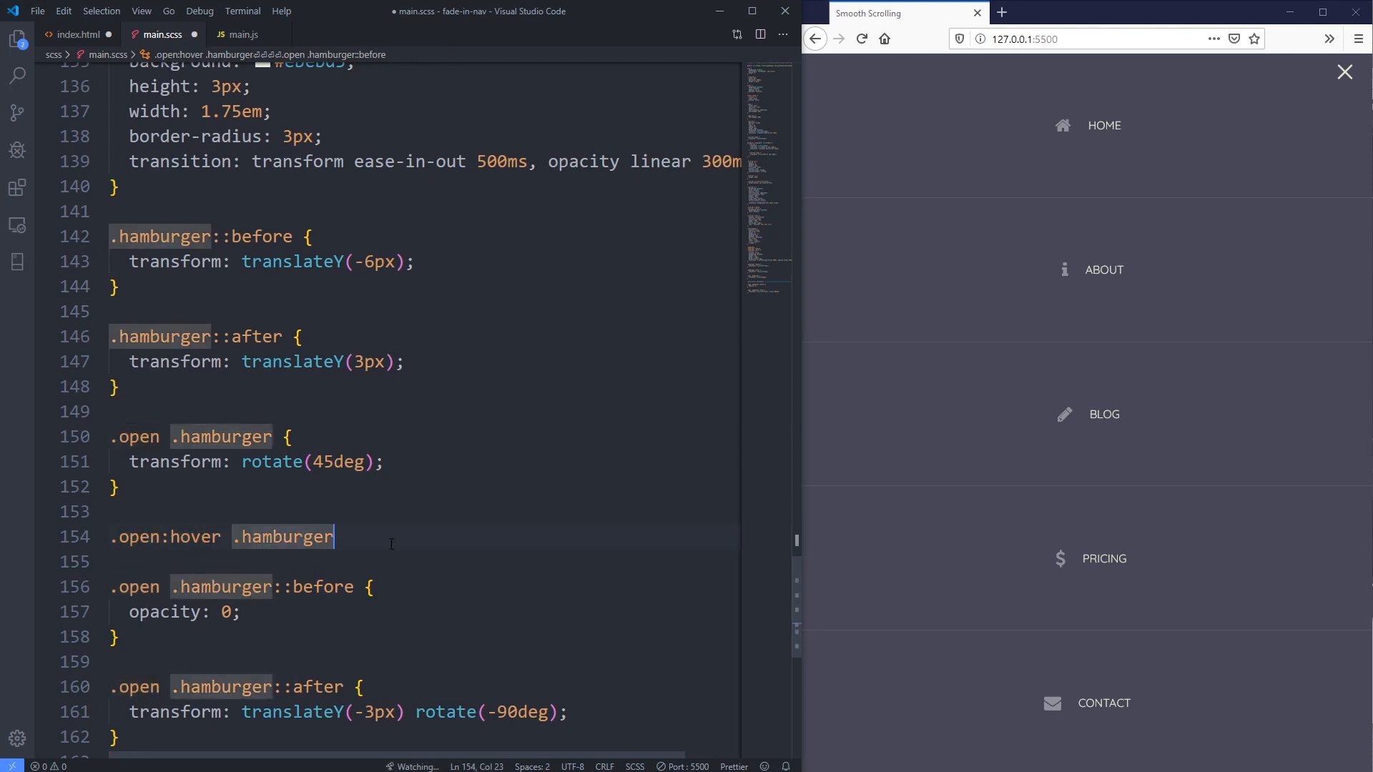
text(transform:)
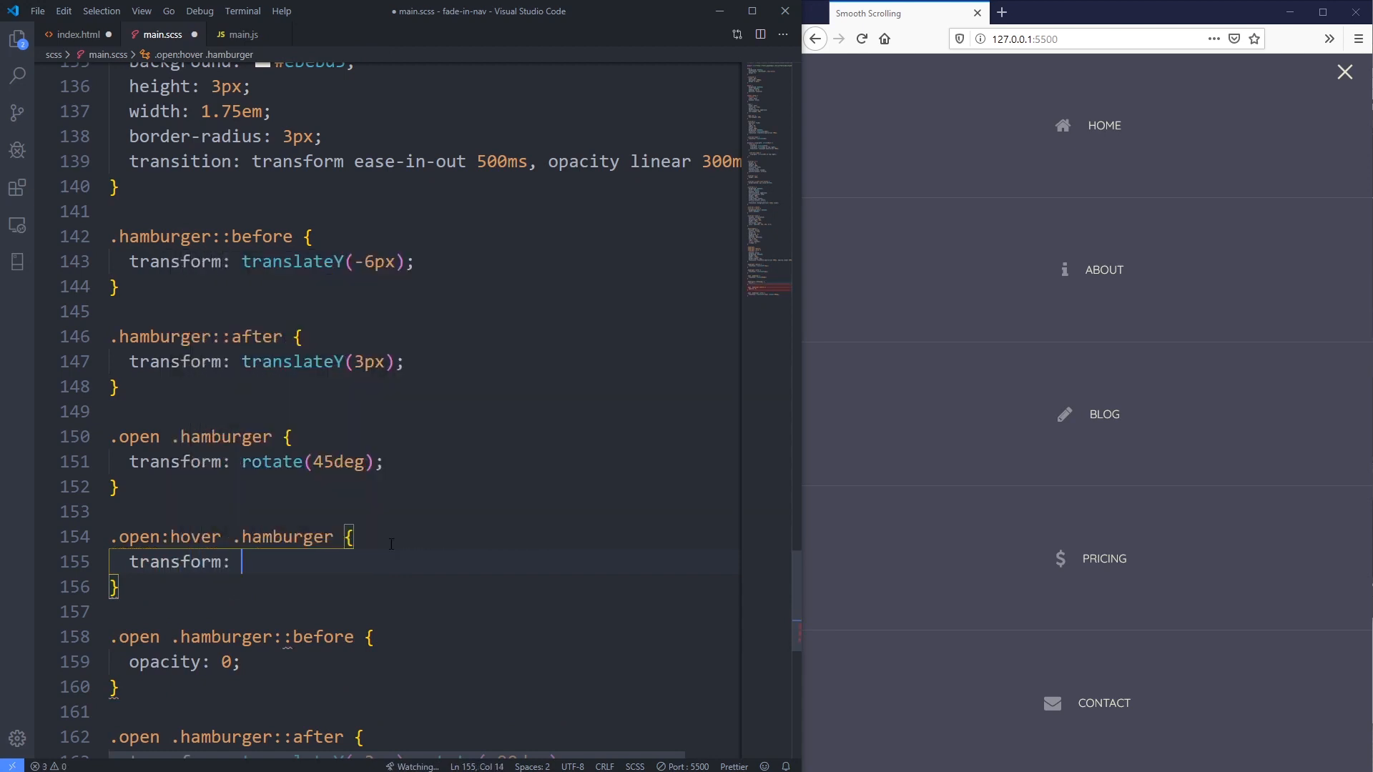
text(rotate();)
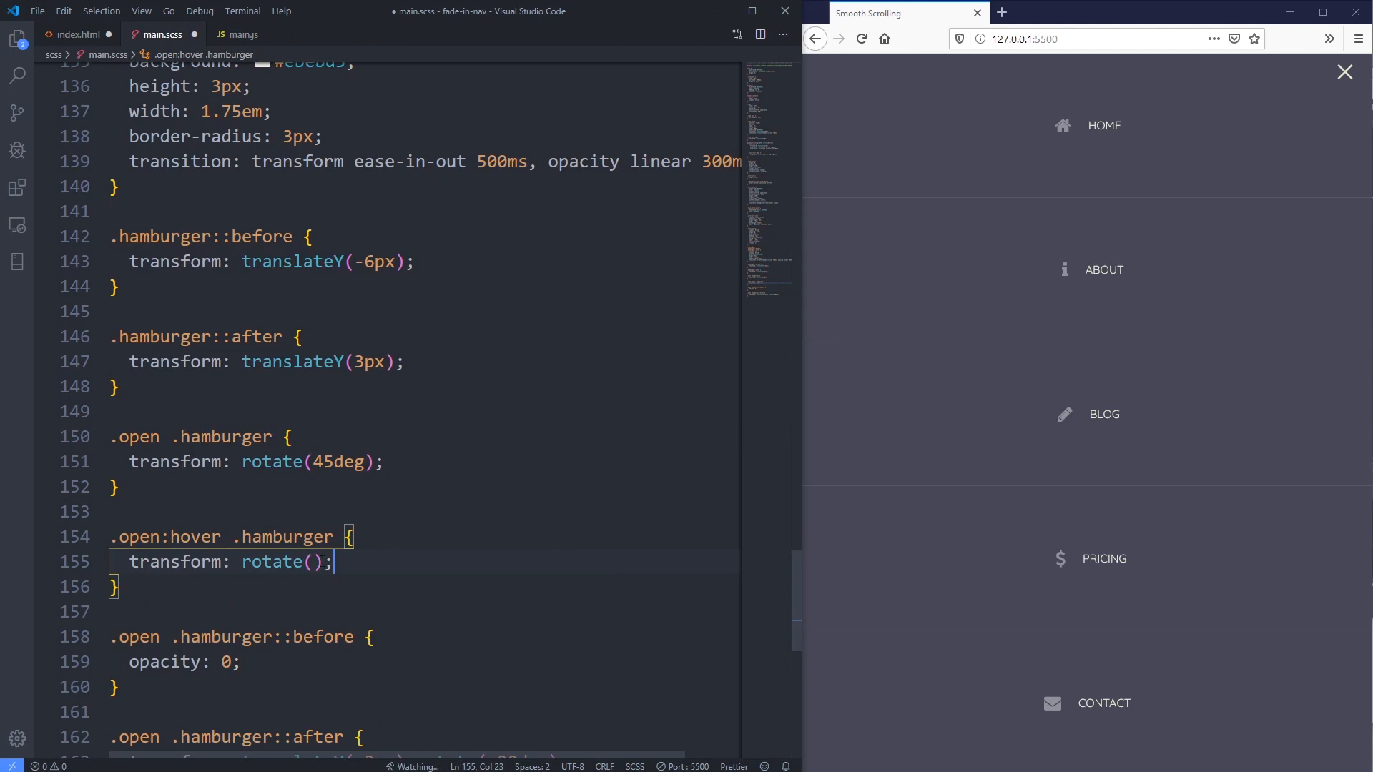
text(1)
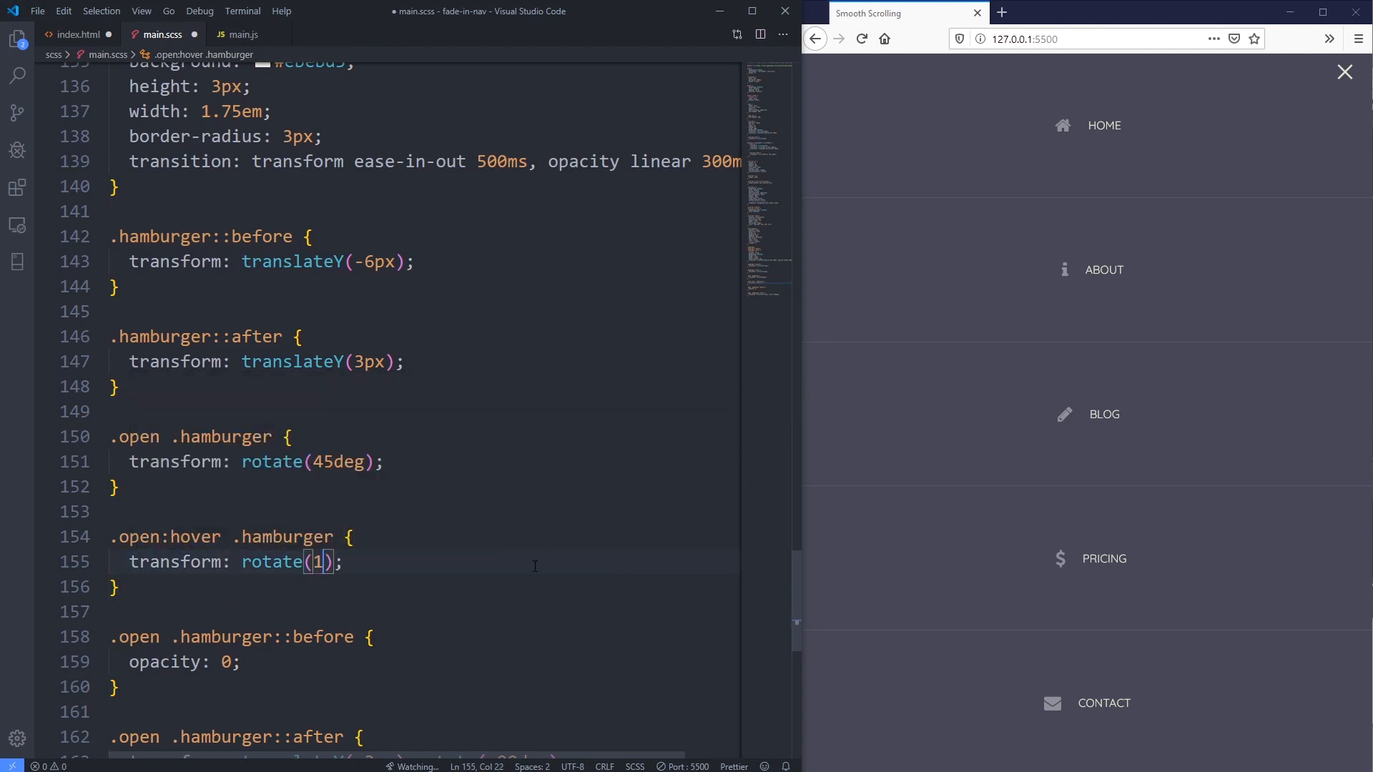
text(turn)
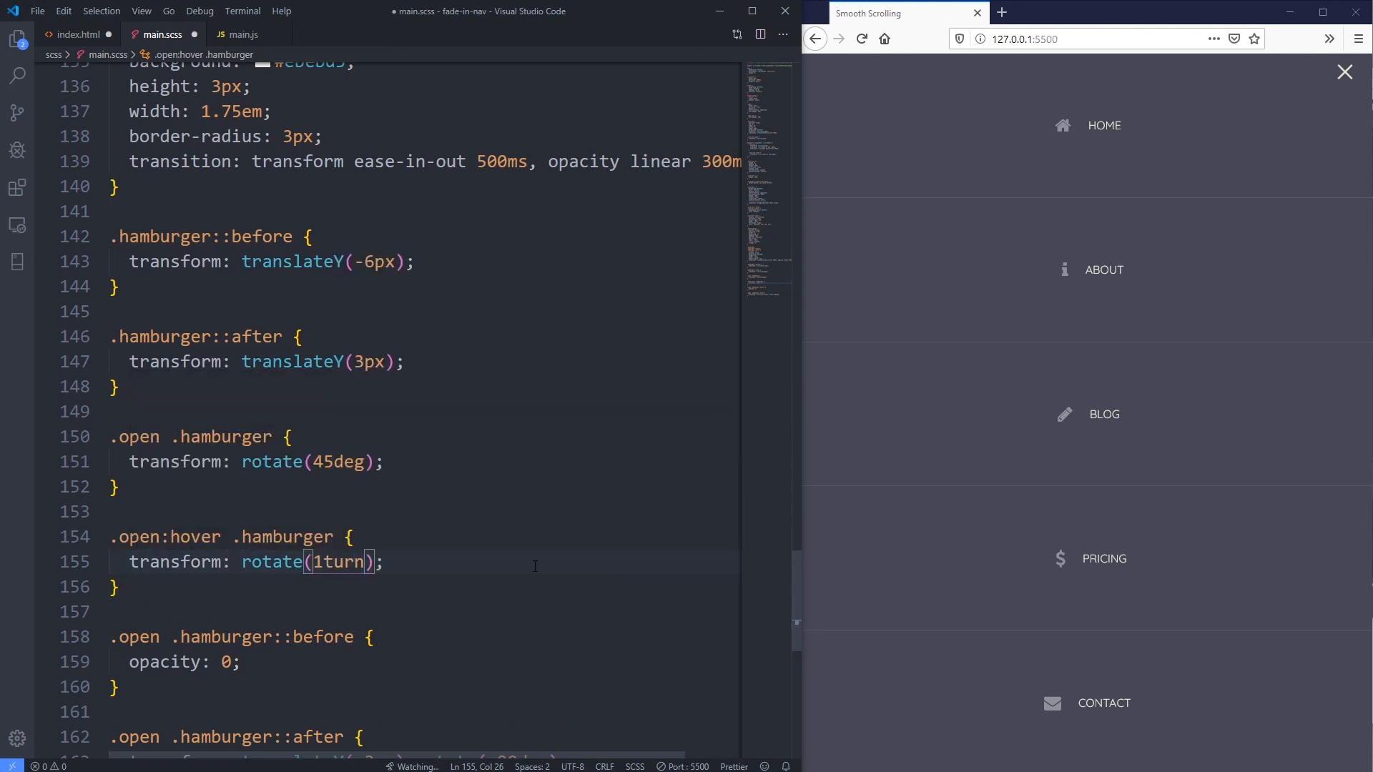
key(ctrl+s)
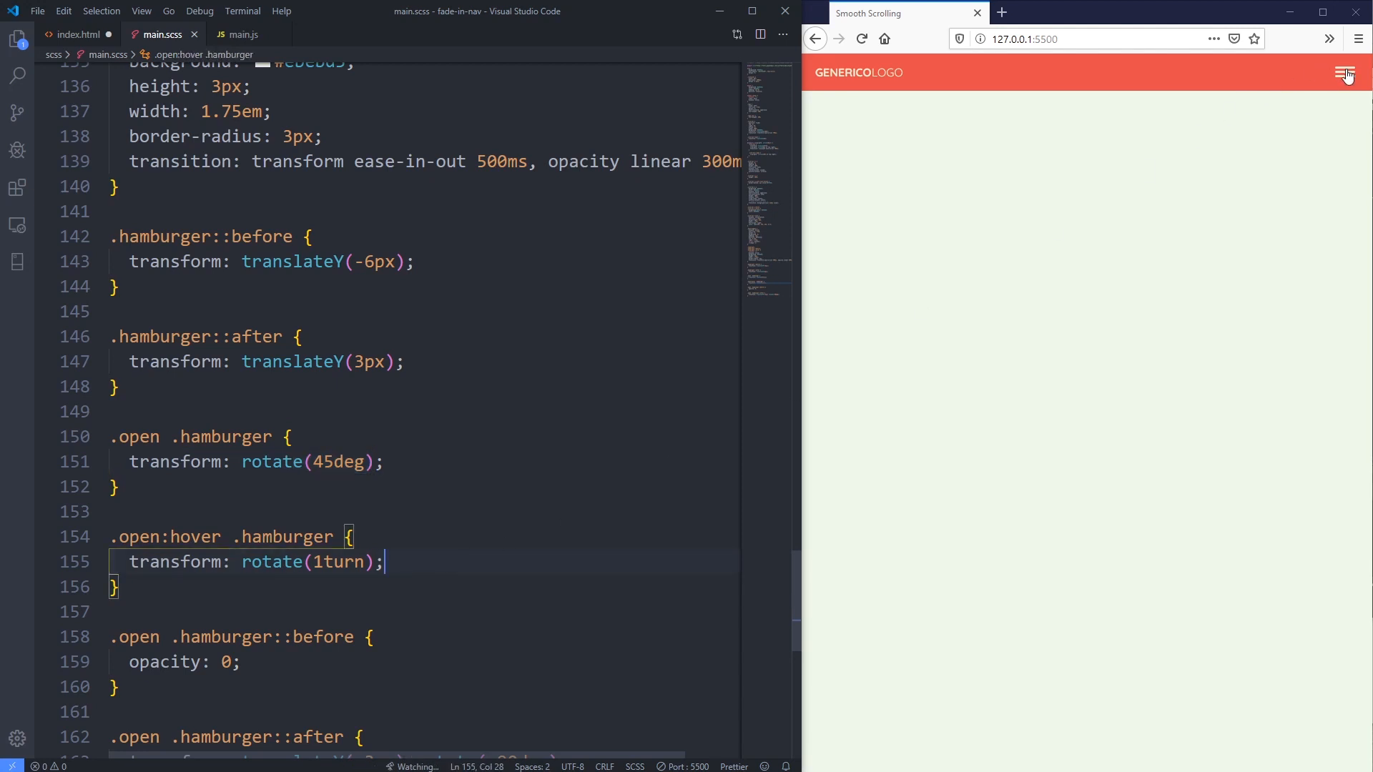
- Change the hover rotation to rotate(1.125turn) and save main.scss
click(1344, 72)
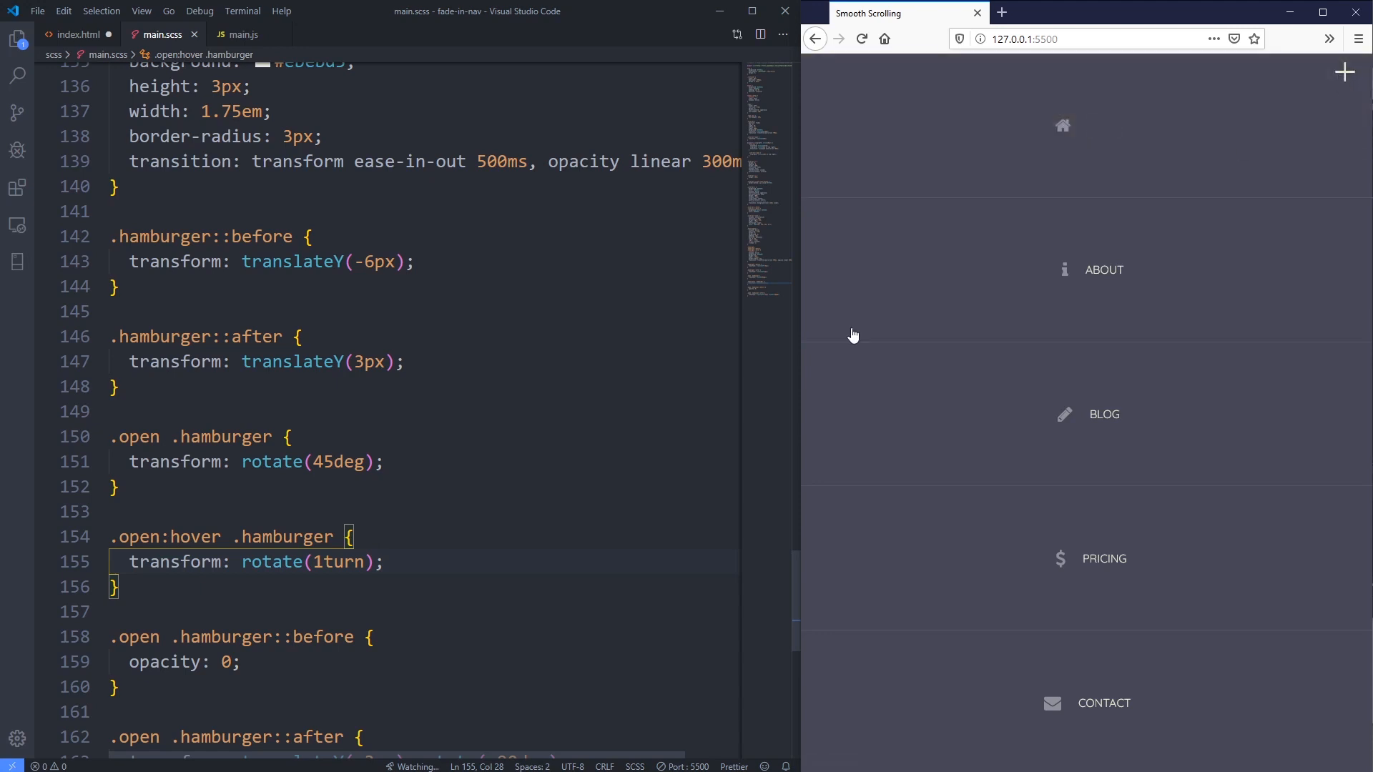
double_click(345, 562)
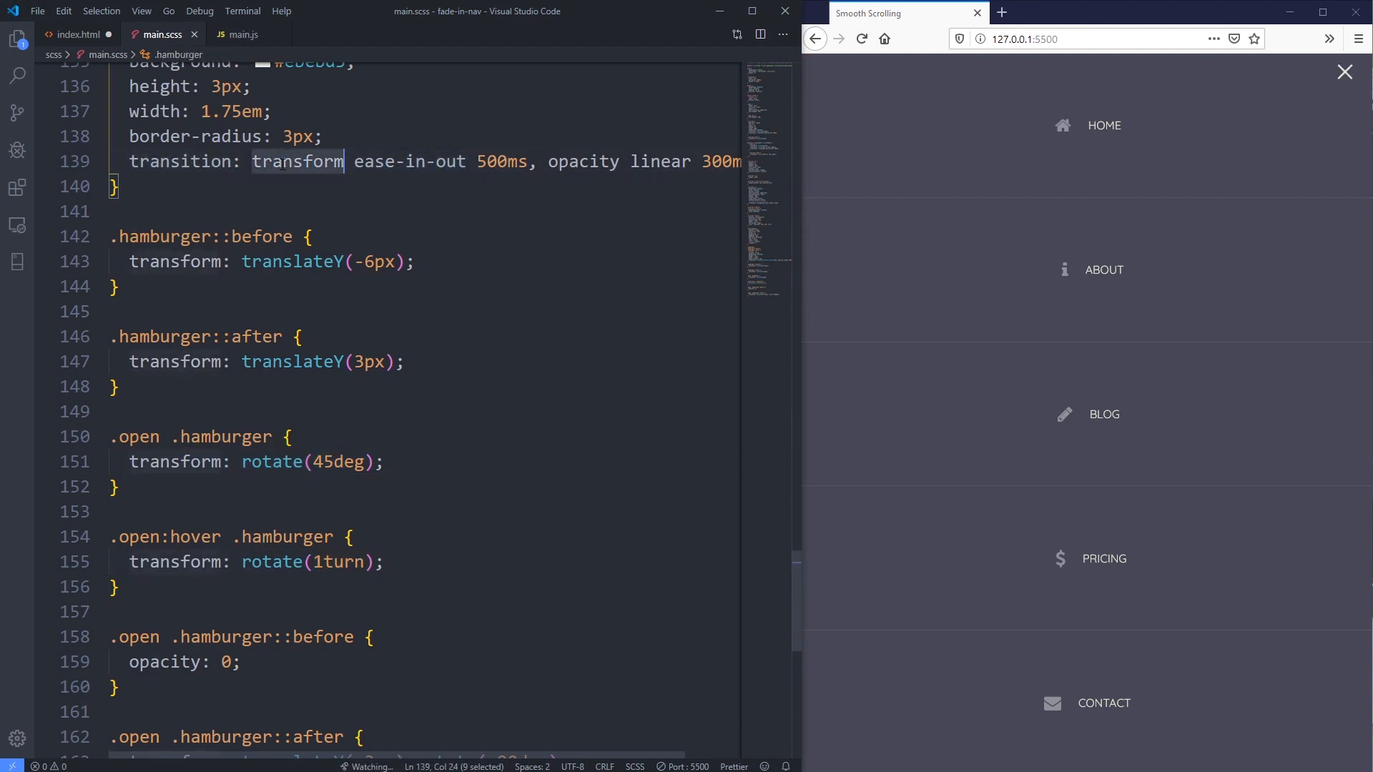
drag(254, 162, 385, 162)
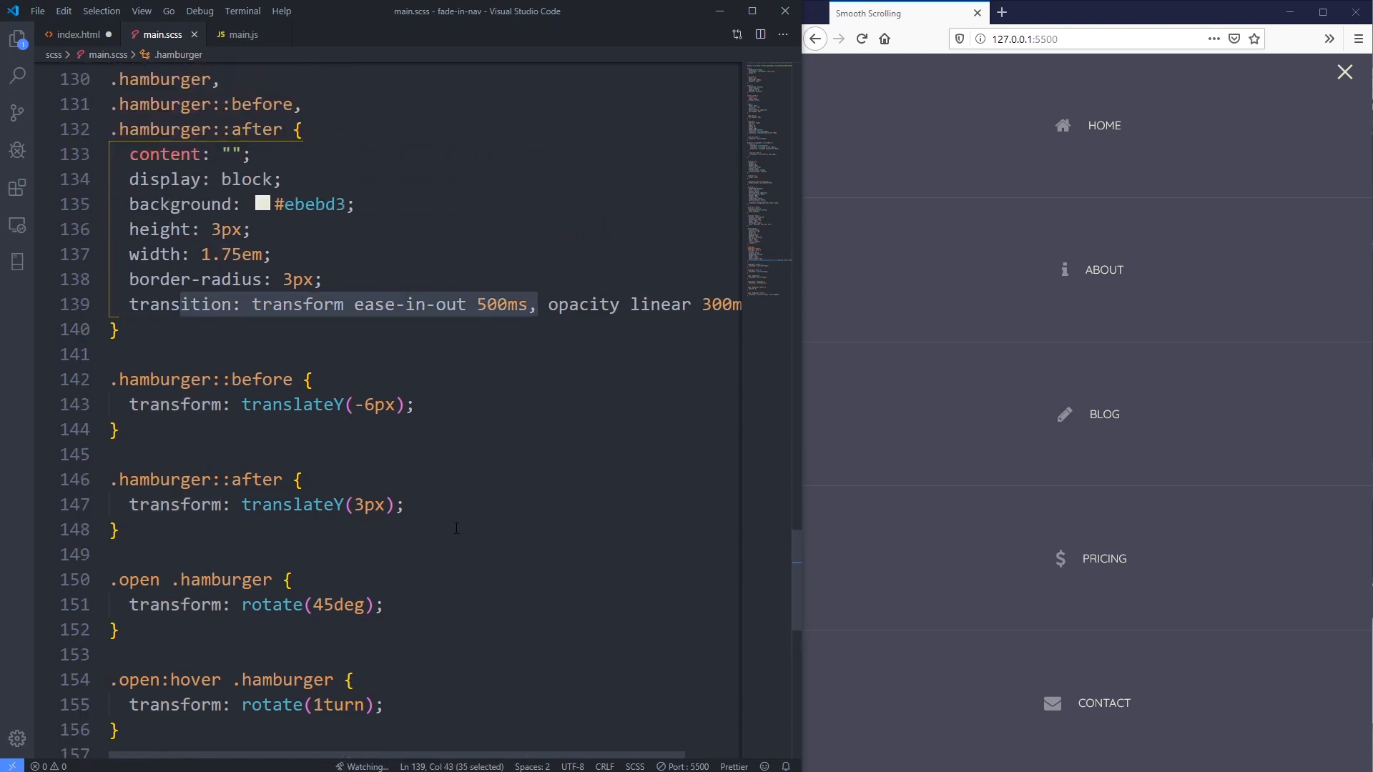
scroll(down, 3)
text(.25)
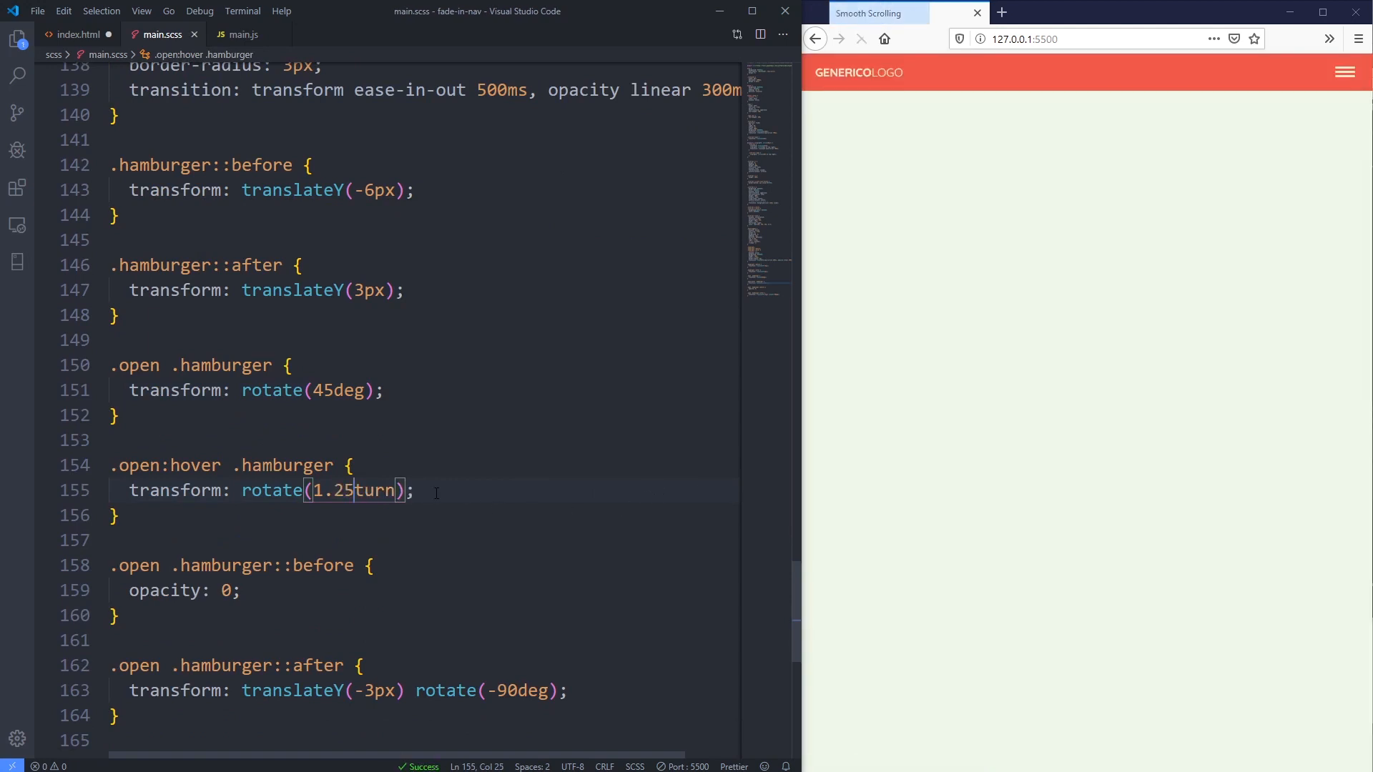
click(1344, 72)
text(1)
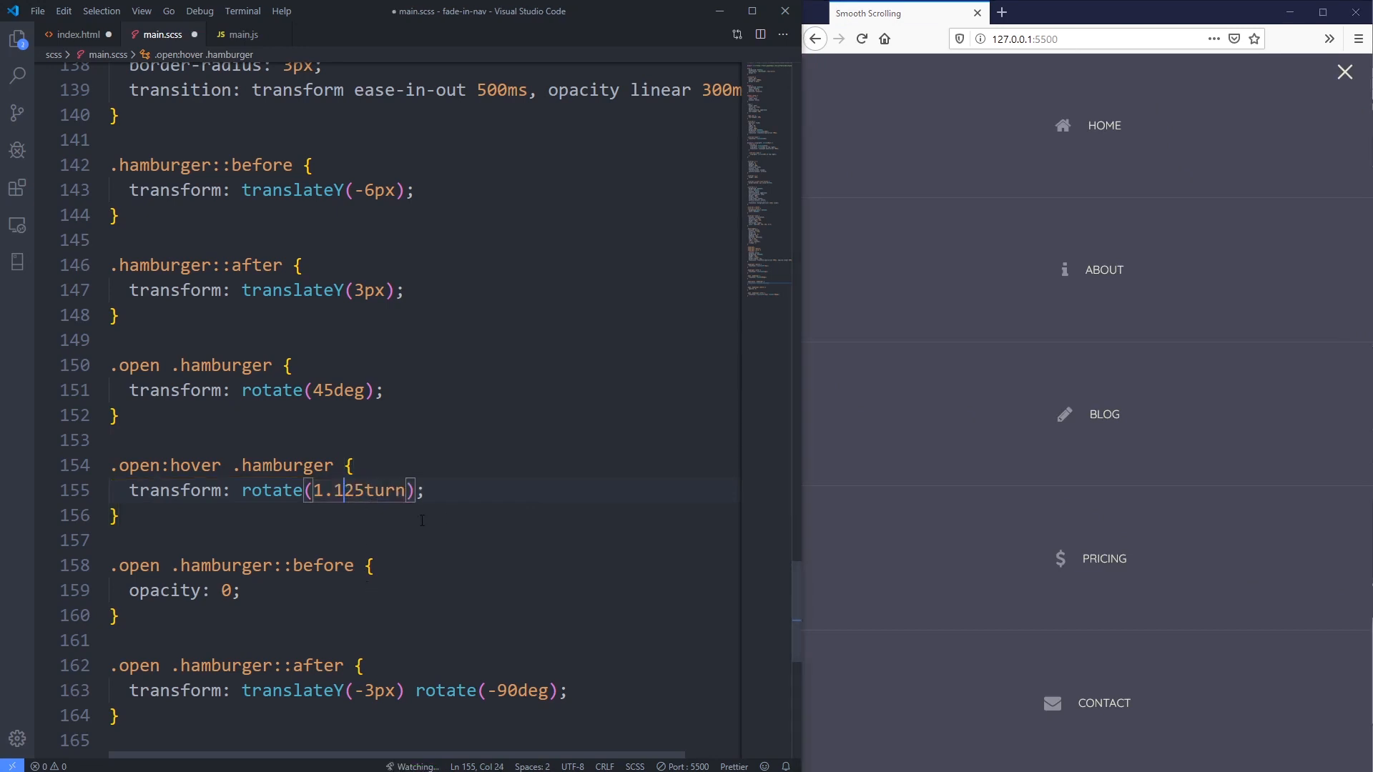
key(ctrl+s)
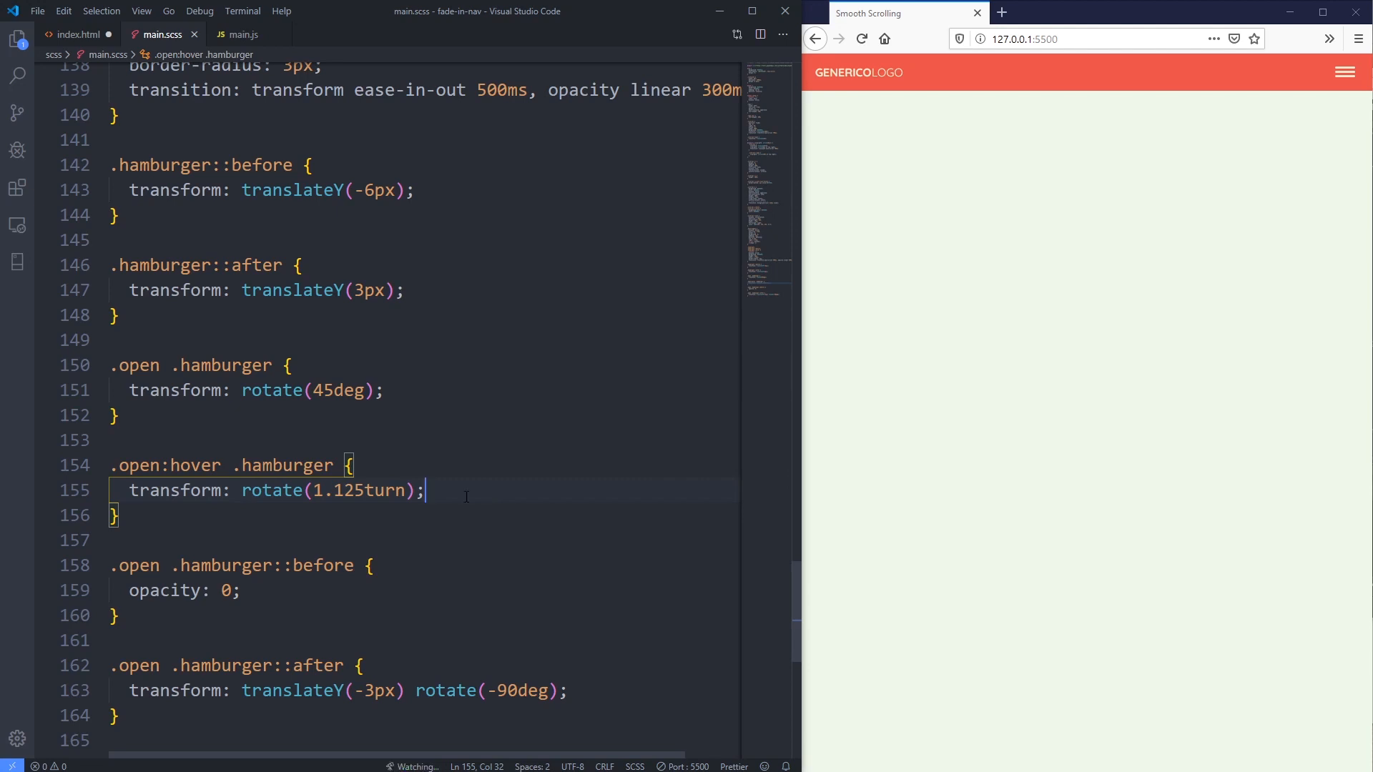
mouse_move(1324, 84)
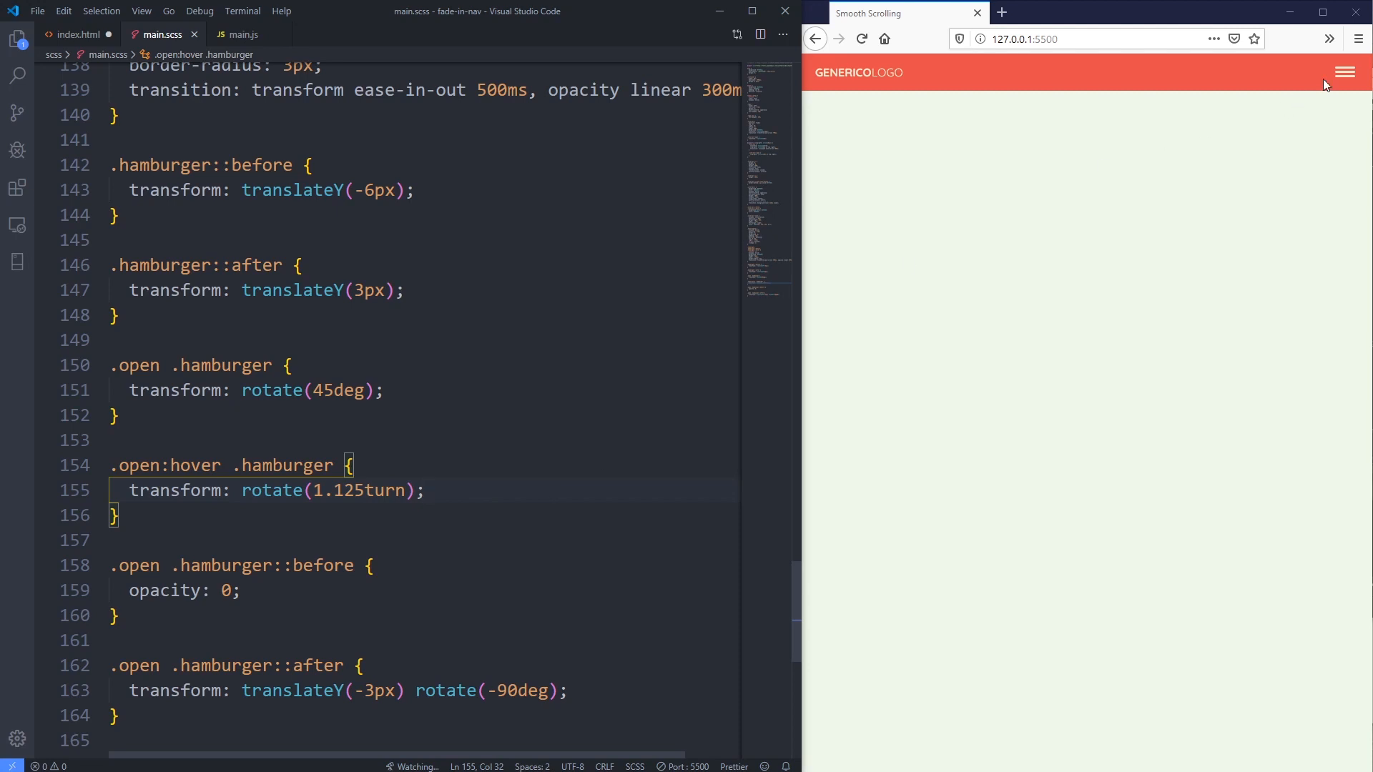
- Open and close the menu in Firefox to check the 1.125turn hover spin
click(1344, 72)
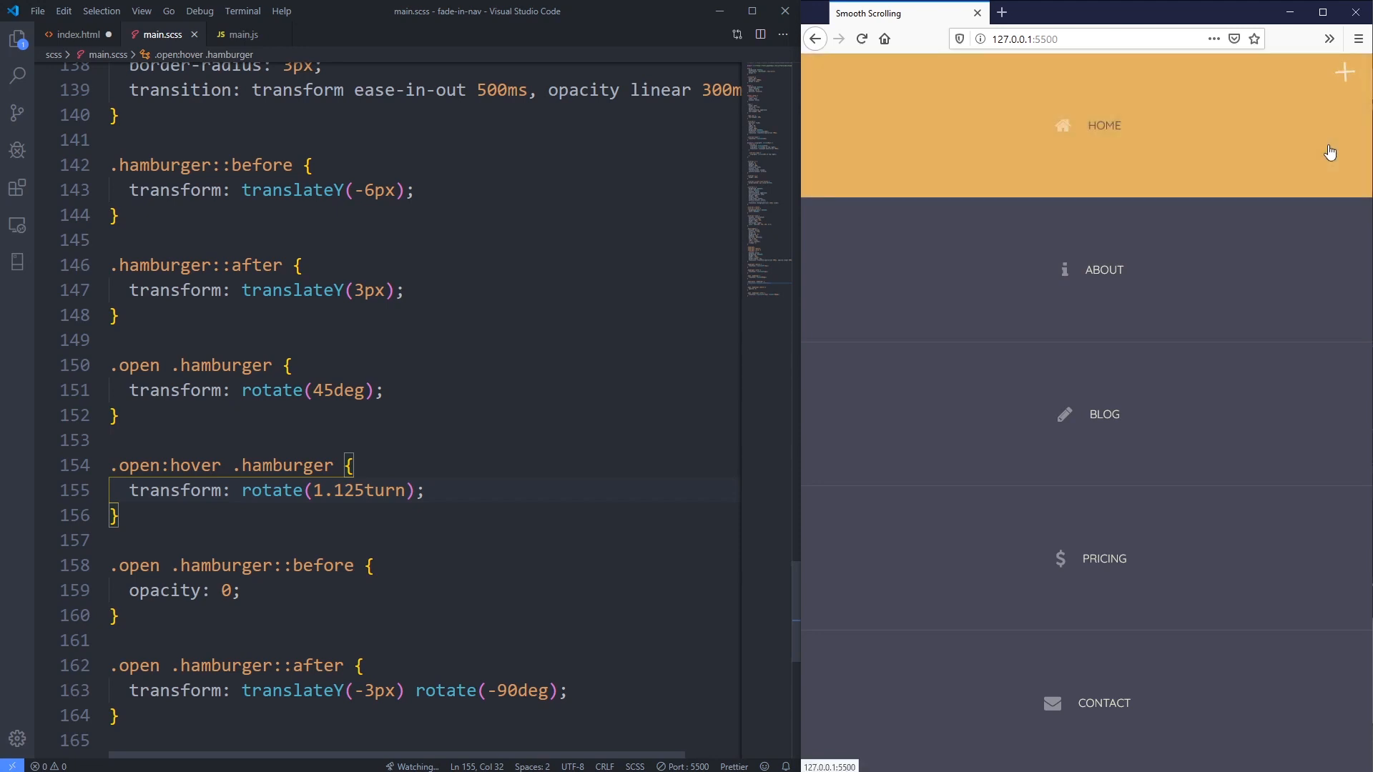
click(1344, 72)
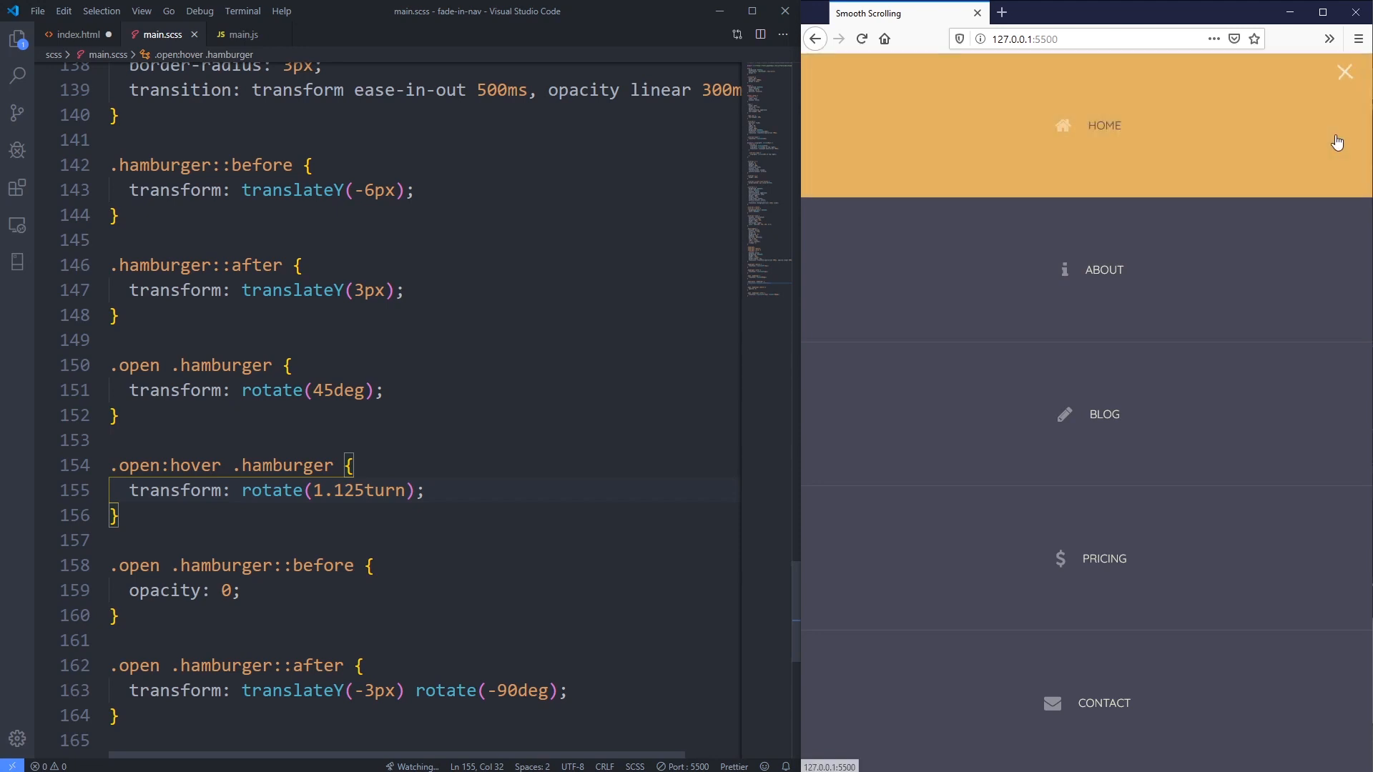
mouse_move(1337, 83)
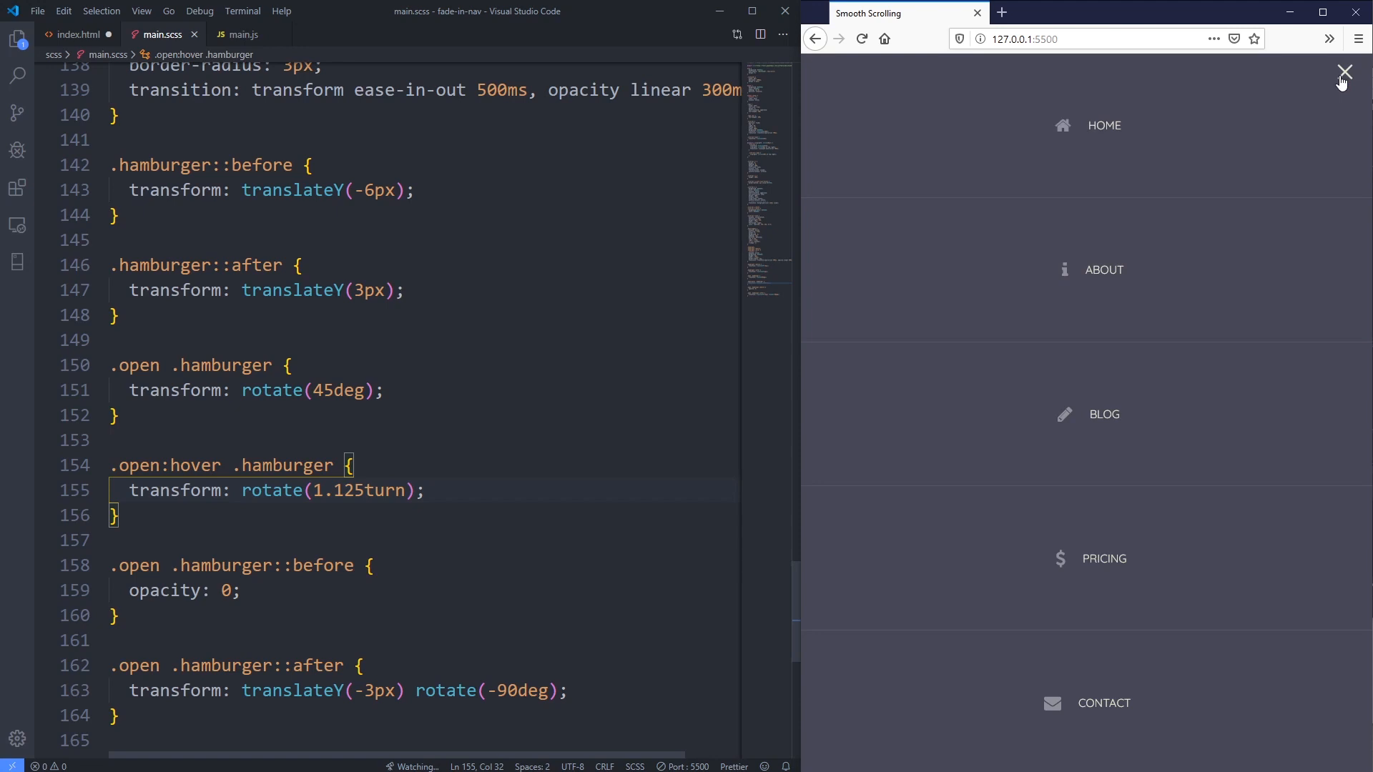
click(1344, 70)
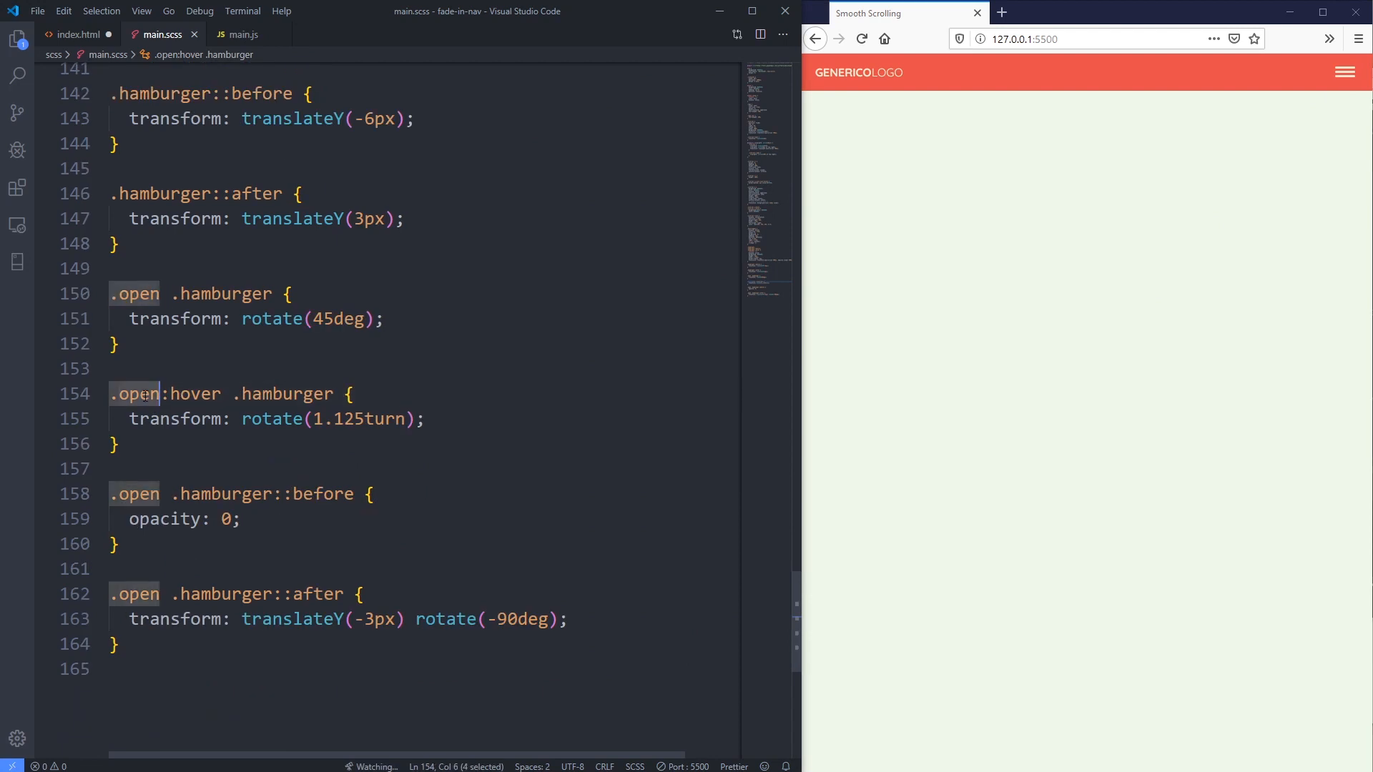
text(menu-tog)
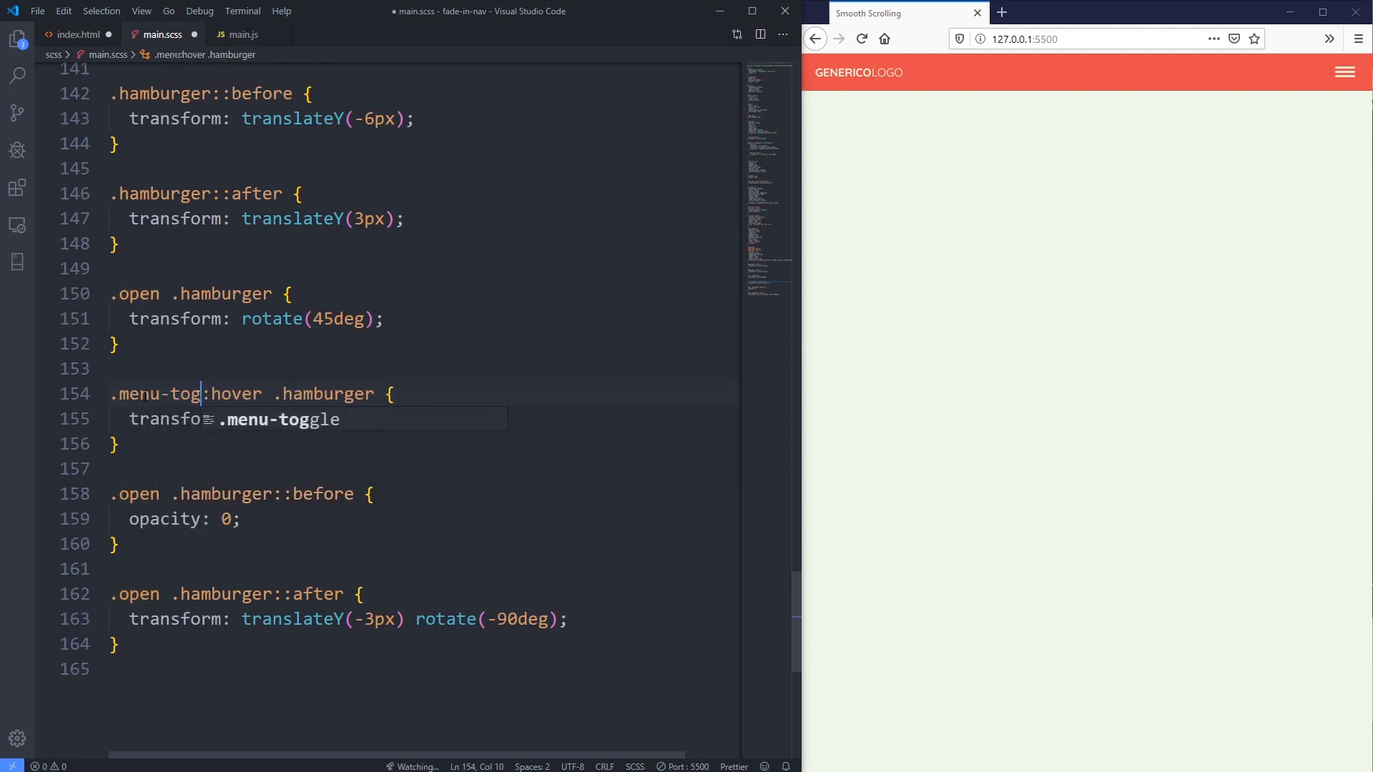
text(gle)
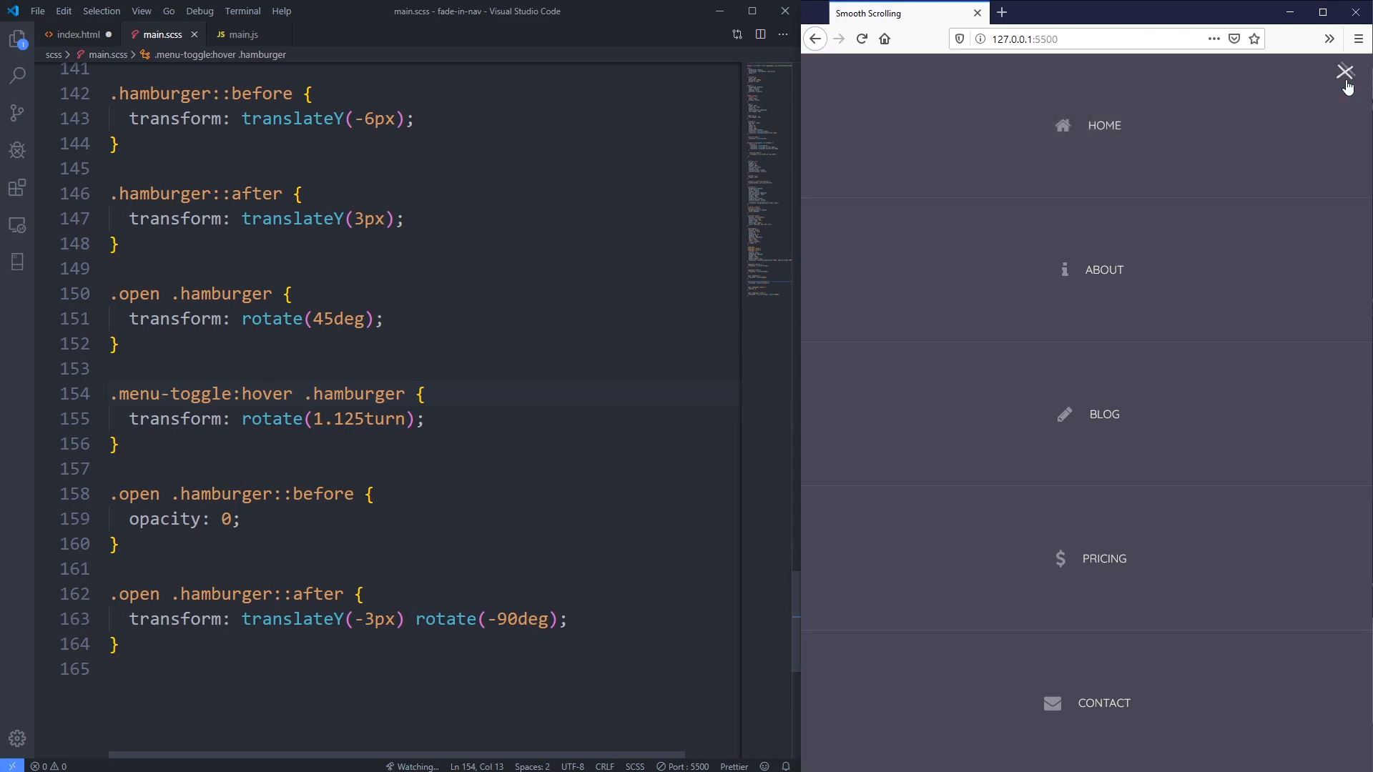
click(1347, 73)
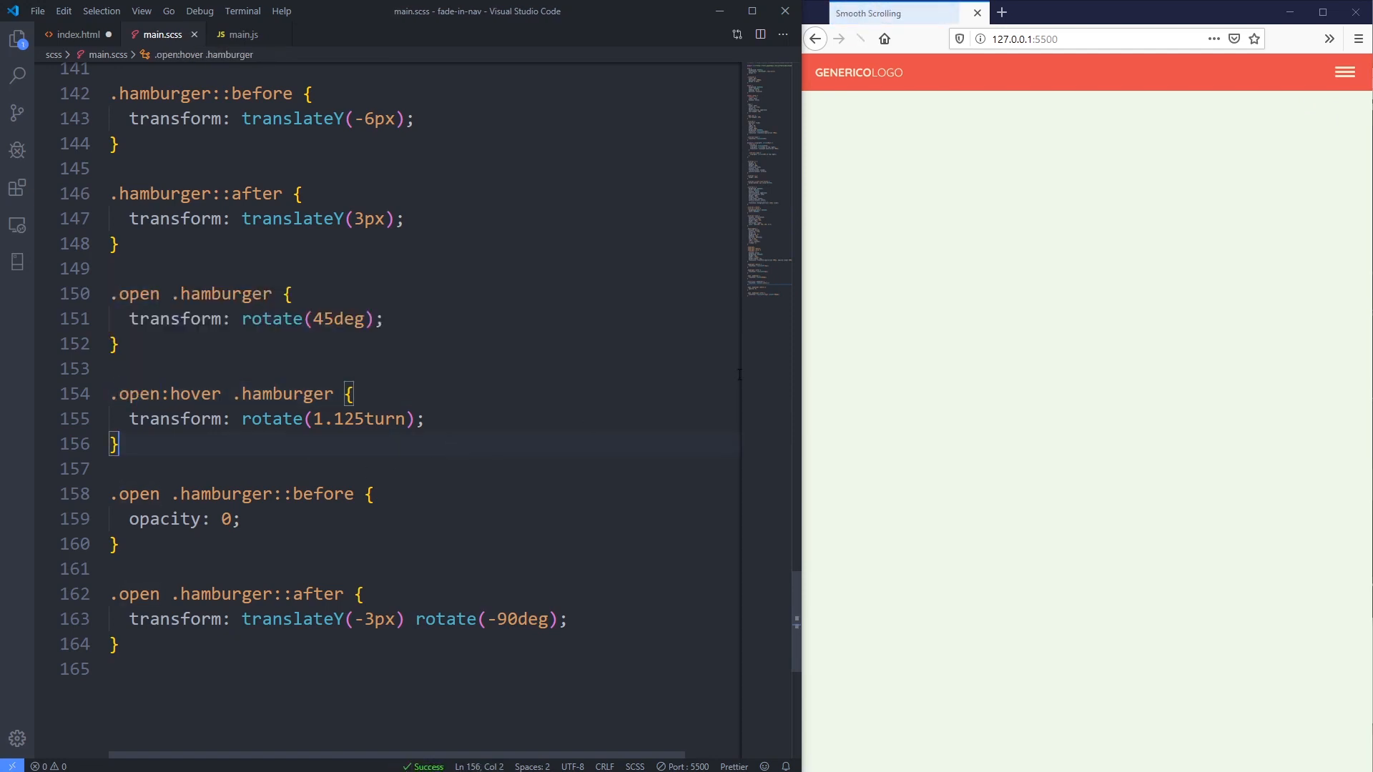
click(1346, 72)
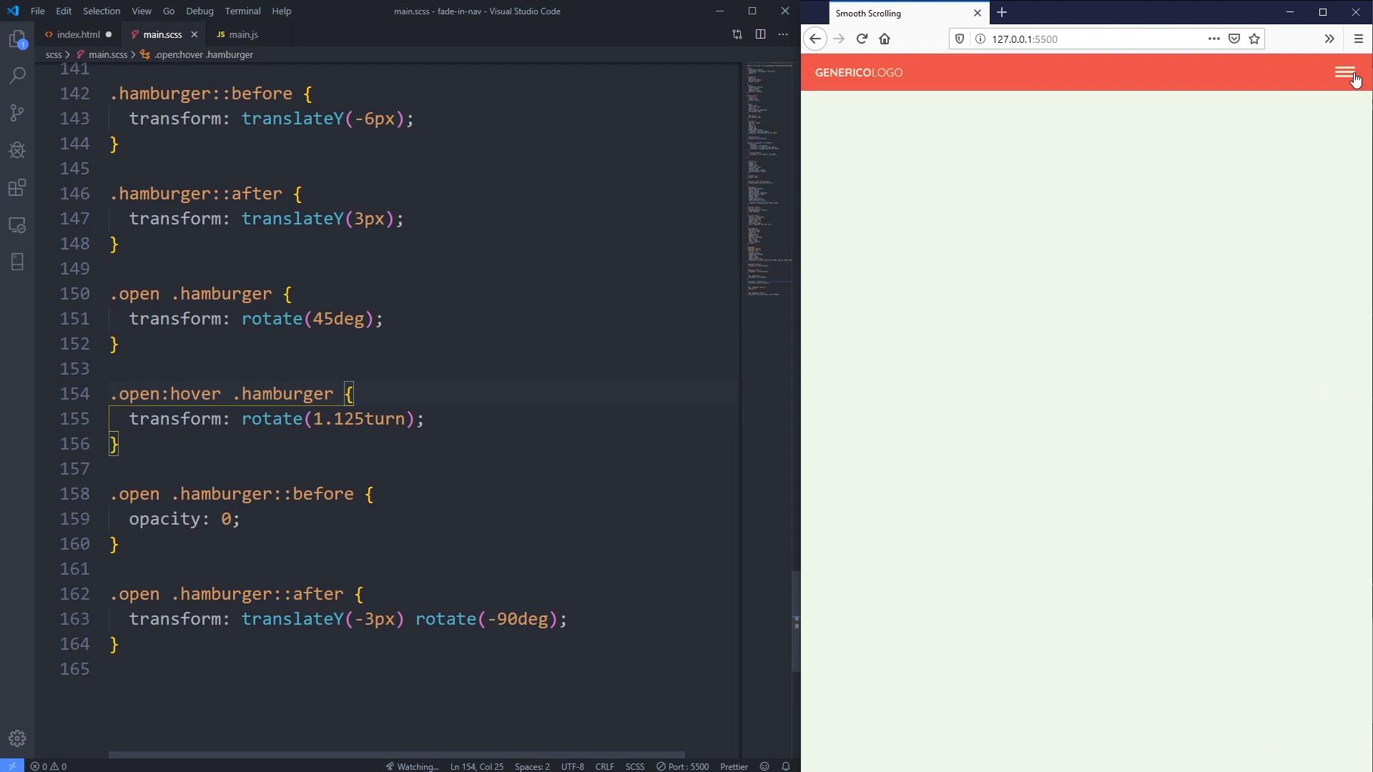
click(1345, 73)
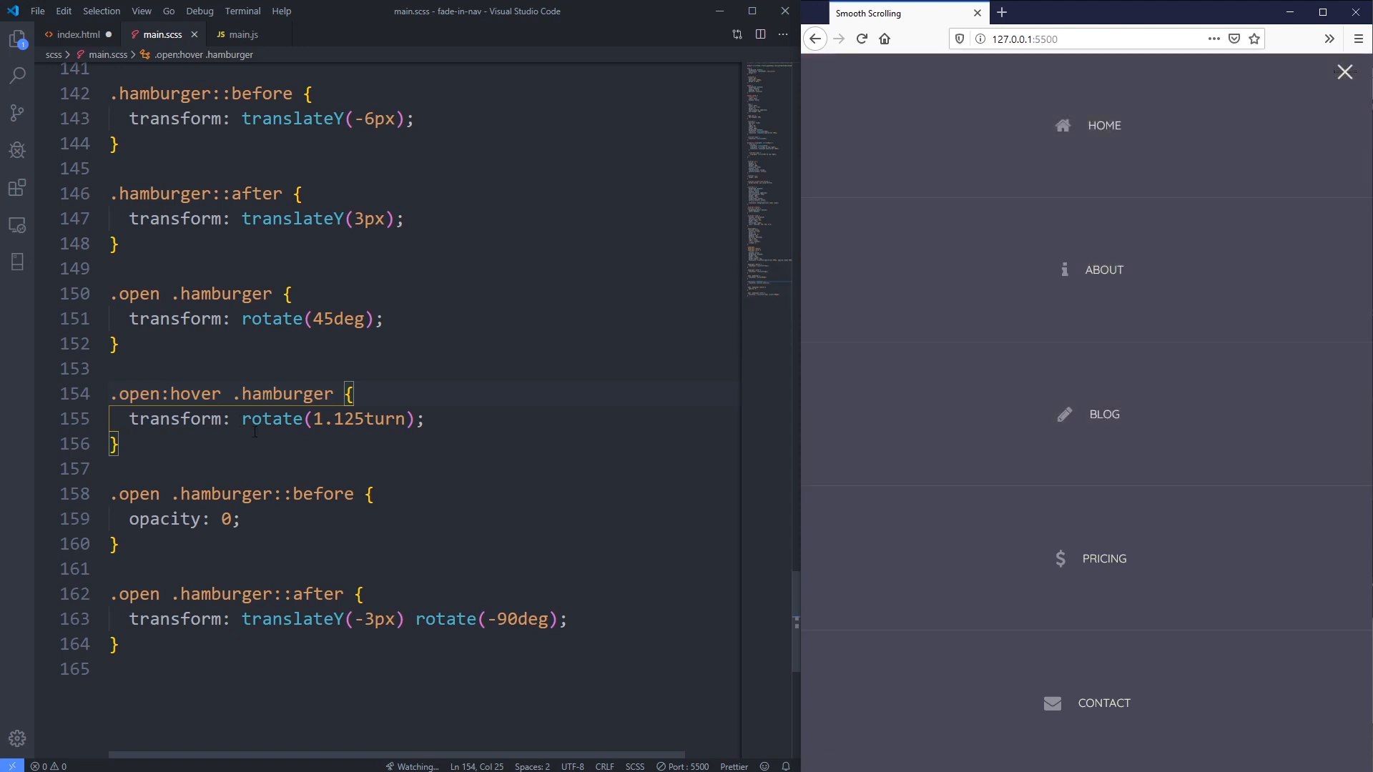
- Add a second .open:focus .hamburger selector to the rotation rule and test focus in Firefox
double_click(288, 393)
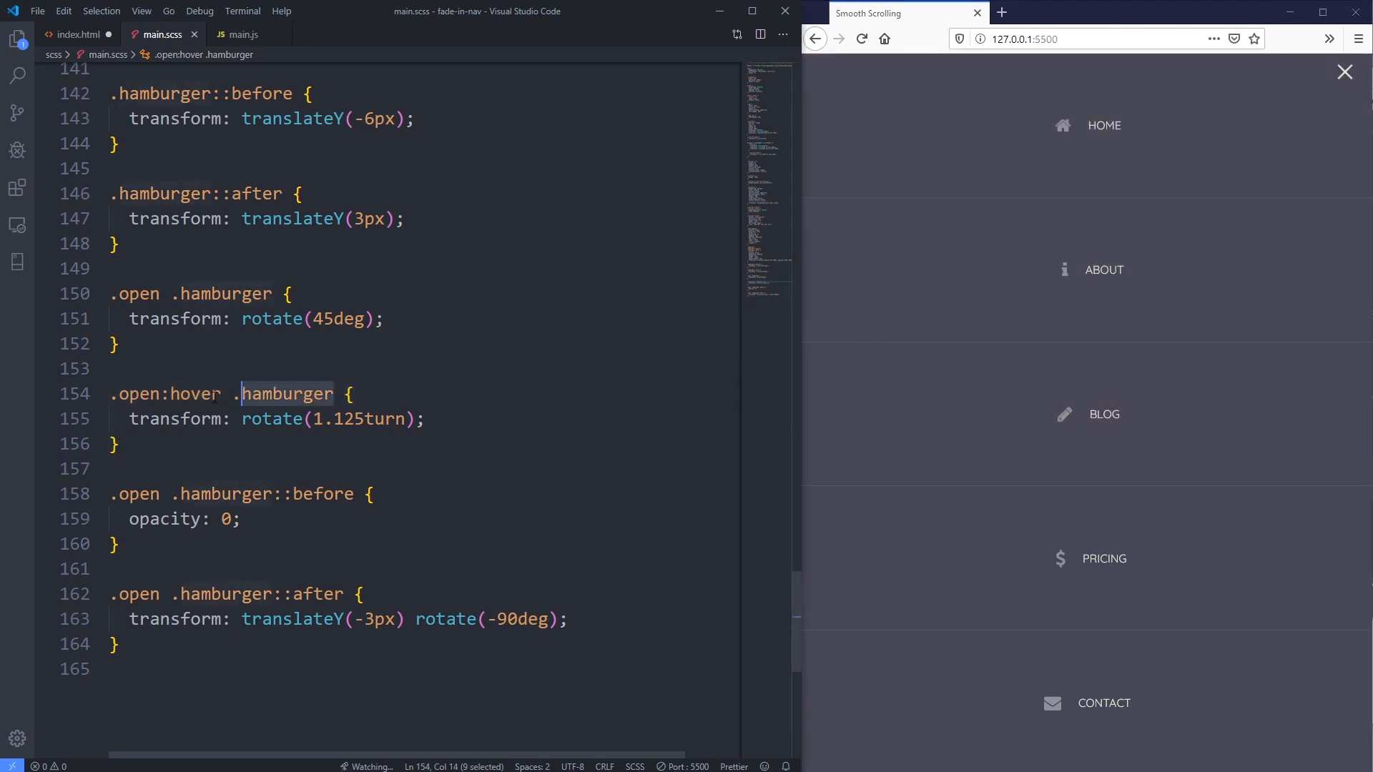
key(Enter)
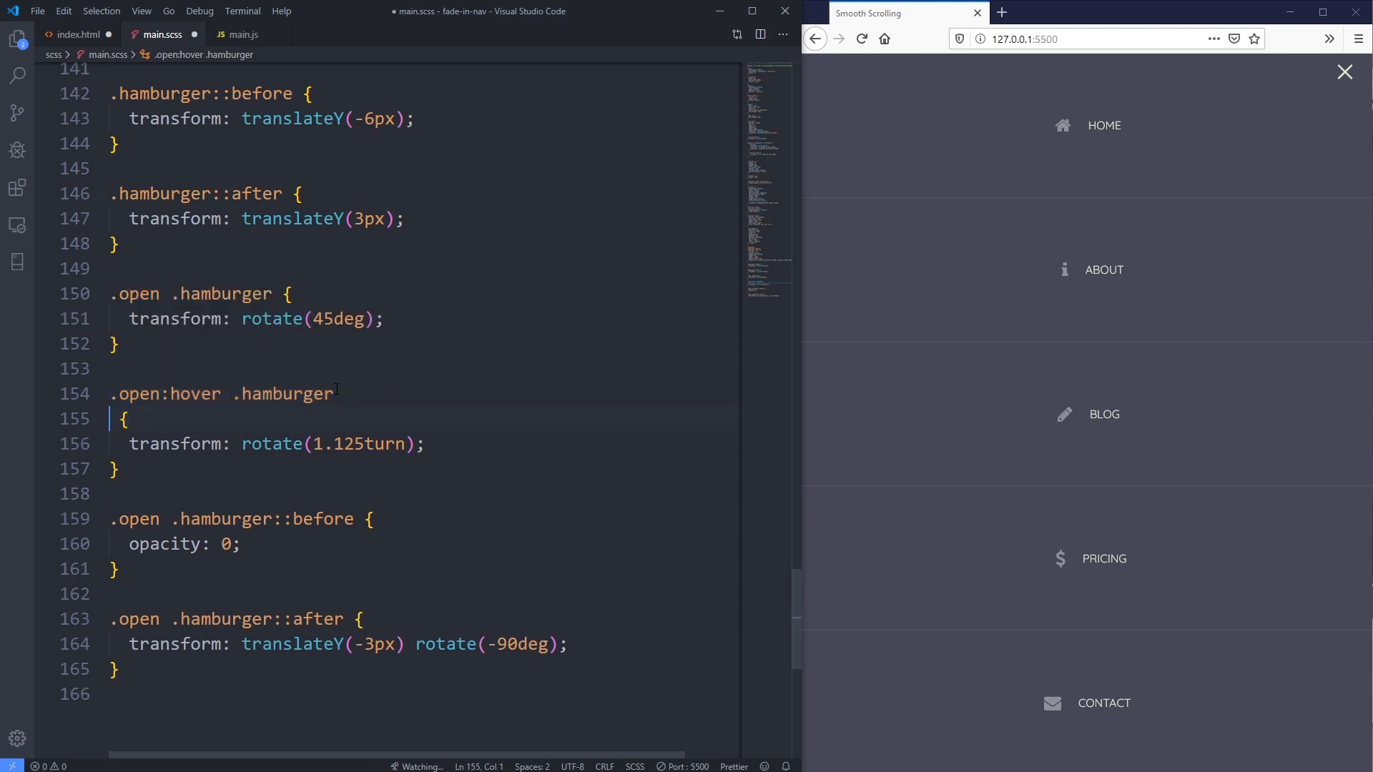
text(.open:focus .hamburger)
click(423, 395)
text(,)
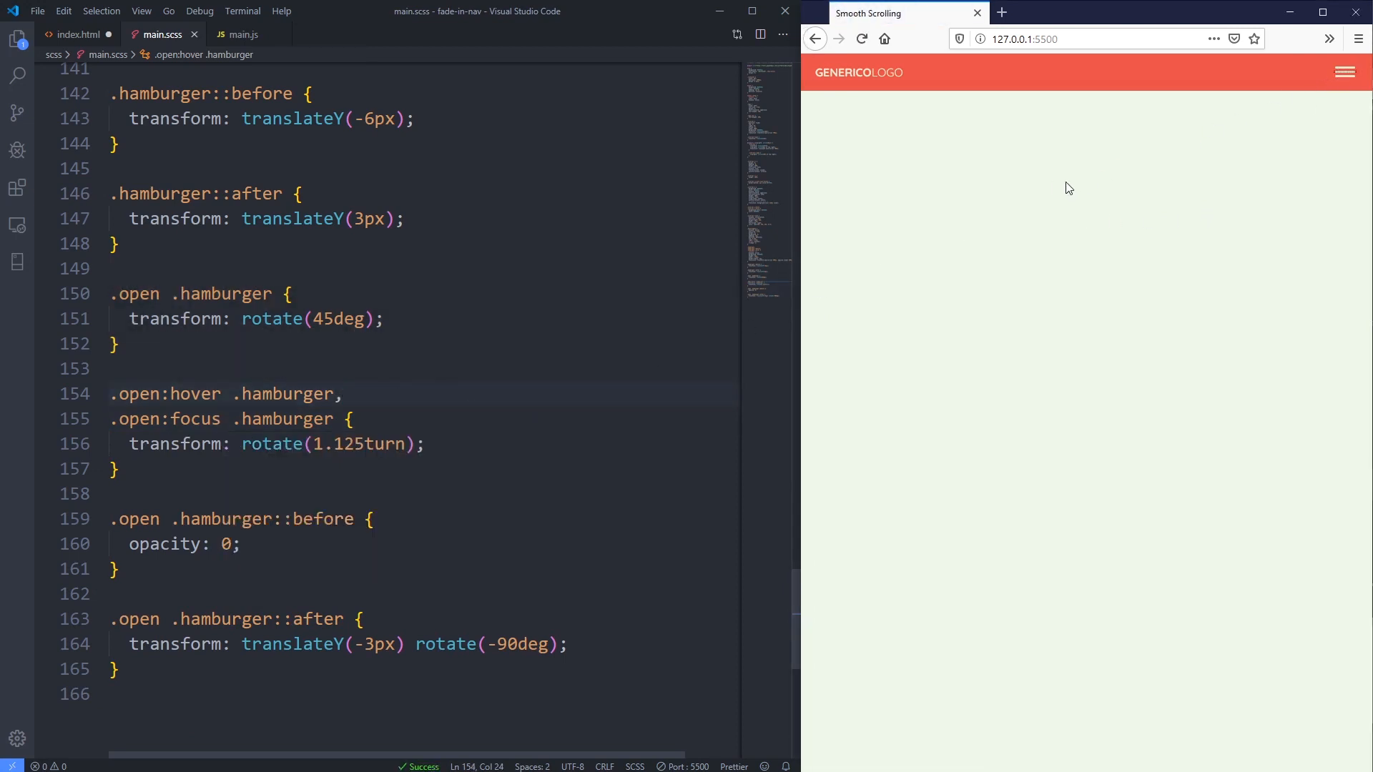
click(1346, 71)
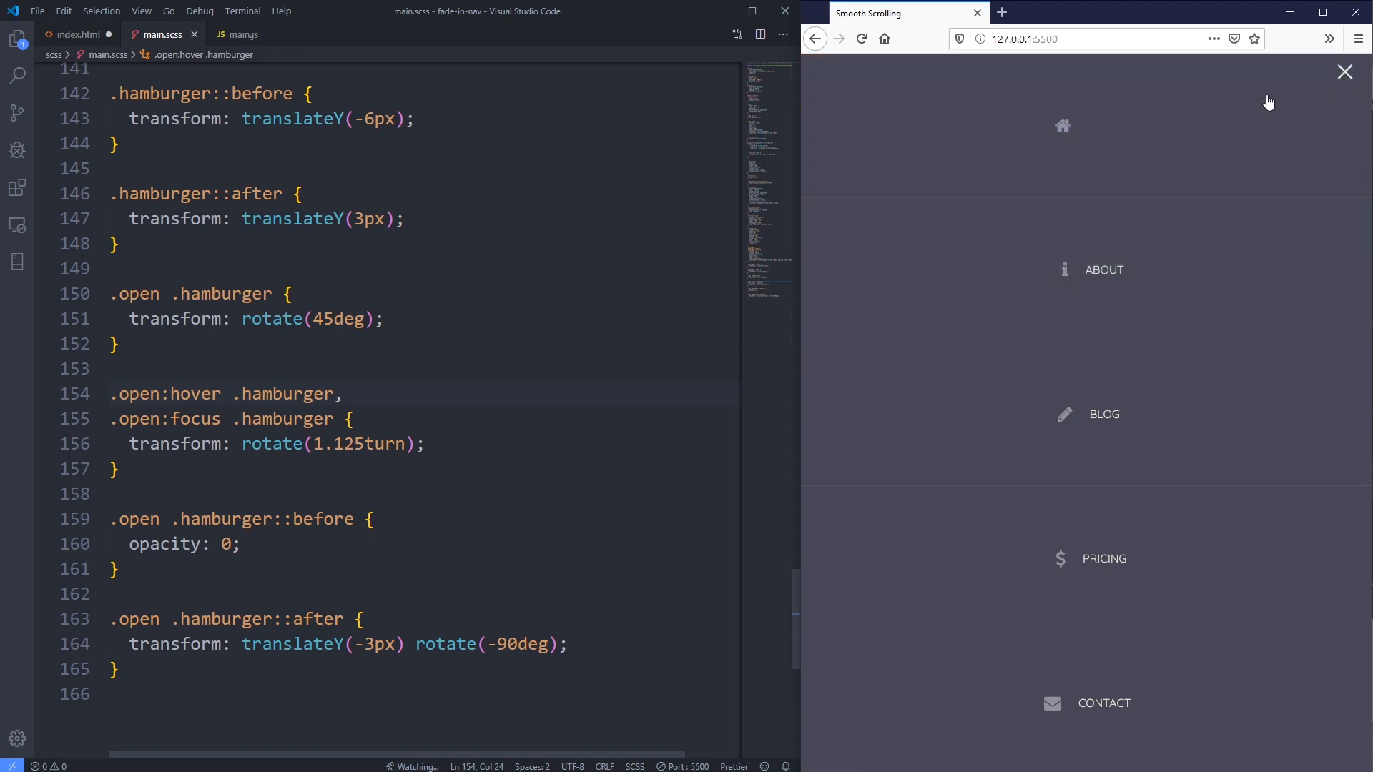
click(1344, 71)
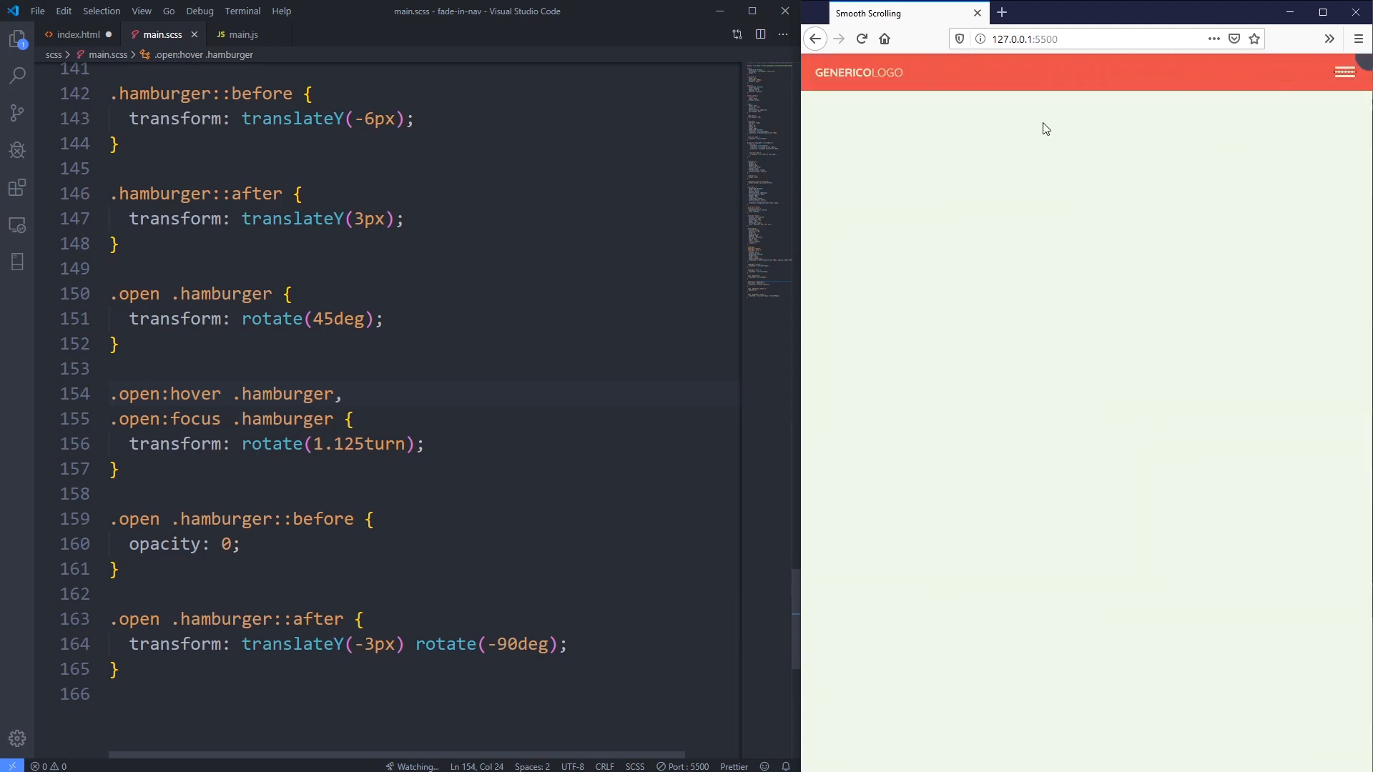
mouse_move(1346, 73)
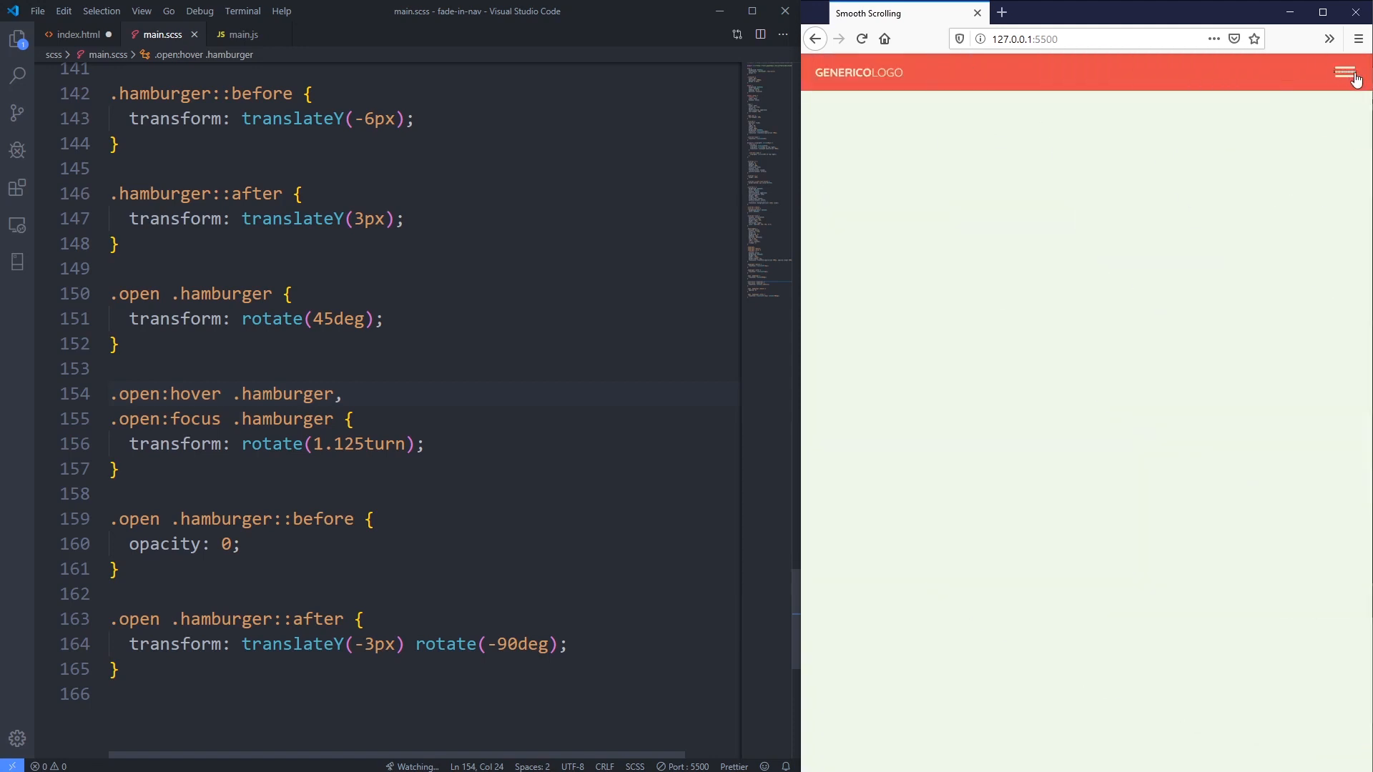
mouse_move(1346, 73)
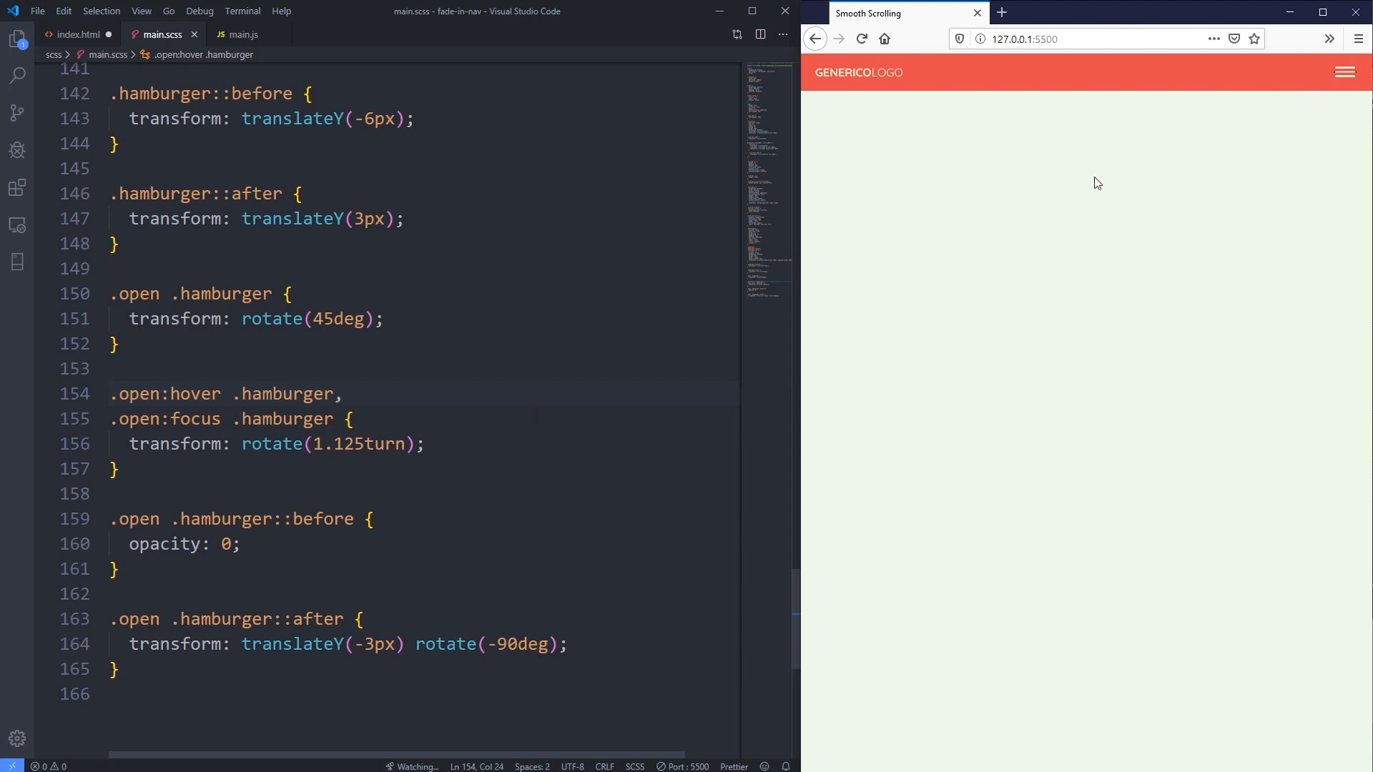
mouse_move(908, 191)
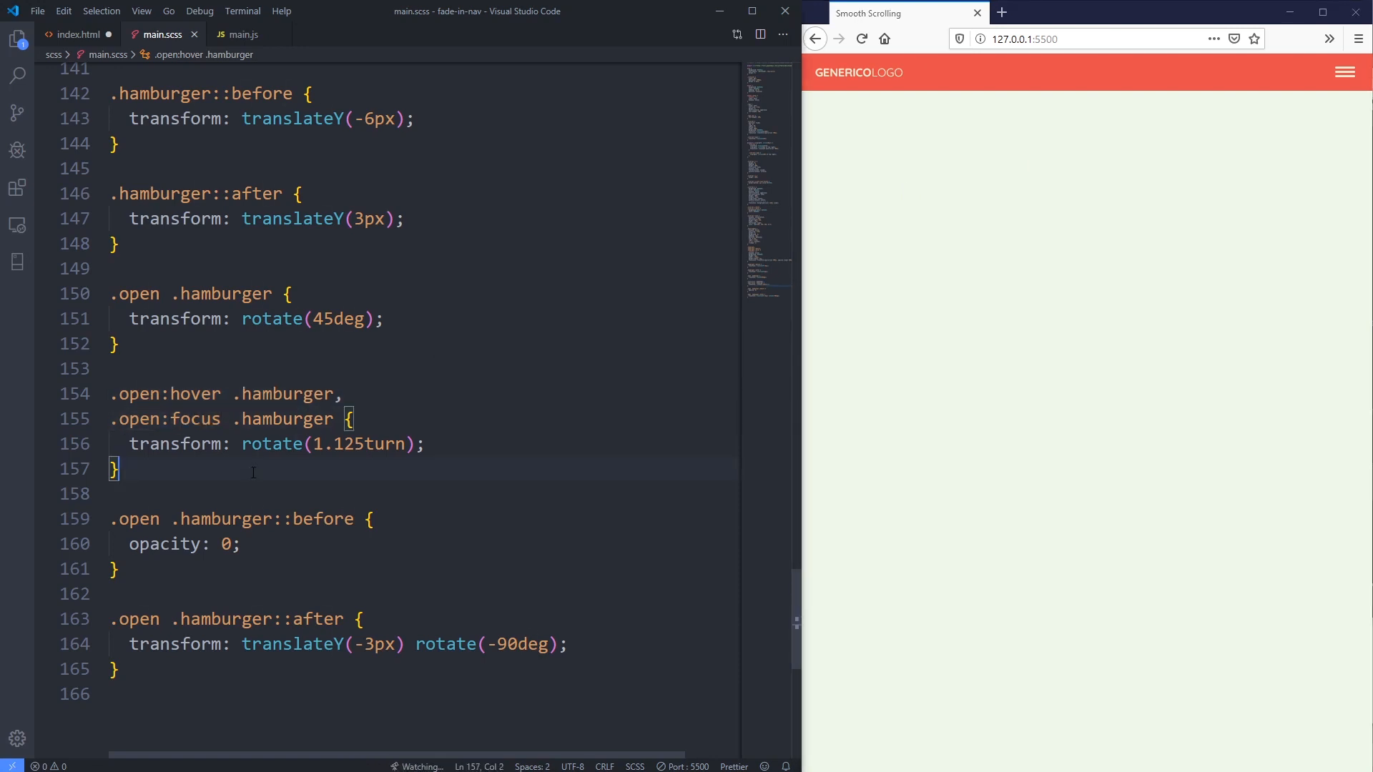
- Write a .menu-toggle:focus rule with outline: 4px solid #ebebd3
text(.)
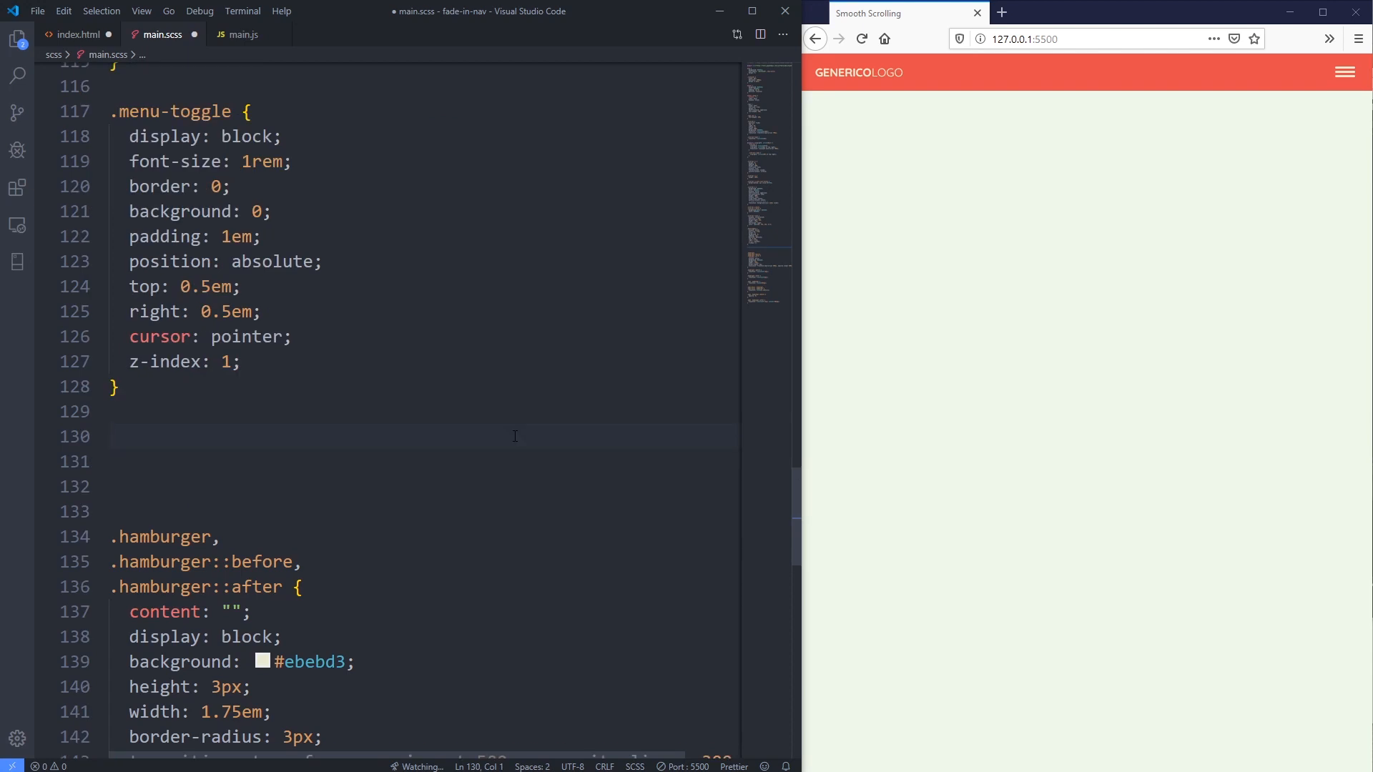
text(.)
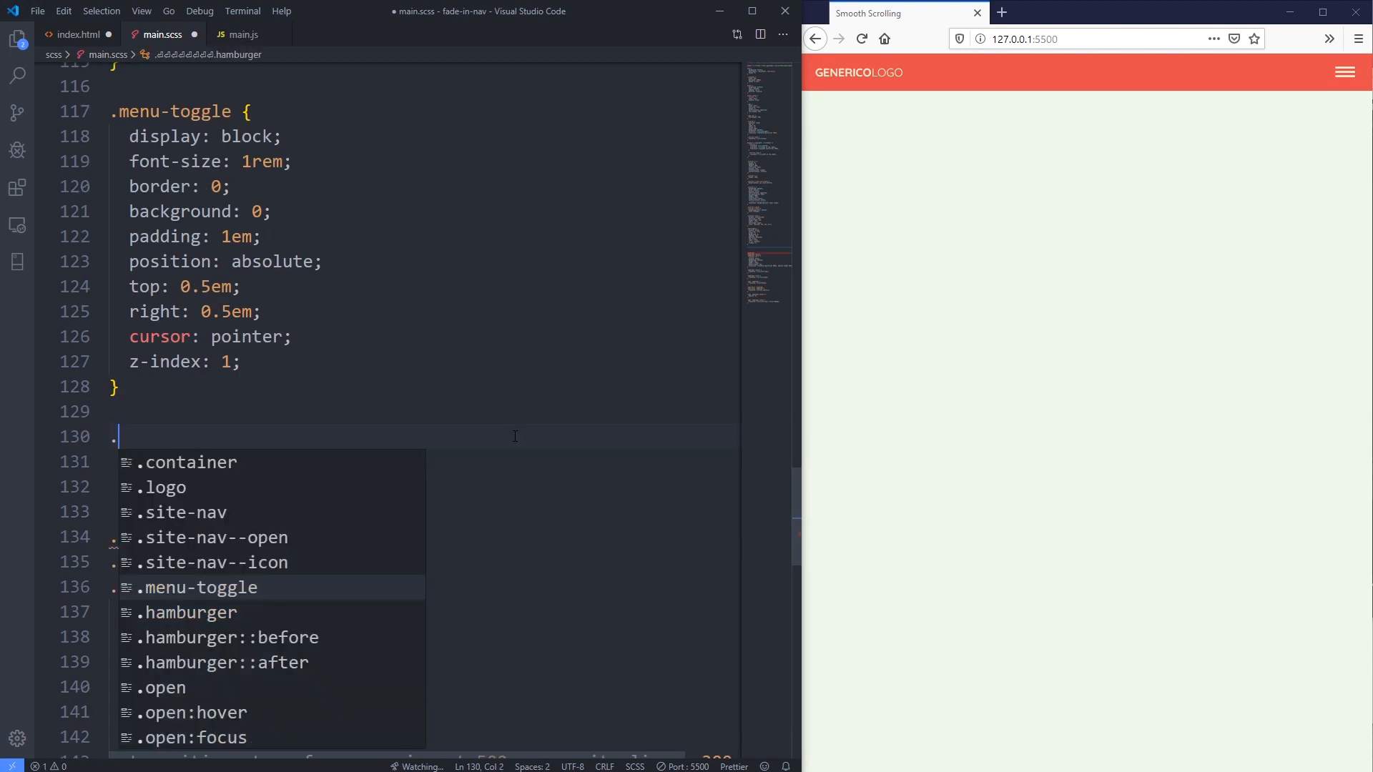
text(menu-t)
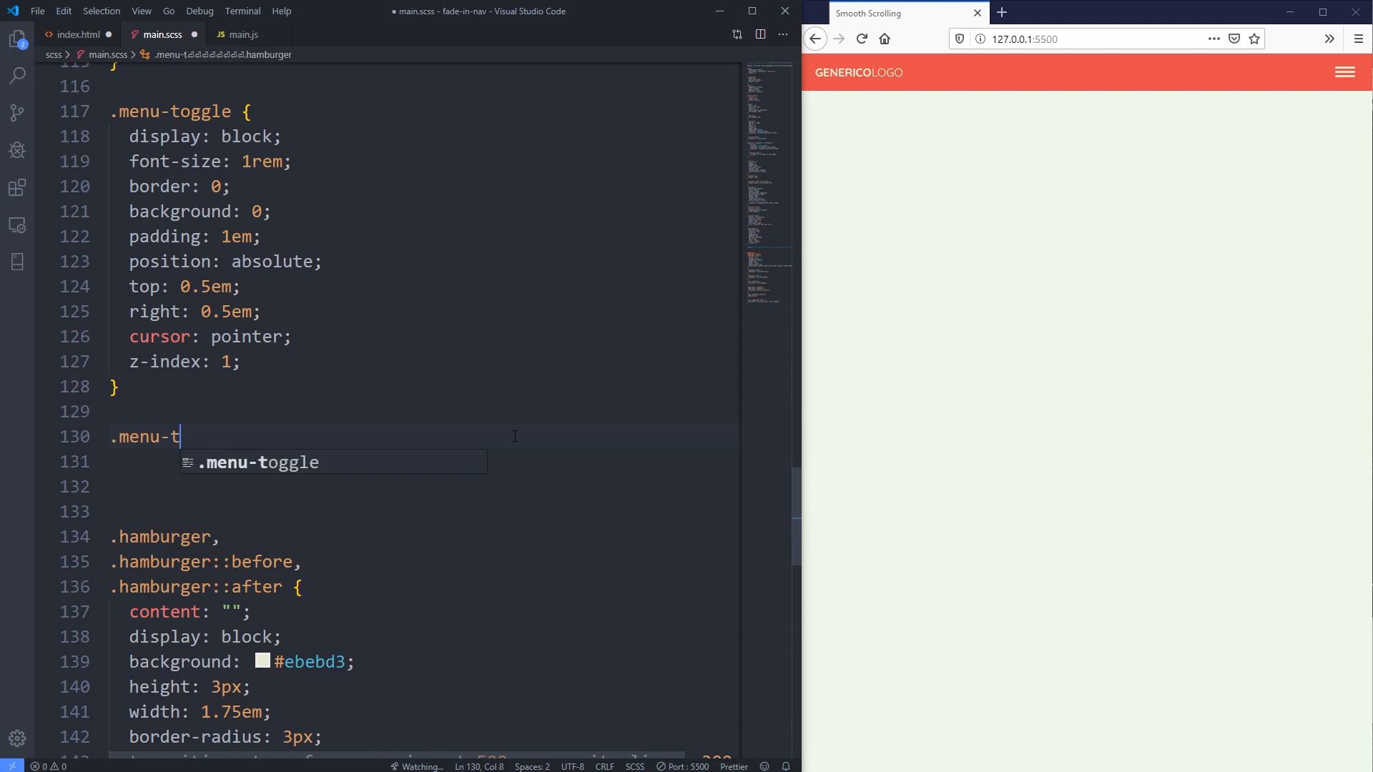
text(oggle:f)
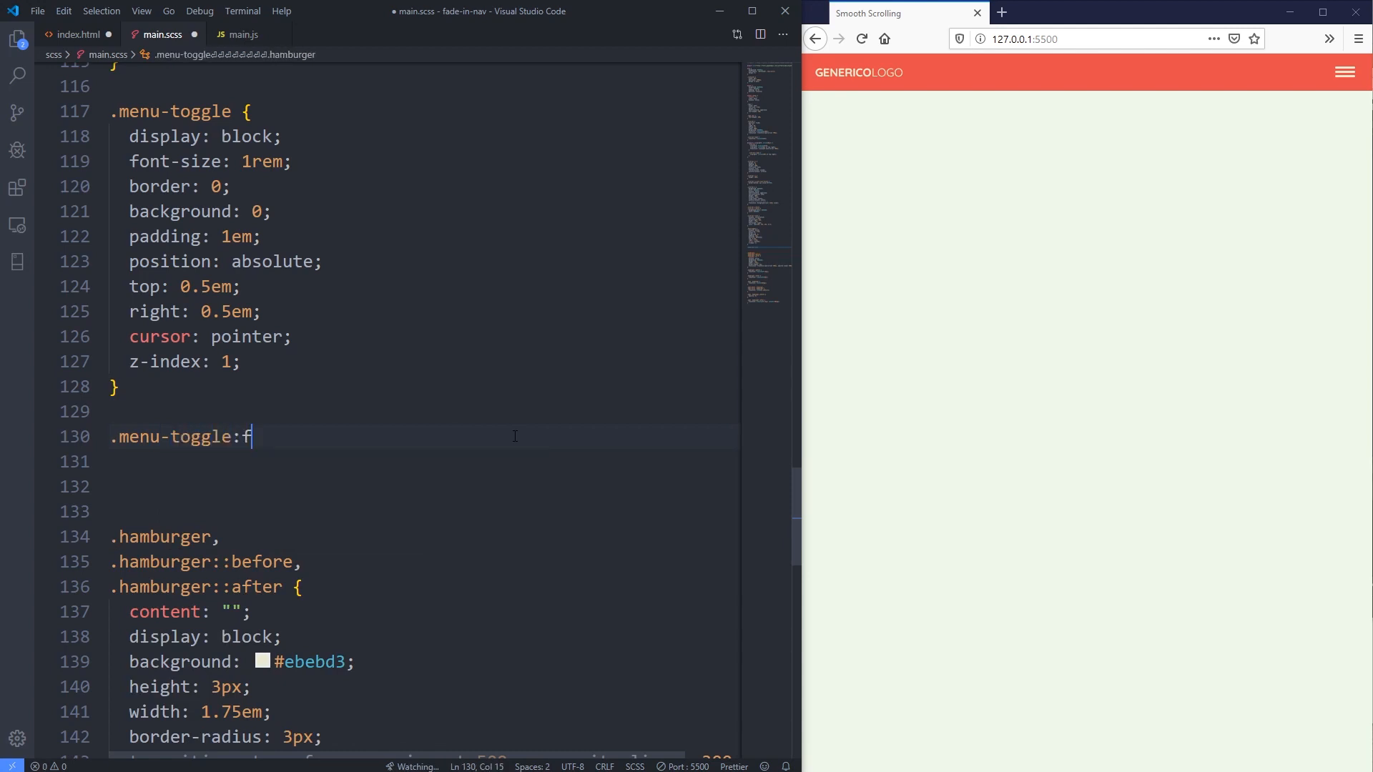
text(ocus {)
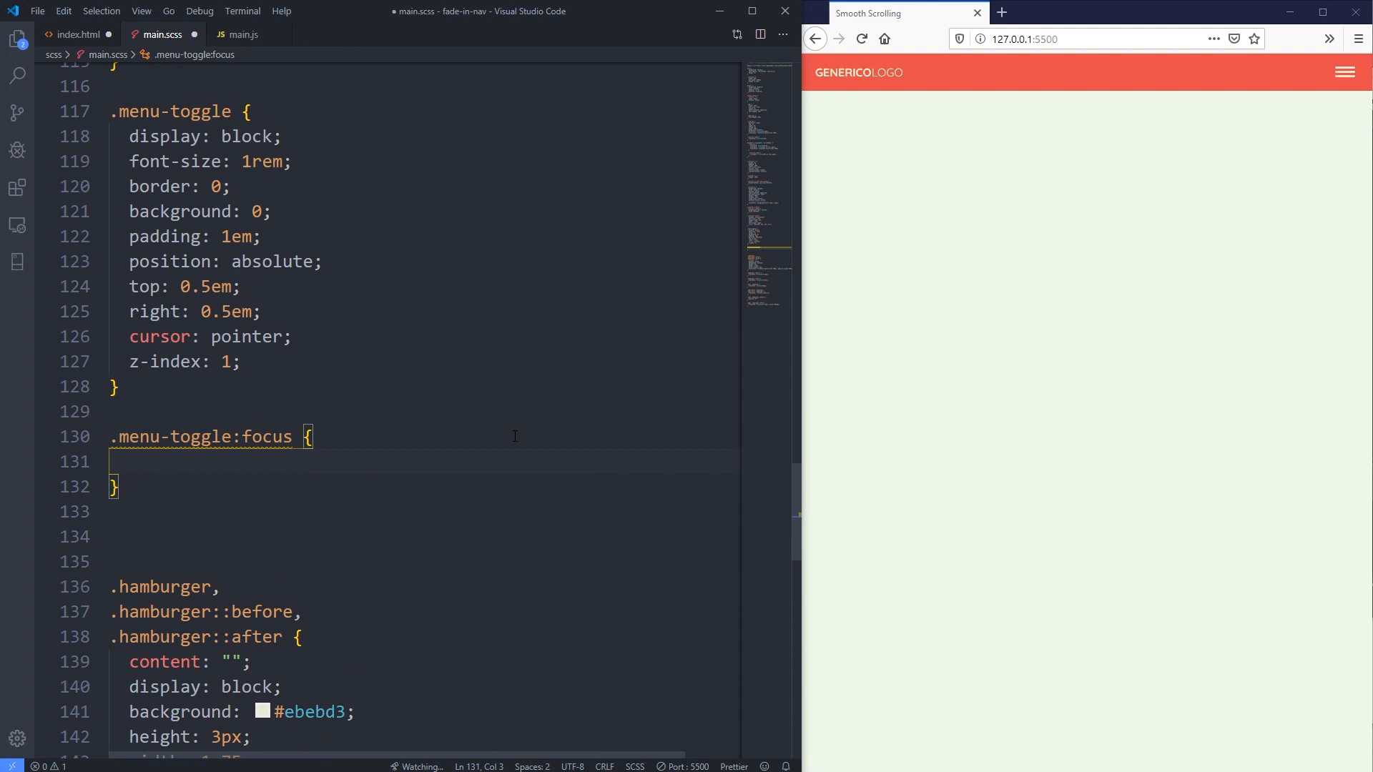
text(outline:)
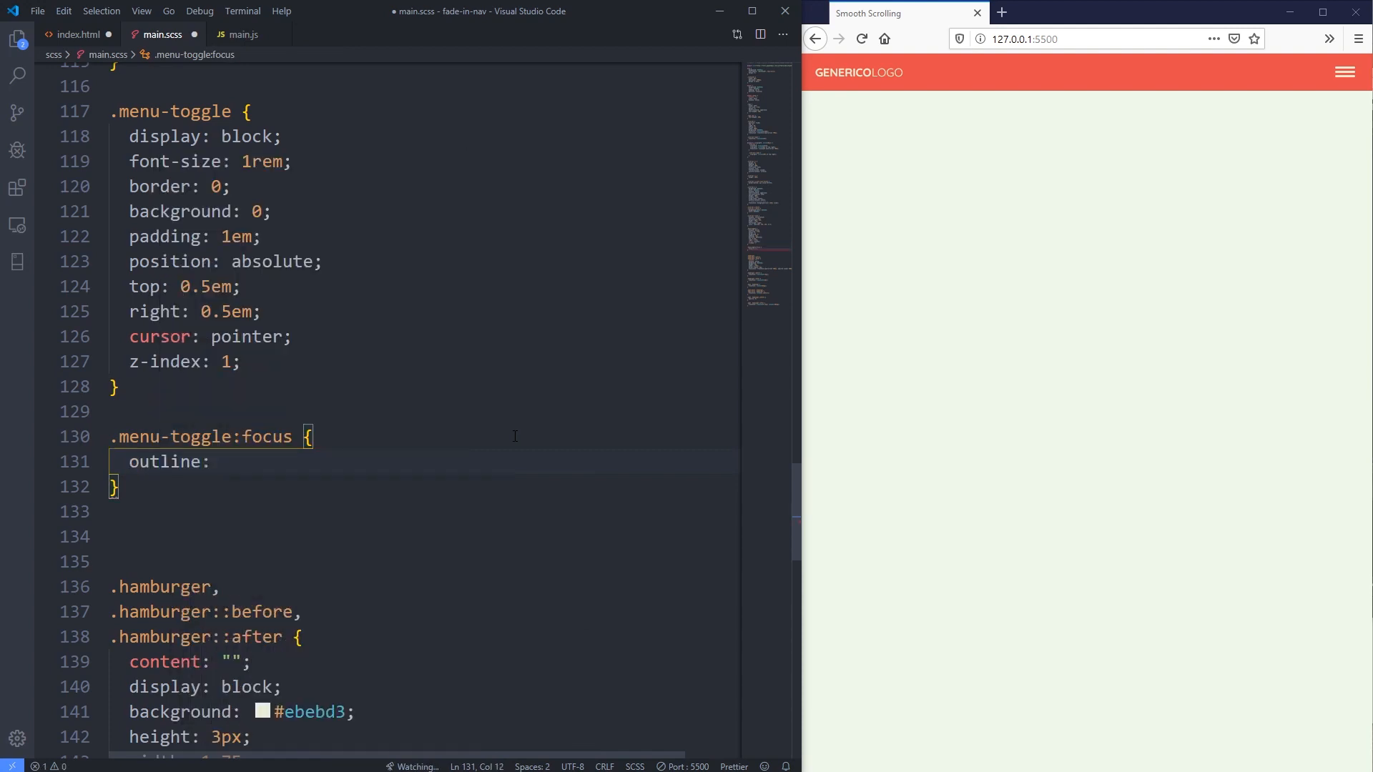
text(4px s)
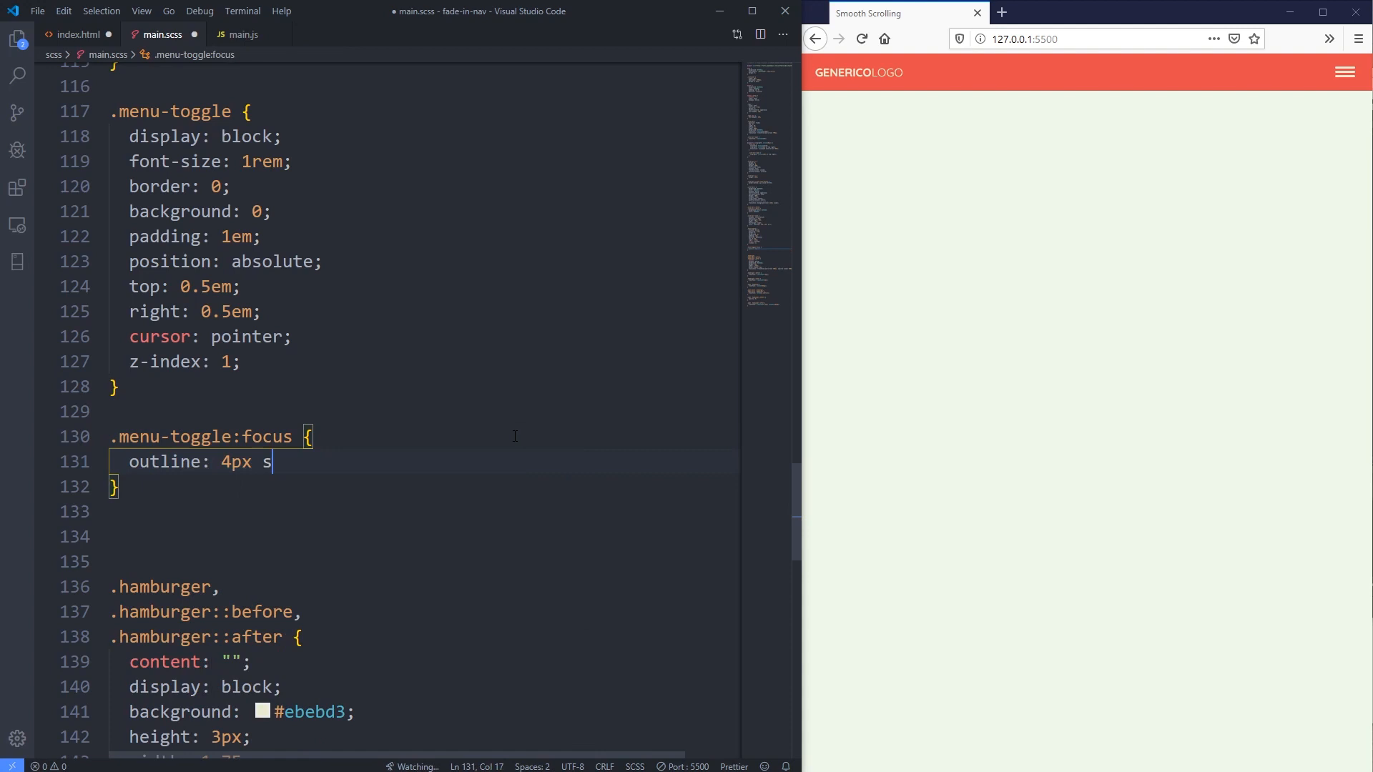
text(olid)
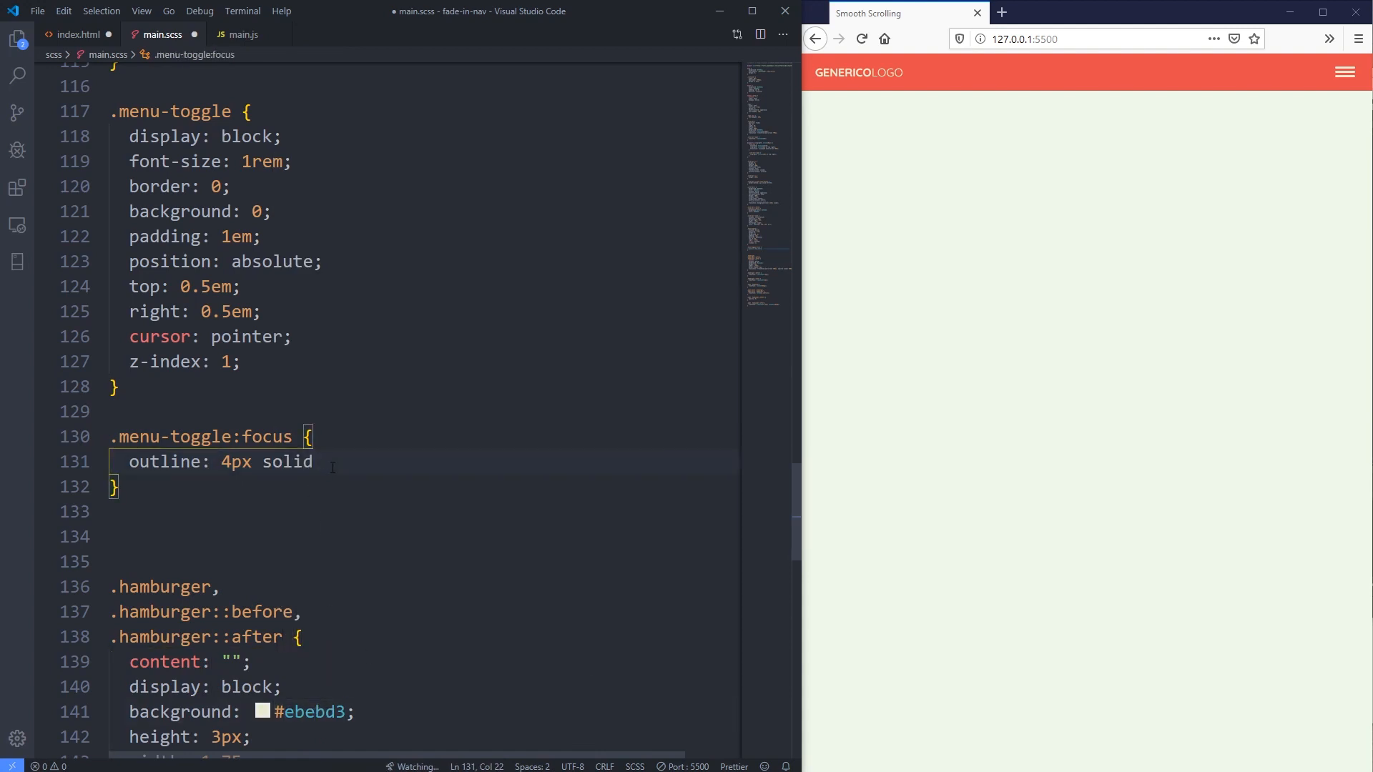
text(#ebebd3;)
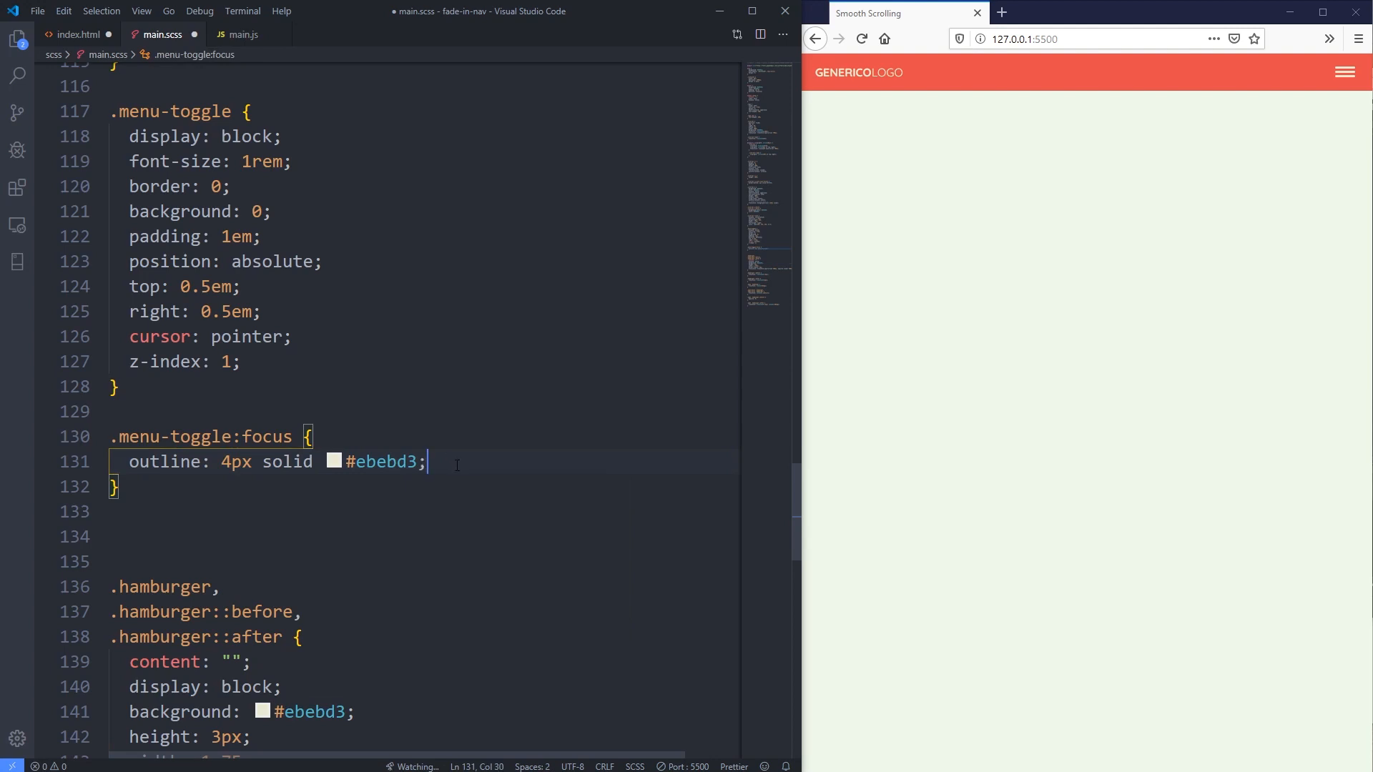
- Save the focus outline and toggle the menu in Firefox several times to see it around the button
key(ctrl+s)
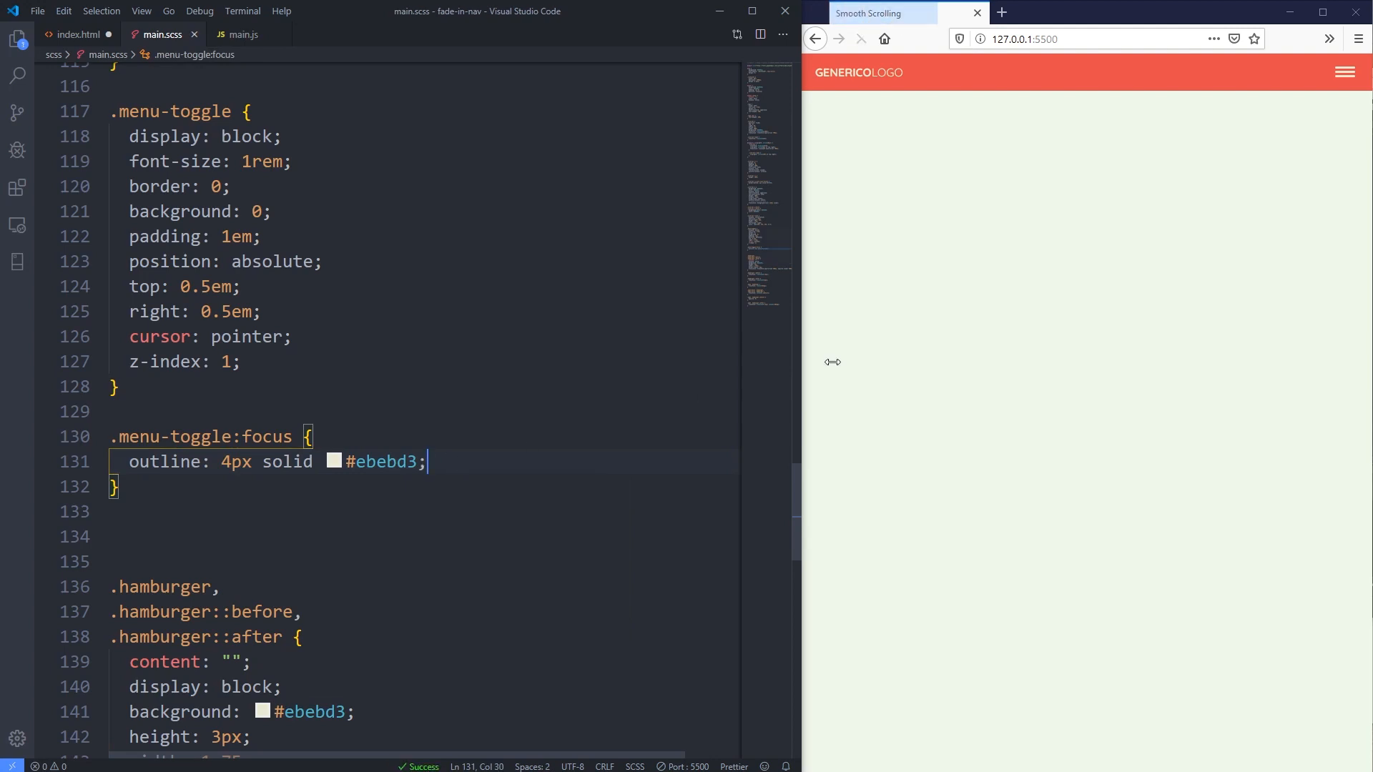
click(1344, 72)
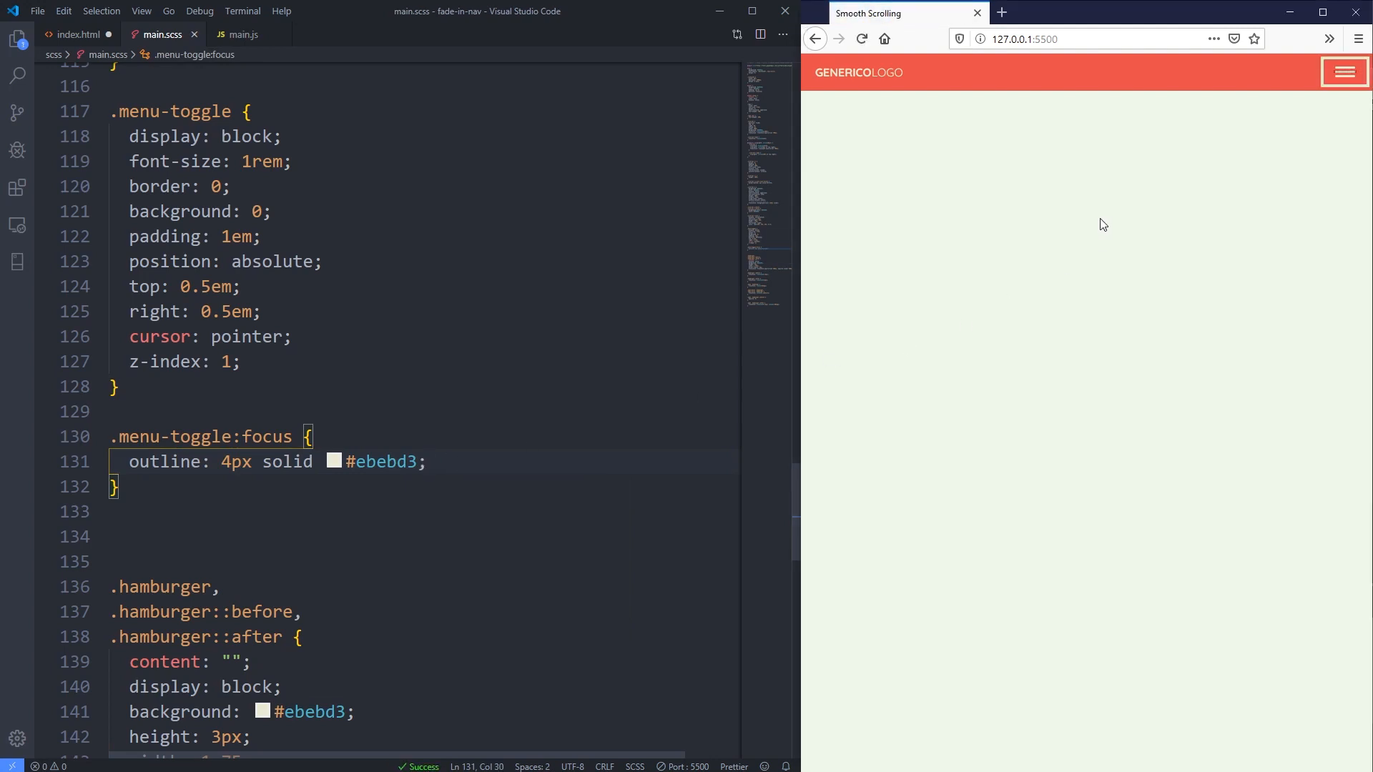
click(1344, 72)
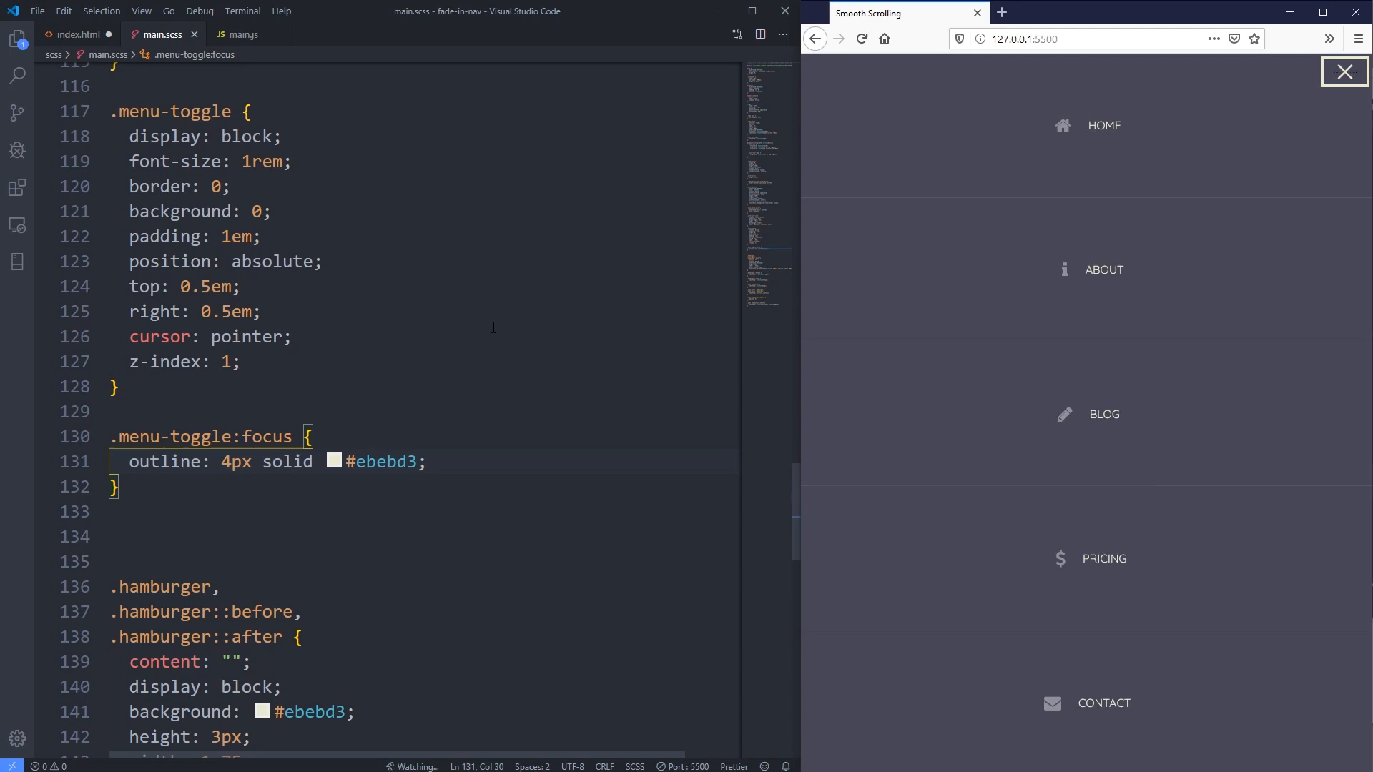
click(1344, 72)
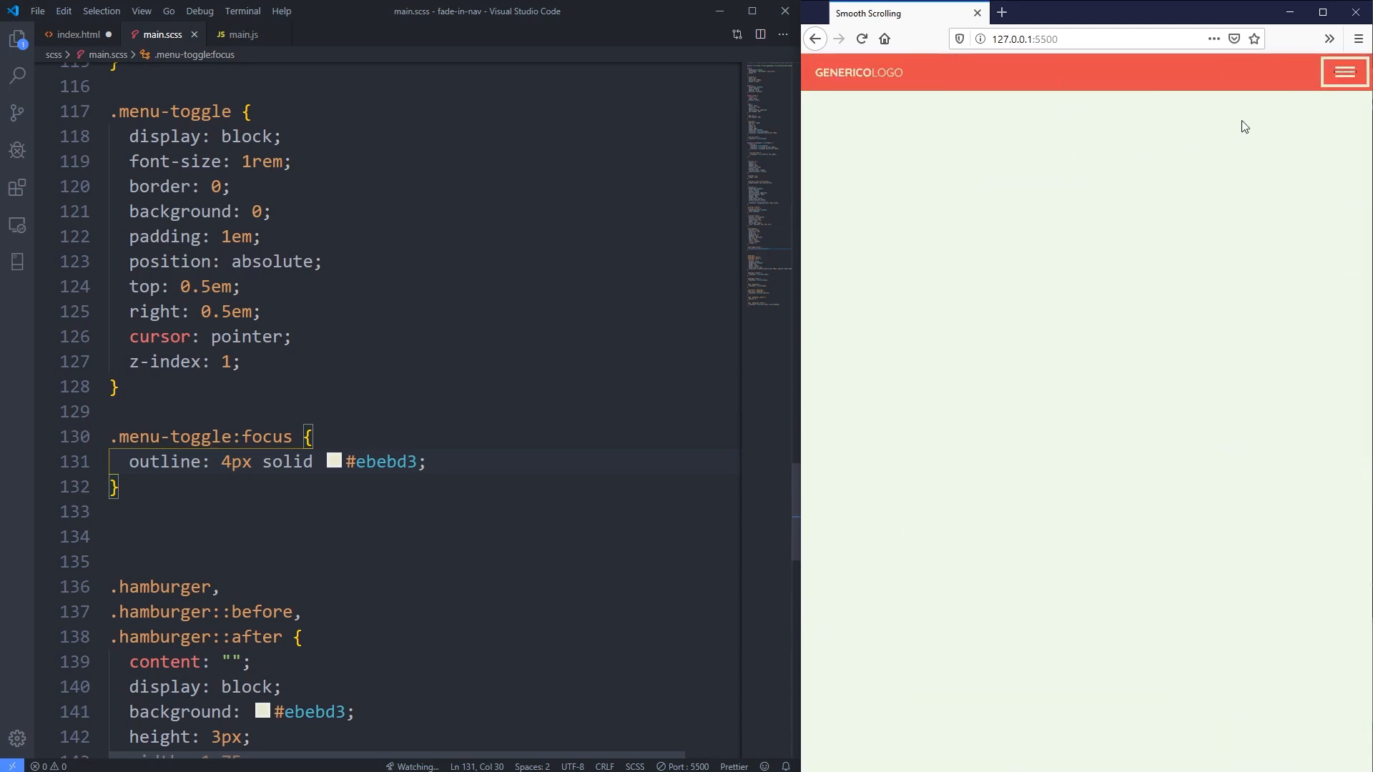
click(1344, 72)
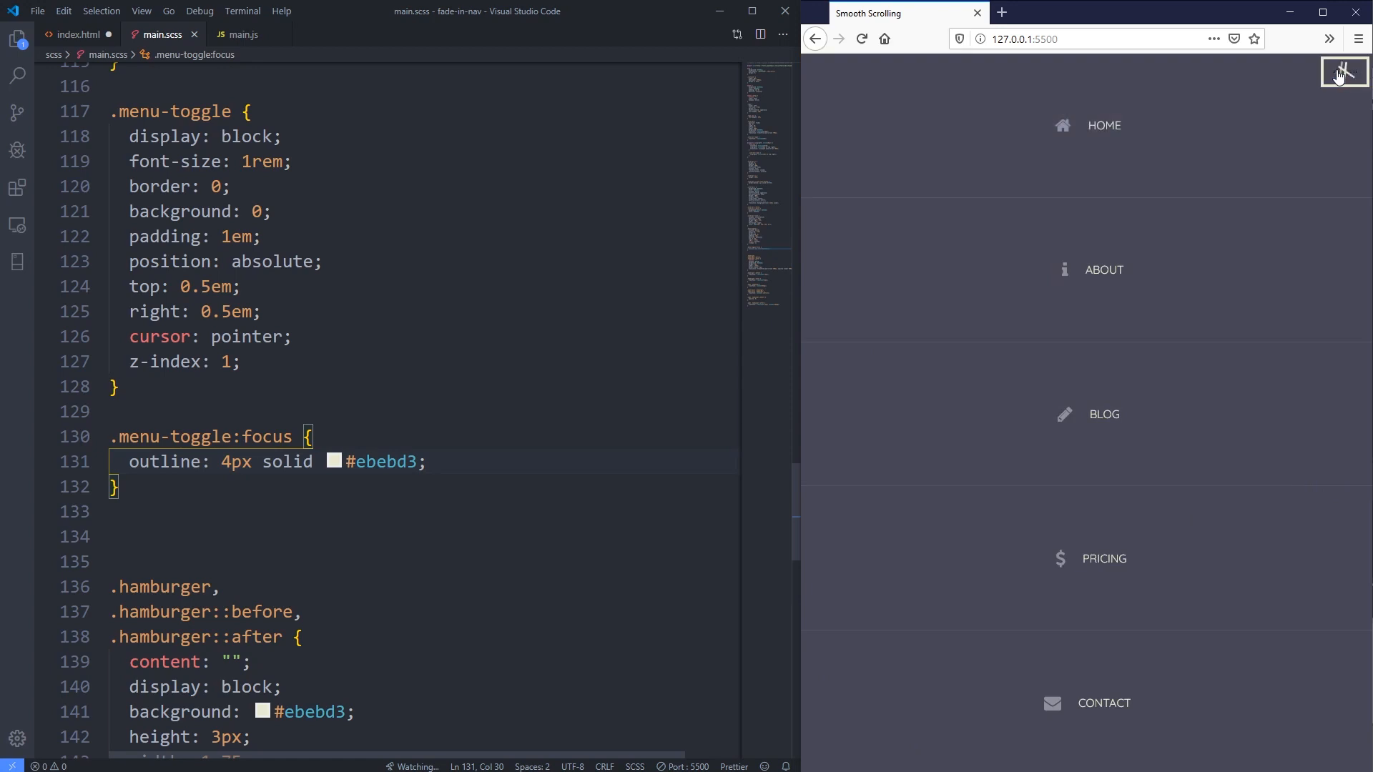
click(1344, 71)
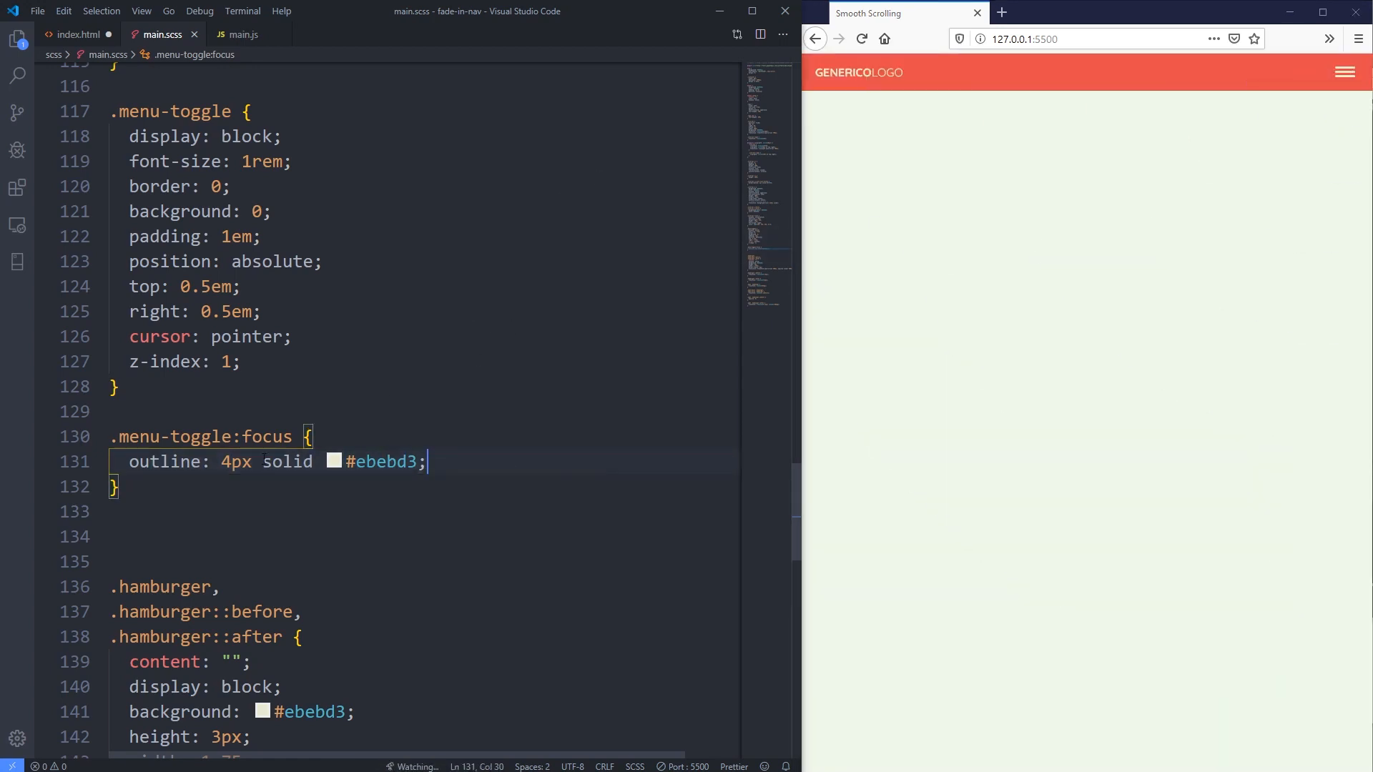
click(1345, 72)
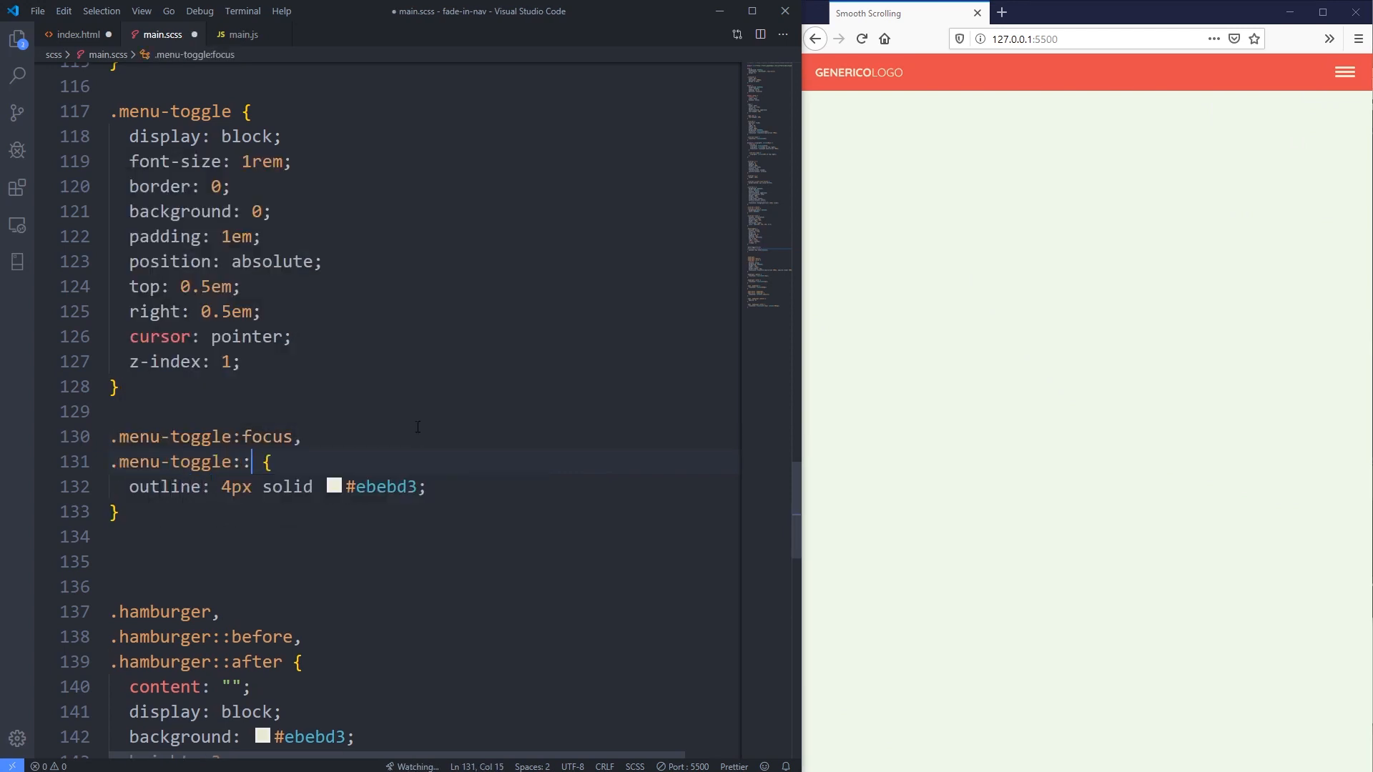
- Extend the focus selector with .menu-toggle::-moz-focus-inner via autocomplete and add border: 0
text(mo)
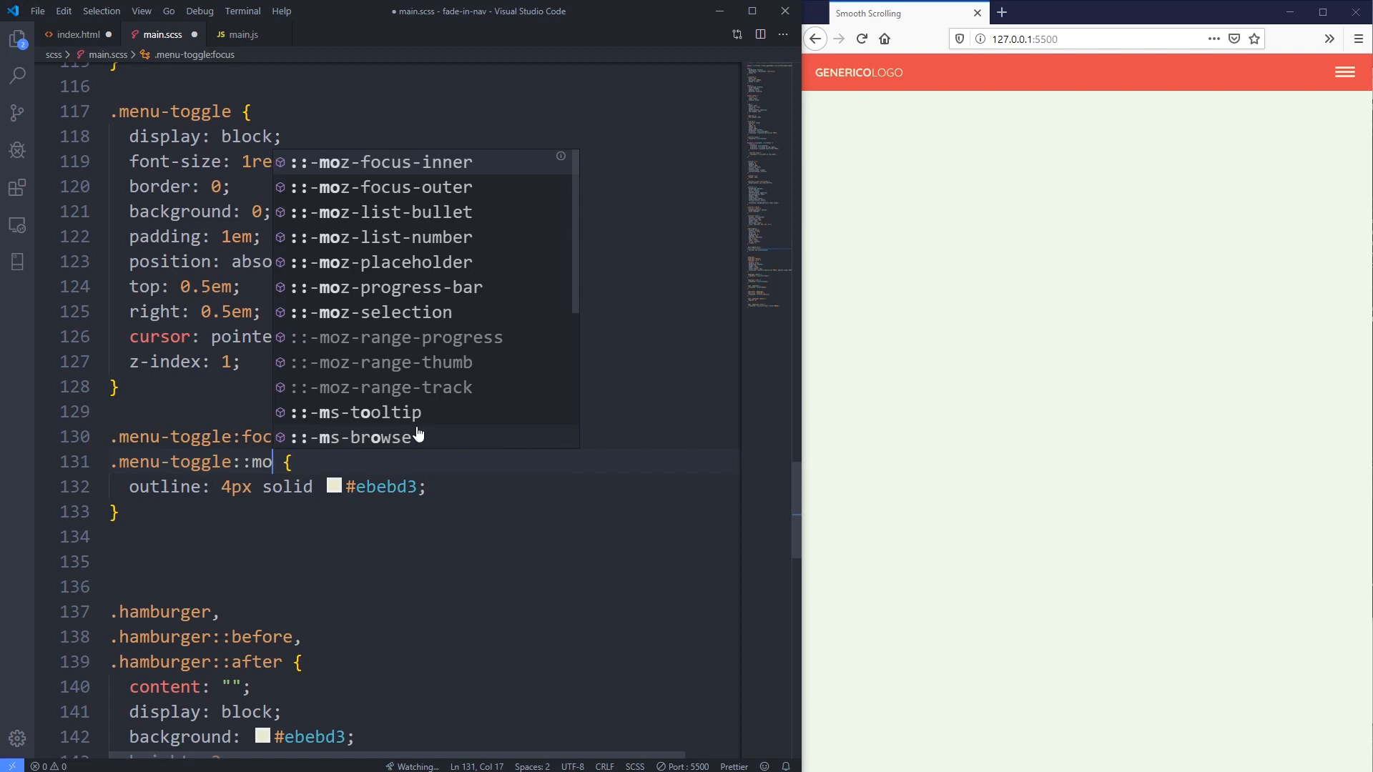
key(Tab)
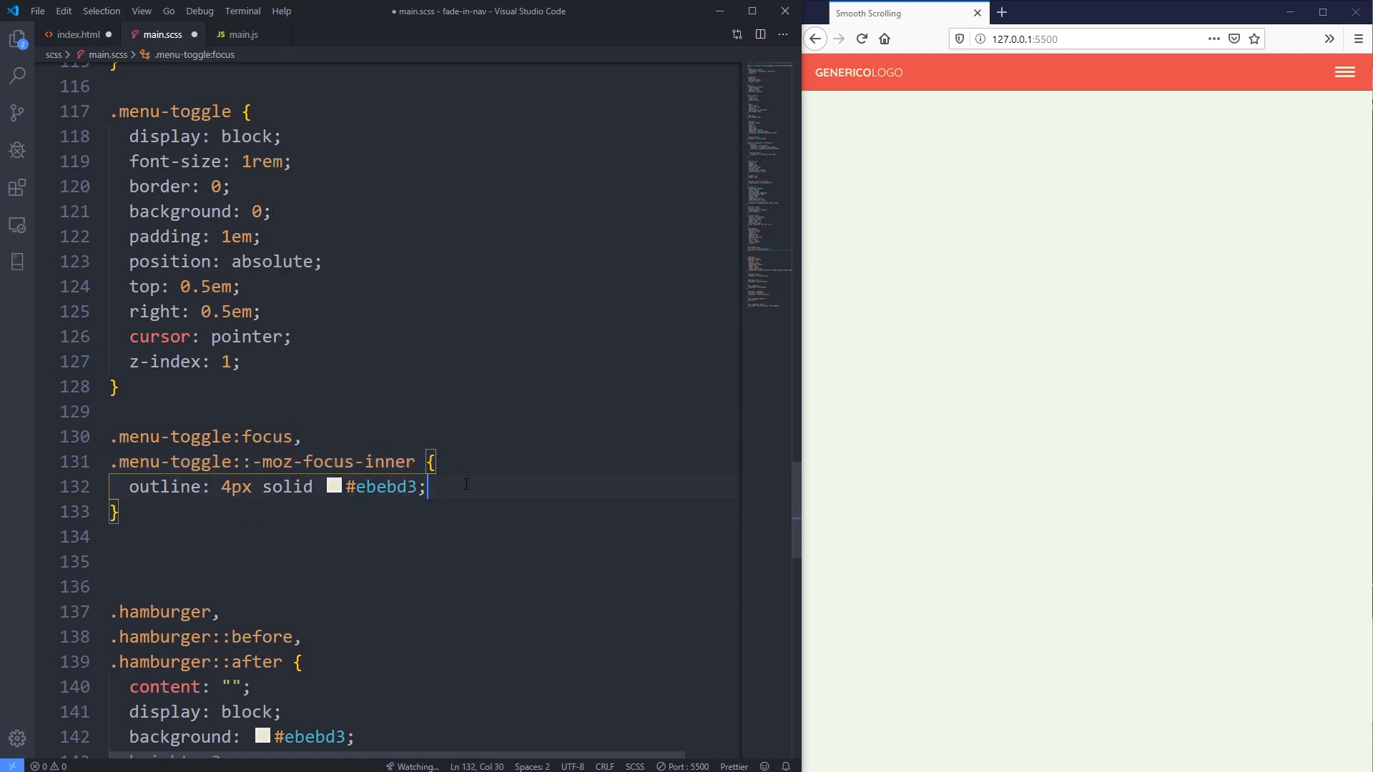
text(border: 0;)
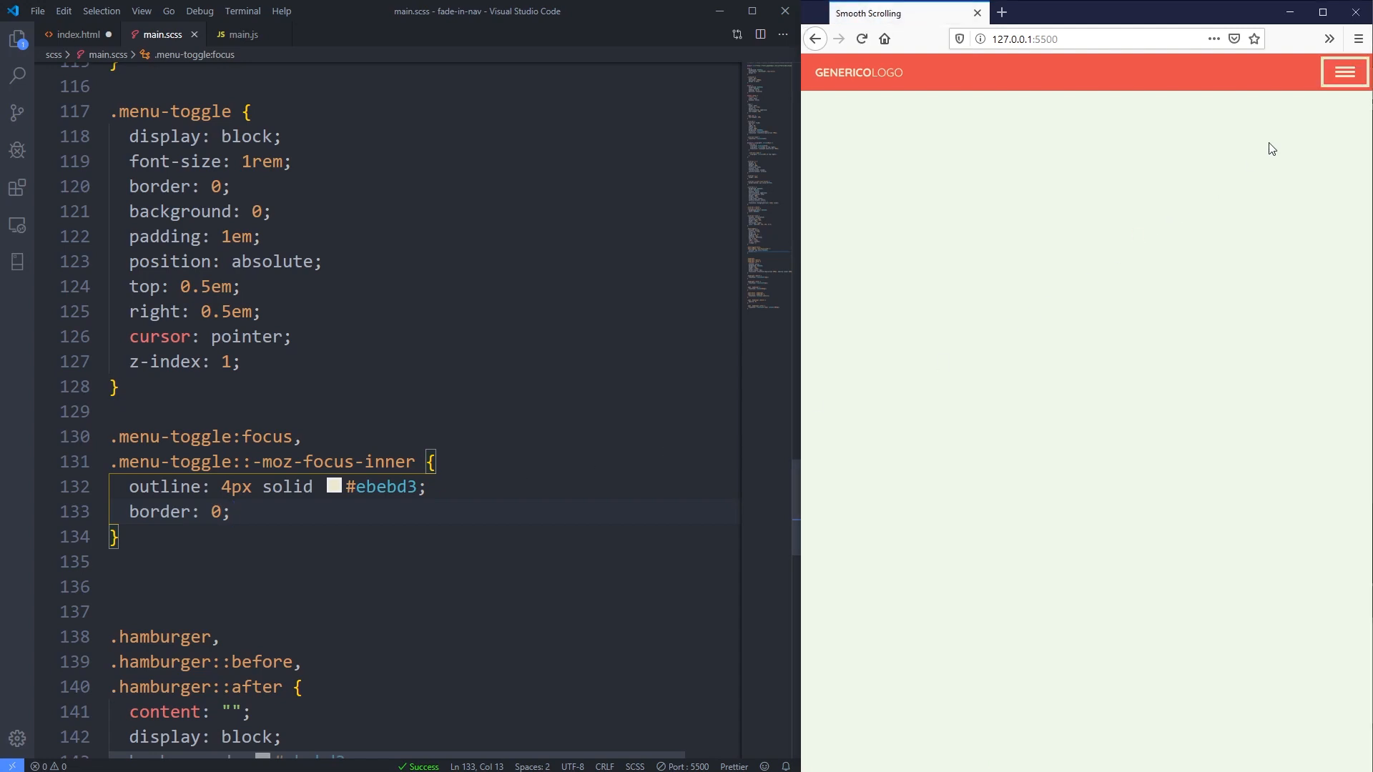
mouse_move(1225, 153)
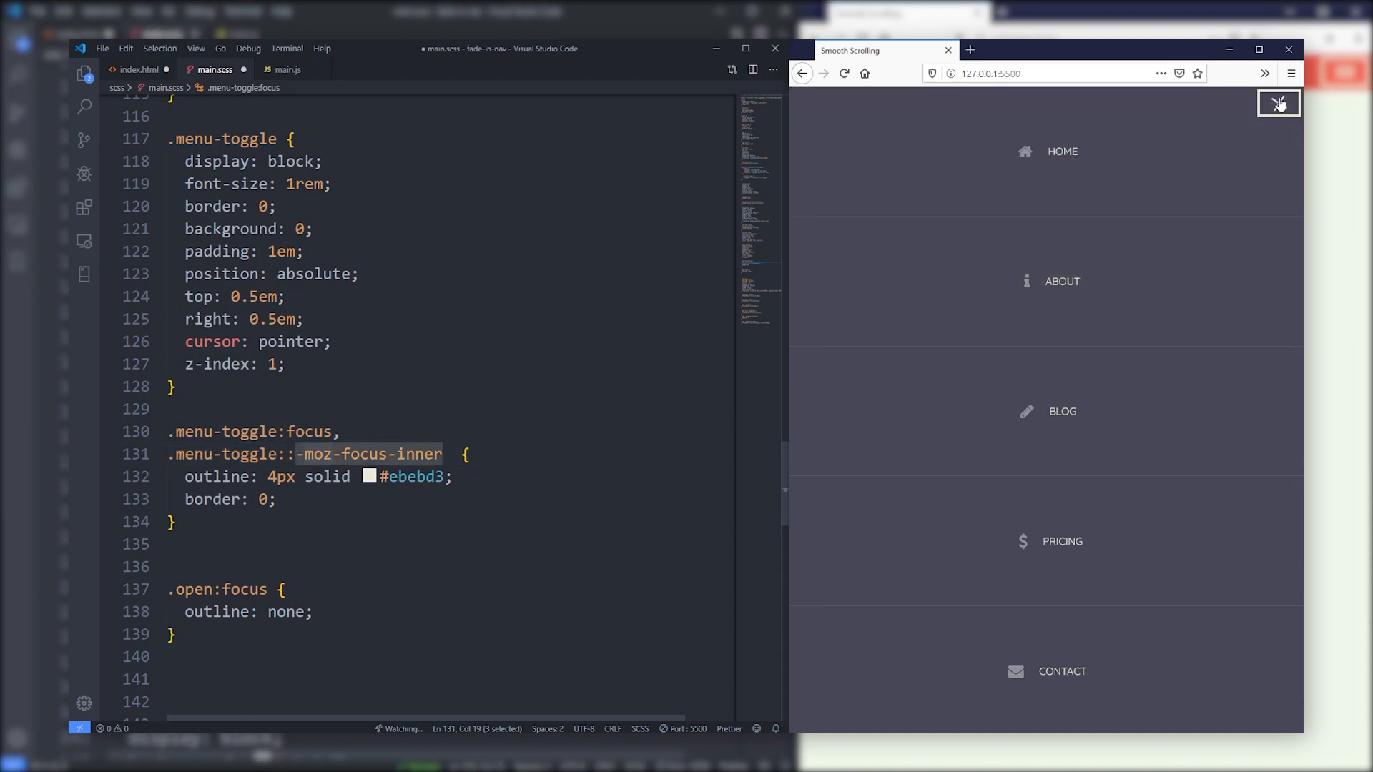
- Close the Firefox menu, select -moz-focus-inner for removal after comparing with Chrome
click(1278, 103)
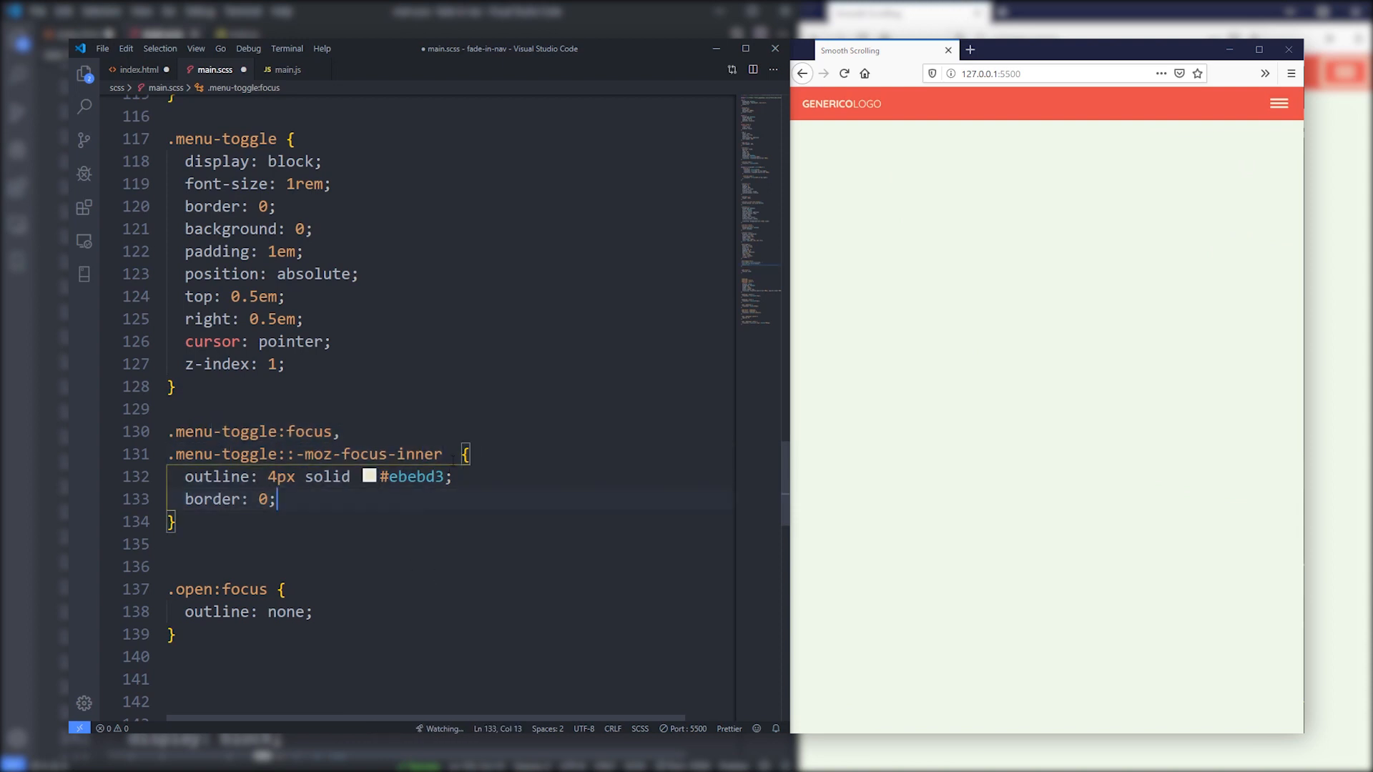
double_click(383, 455)
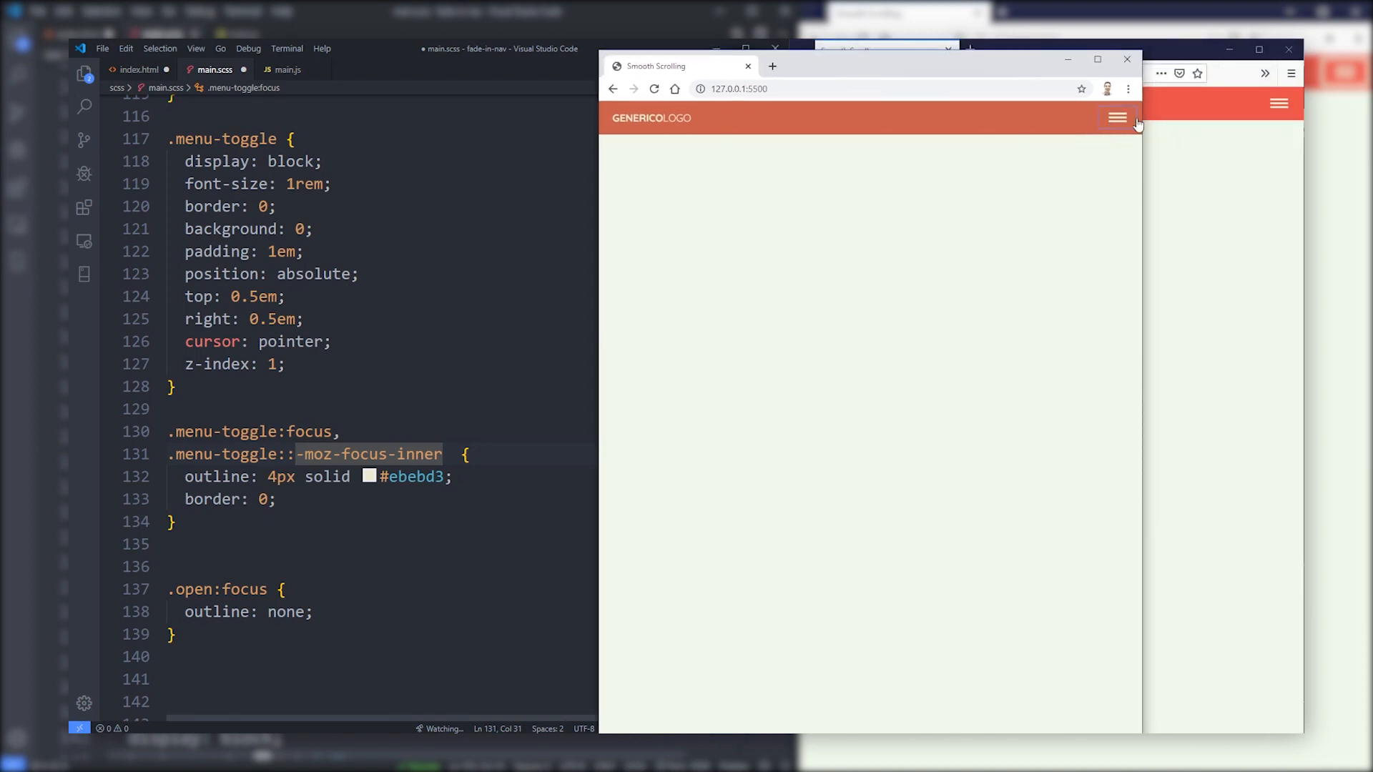
click(1116, 117)
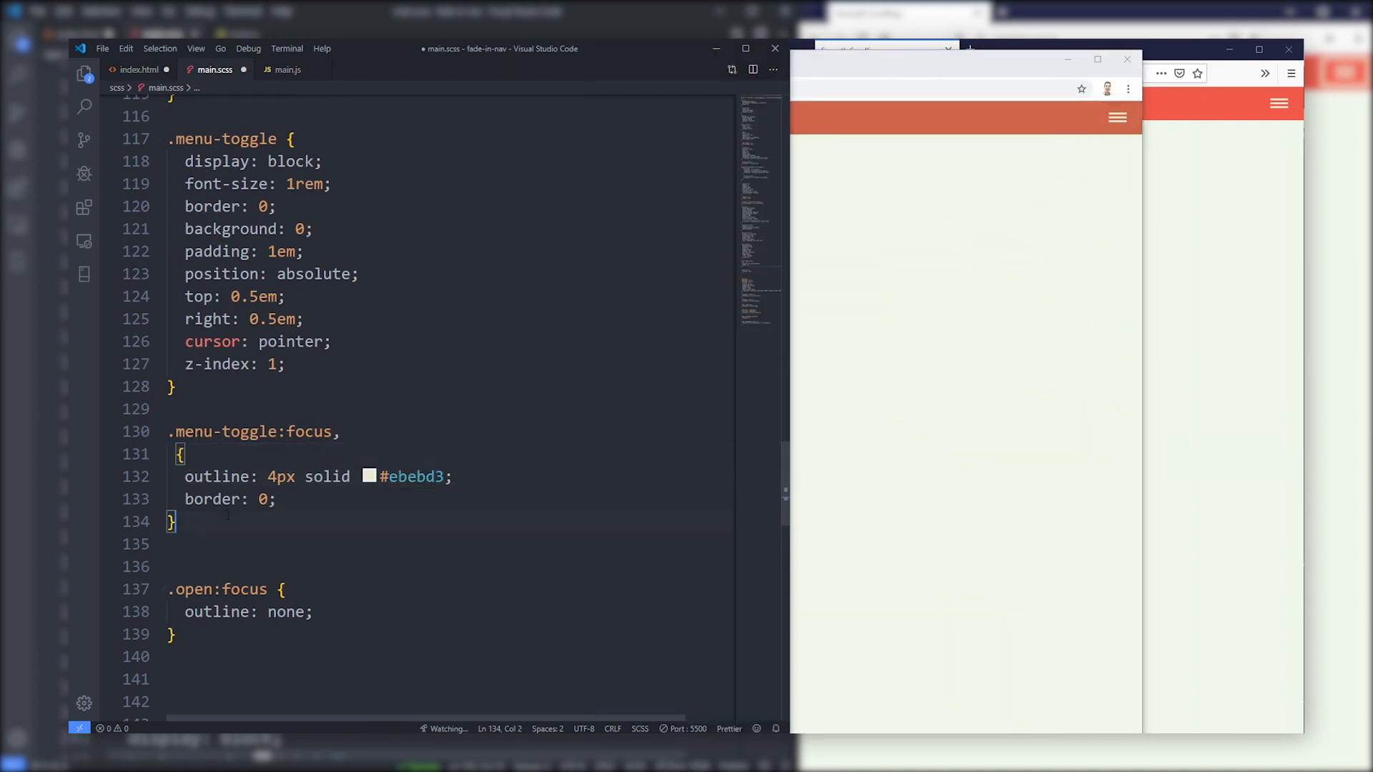
- Write a standalone .menu-toggle::-moz-focus-inner { border: 0; } rule, save, and close the preview menu
text(.menu-toggle::-moz-focus-inner)
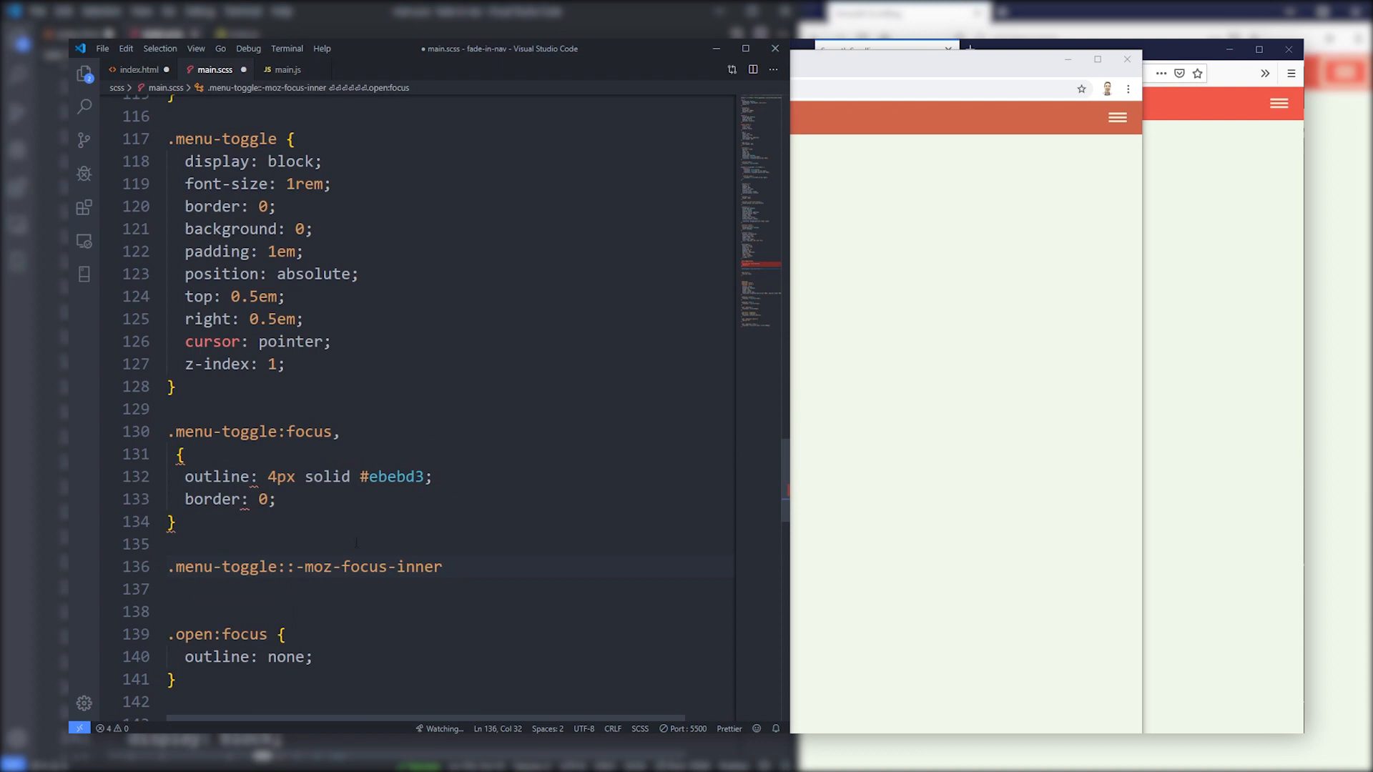
text({)
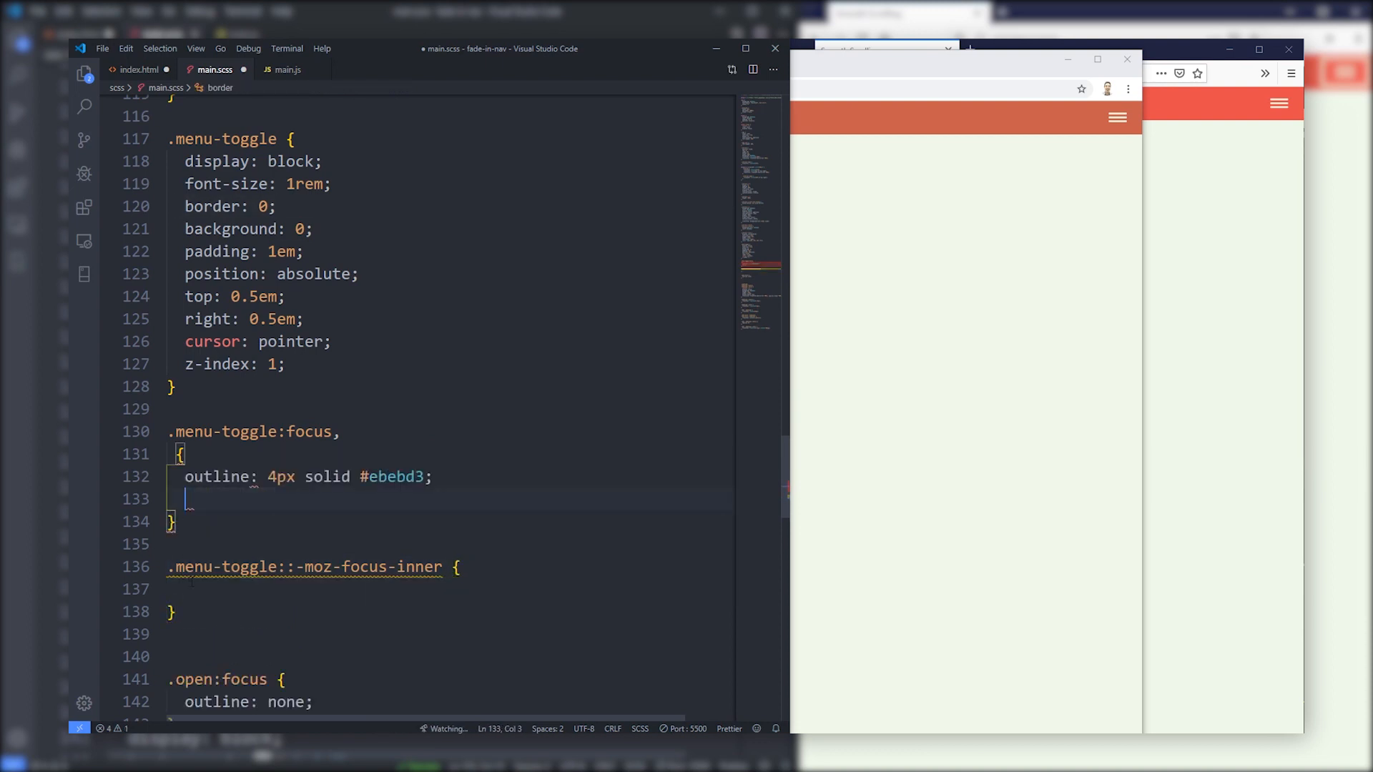
text(border: 0;)
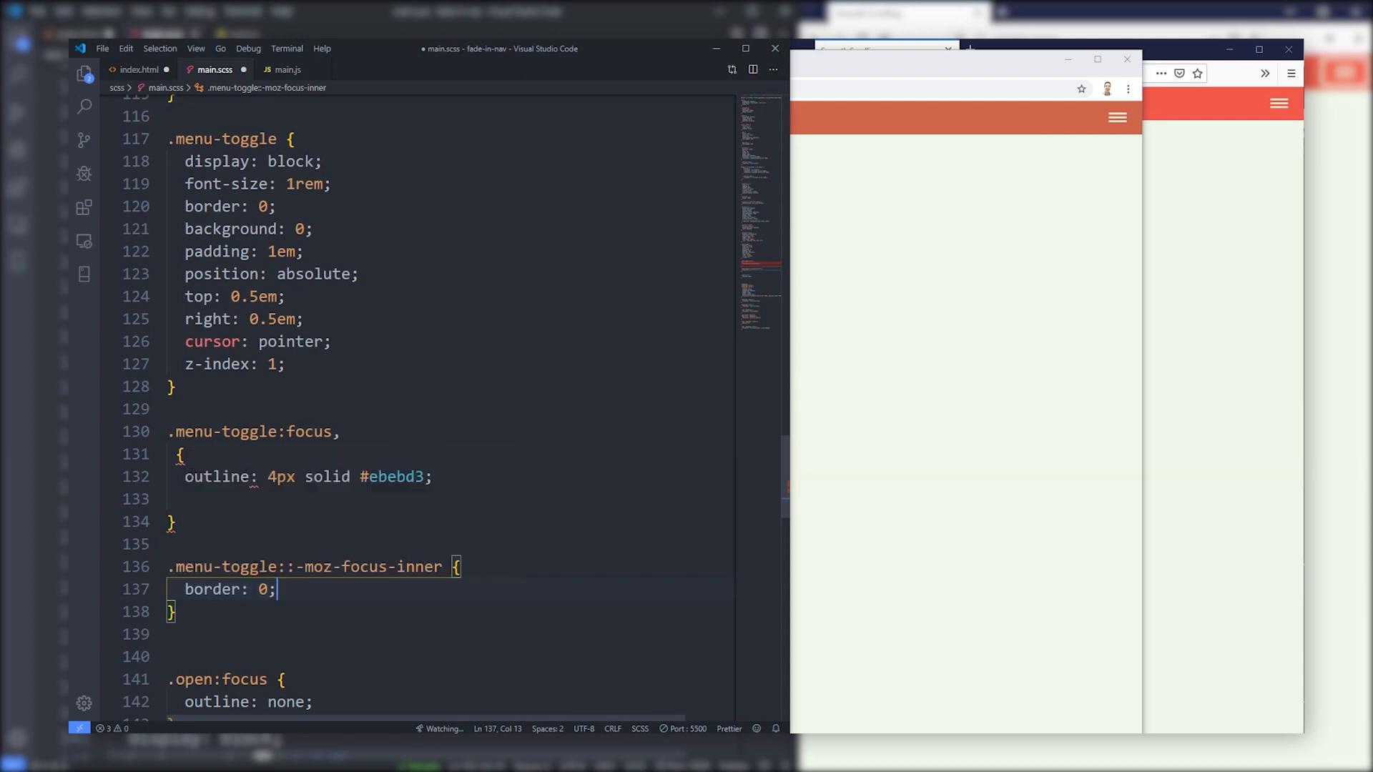
key(Backspace)
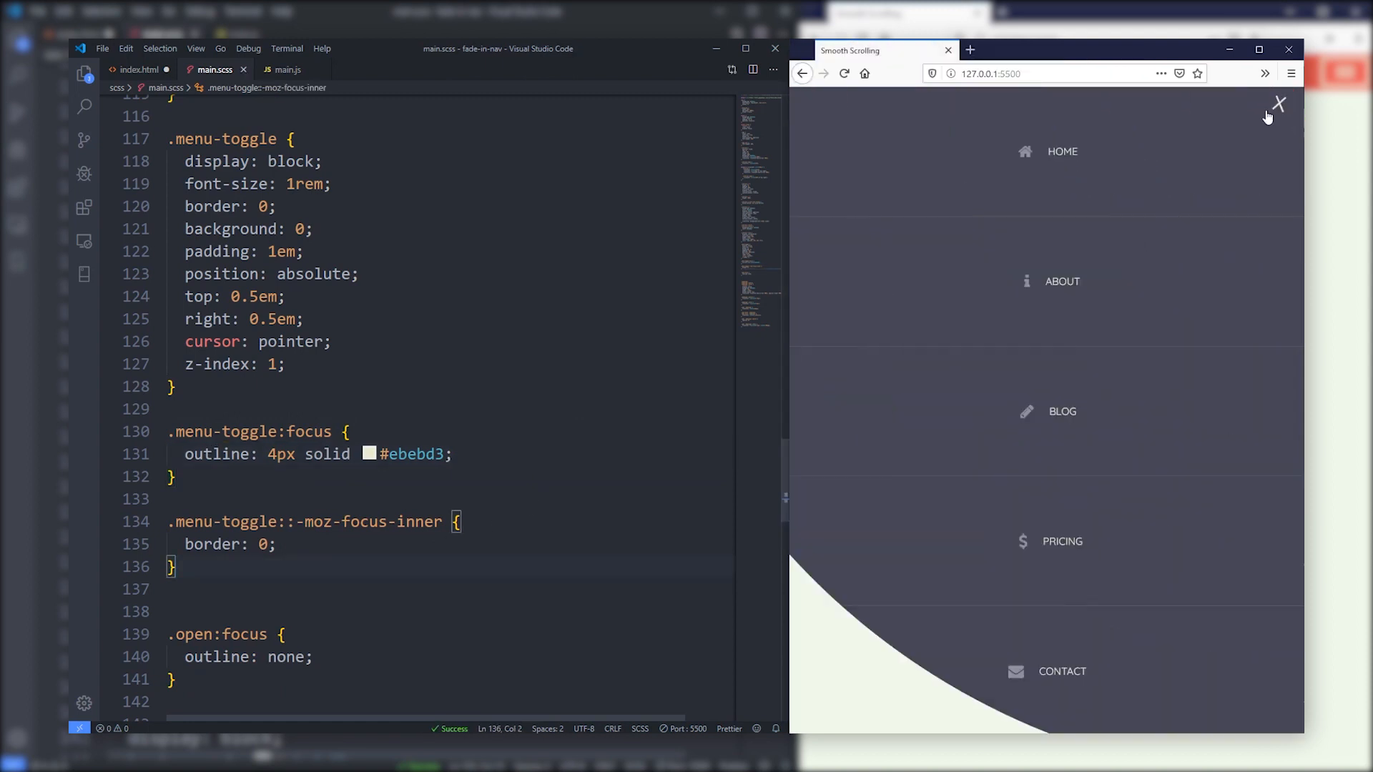
click(1276, 103)
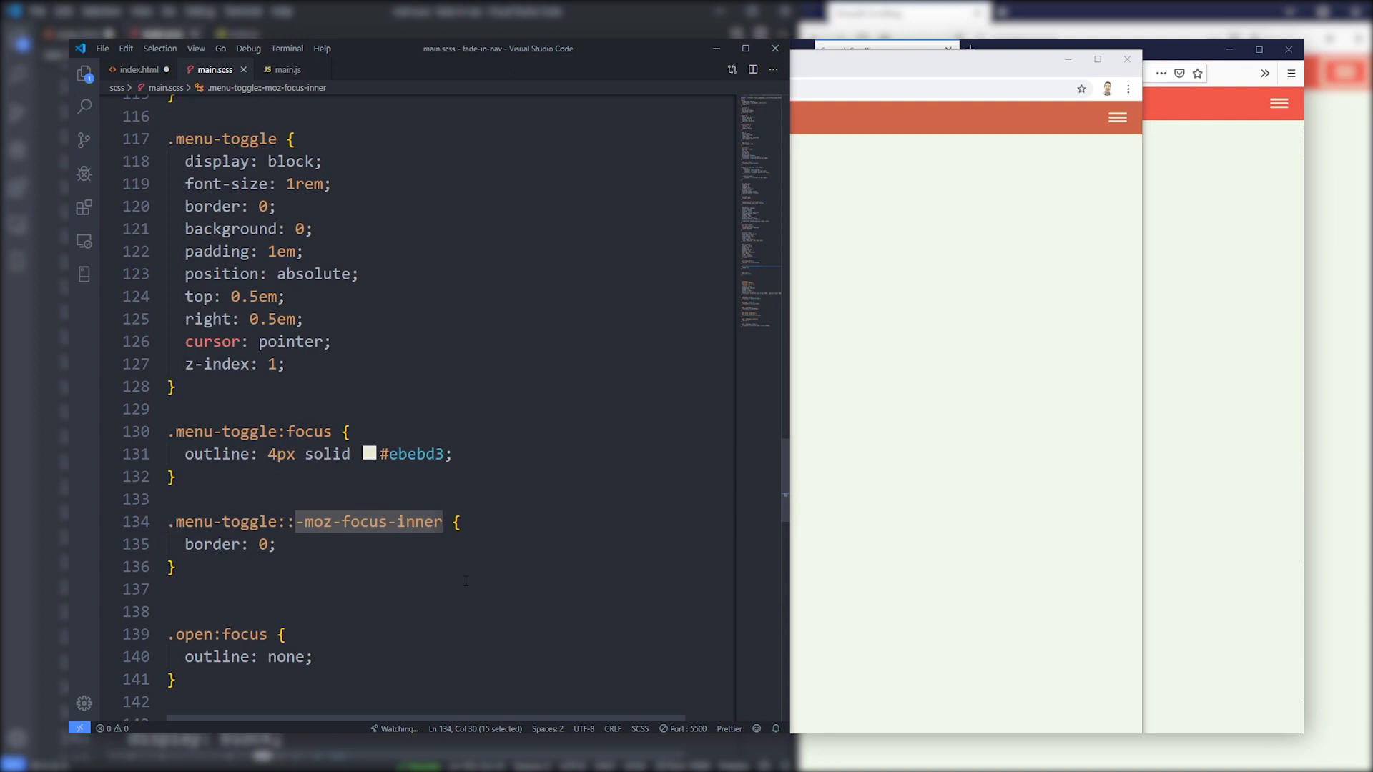
mouse_move(309, 430)
text(,)
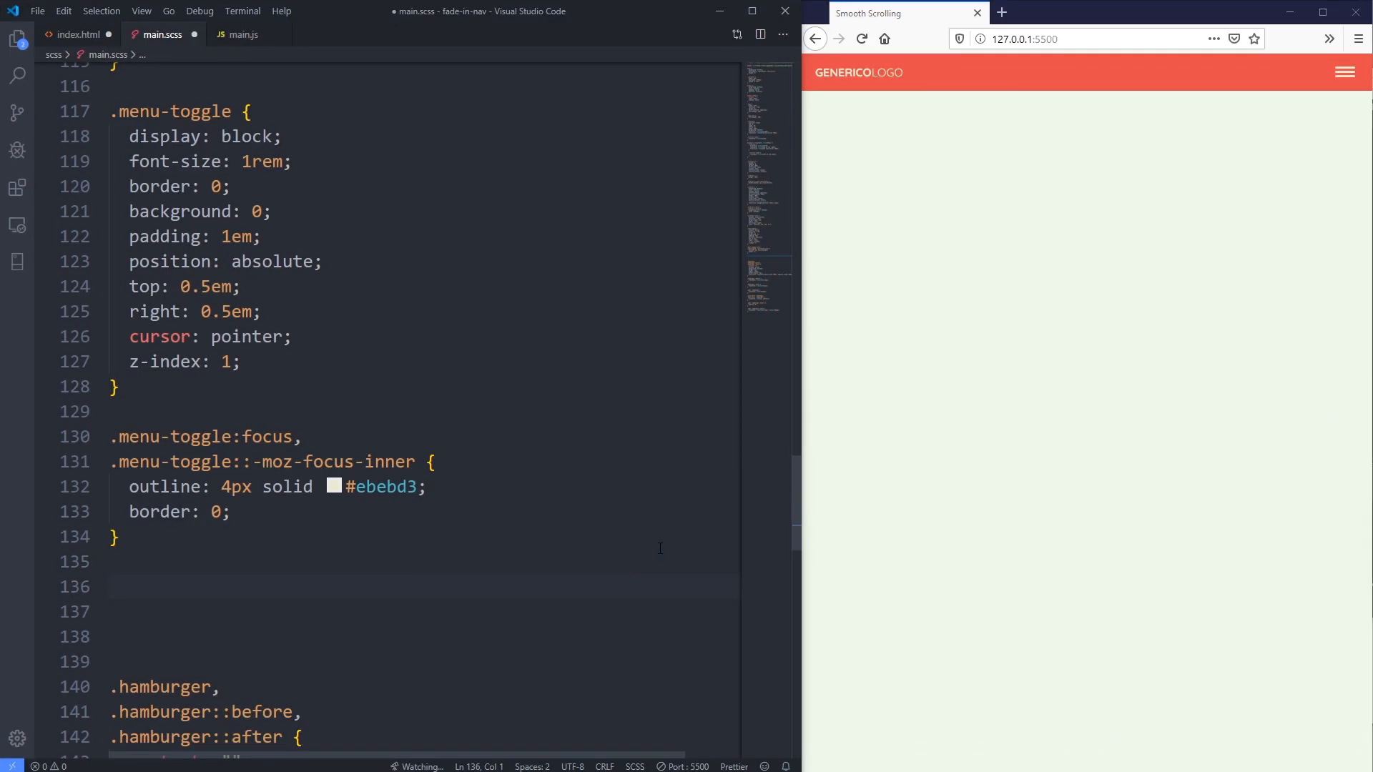
- Duplicate the .menu-toggle:focus selector as .open:focus and give it outline: none
double_click(201, 436)
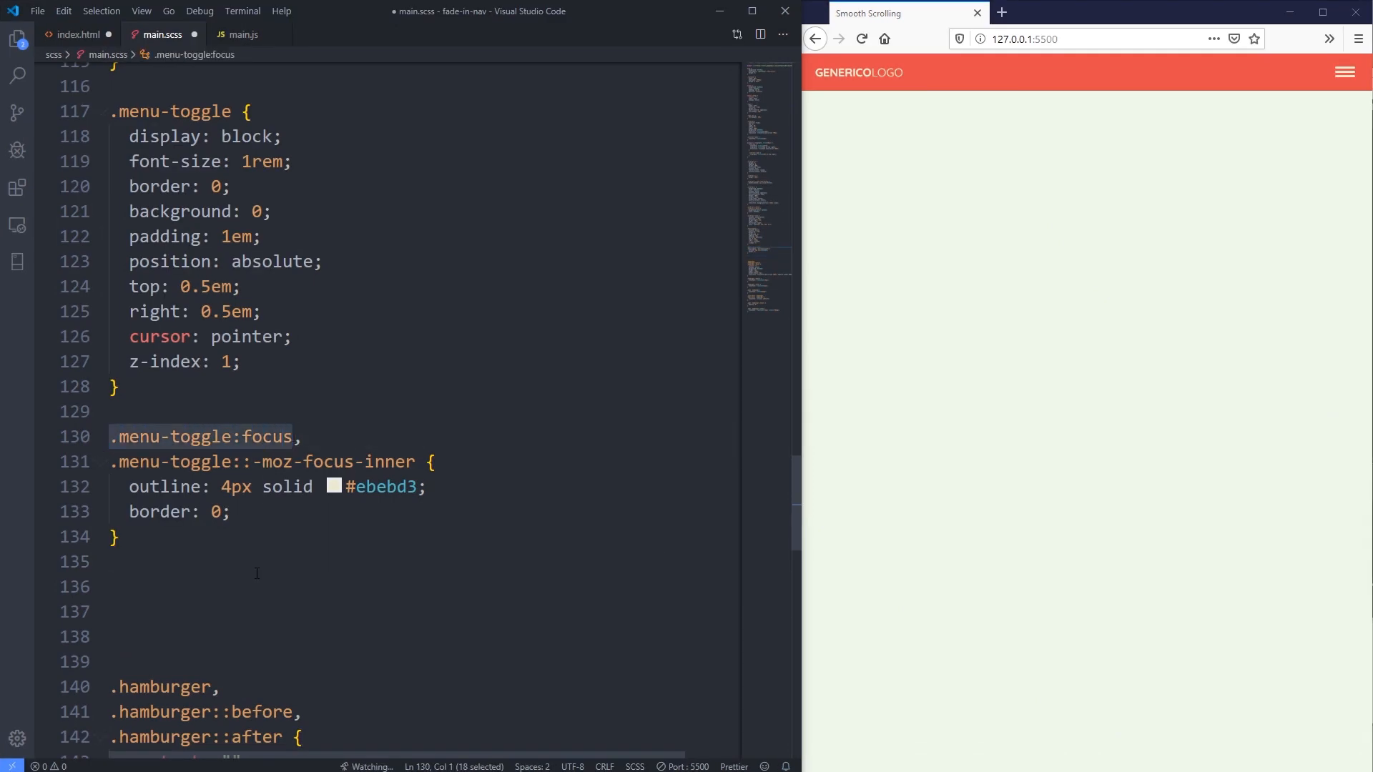
text(.menu-toggle:focus)
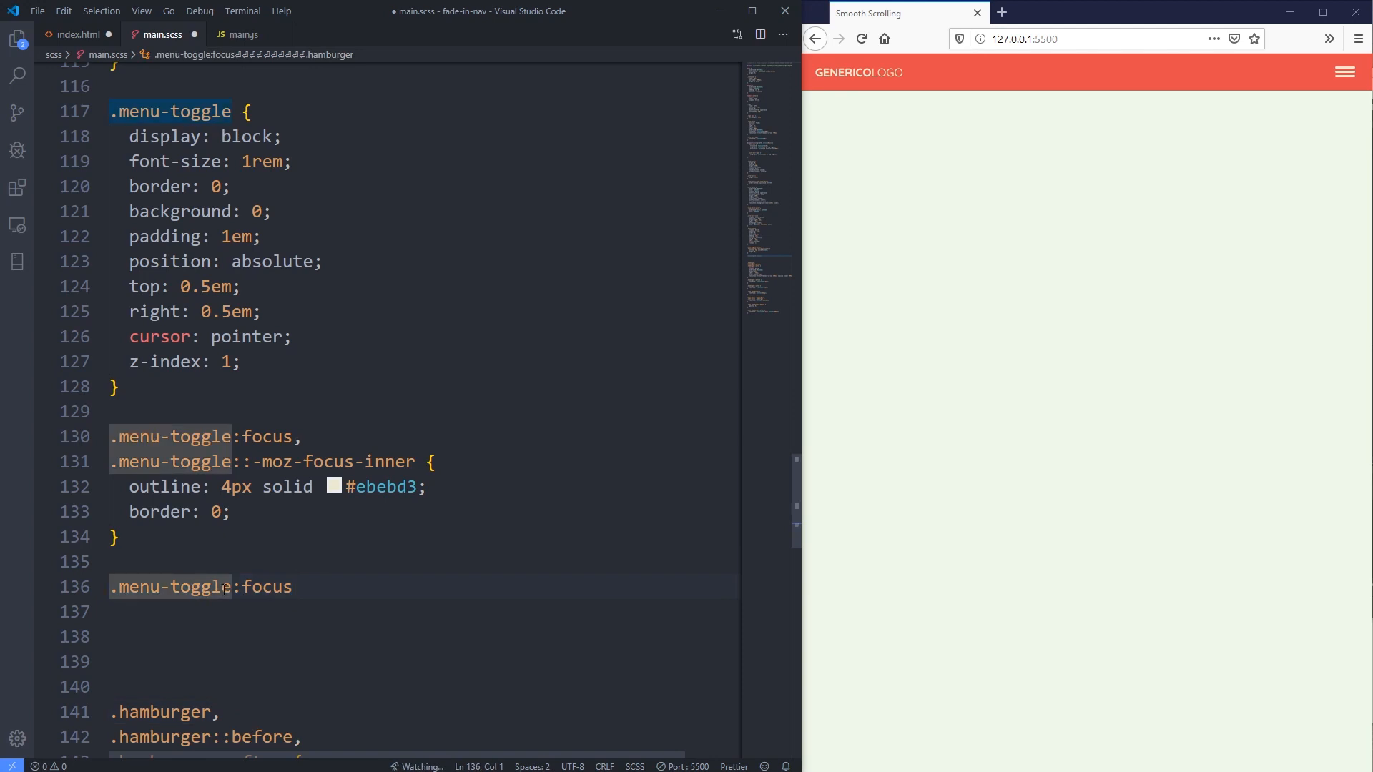
text(.ope)
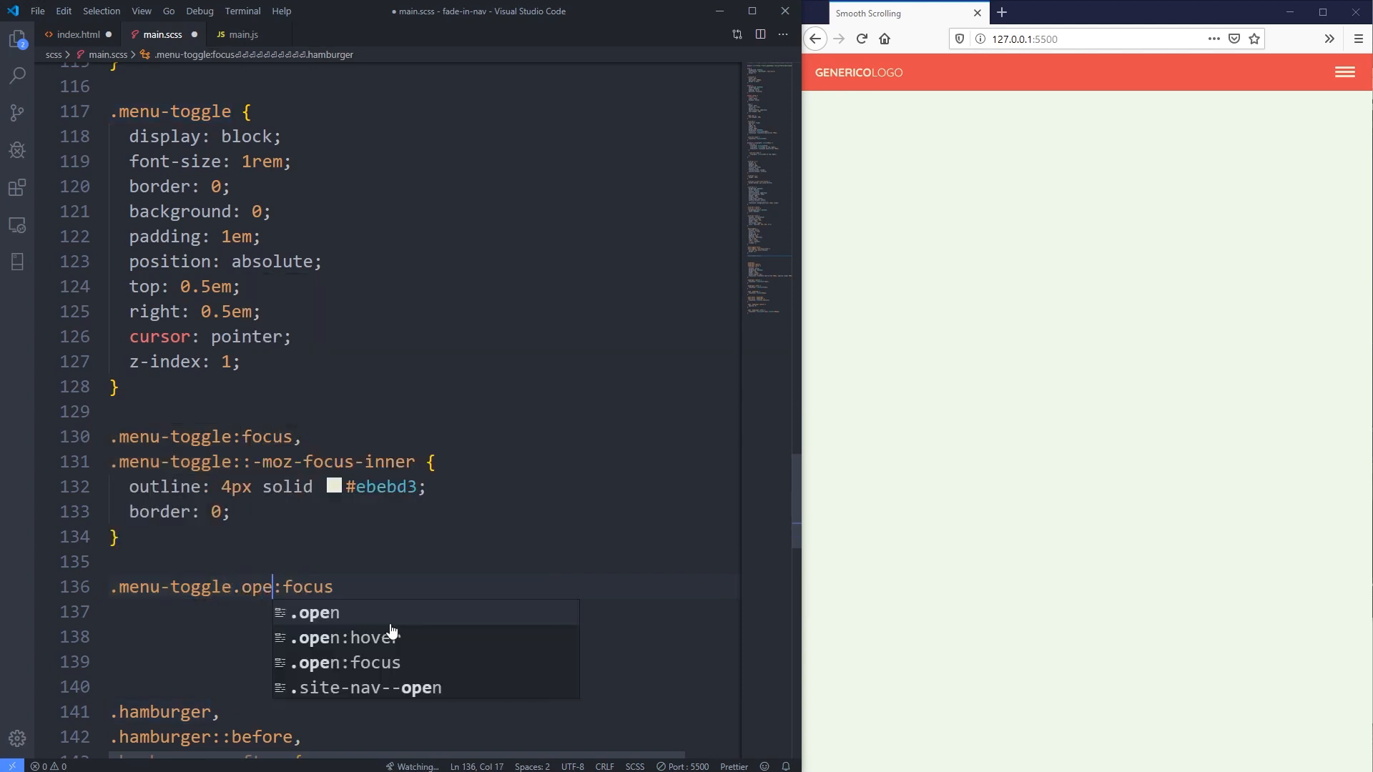
text(n:focus {)
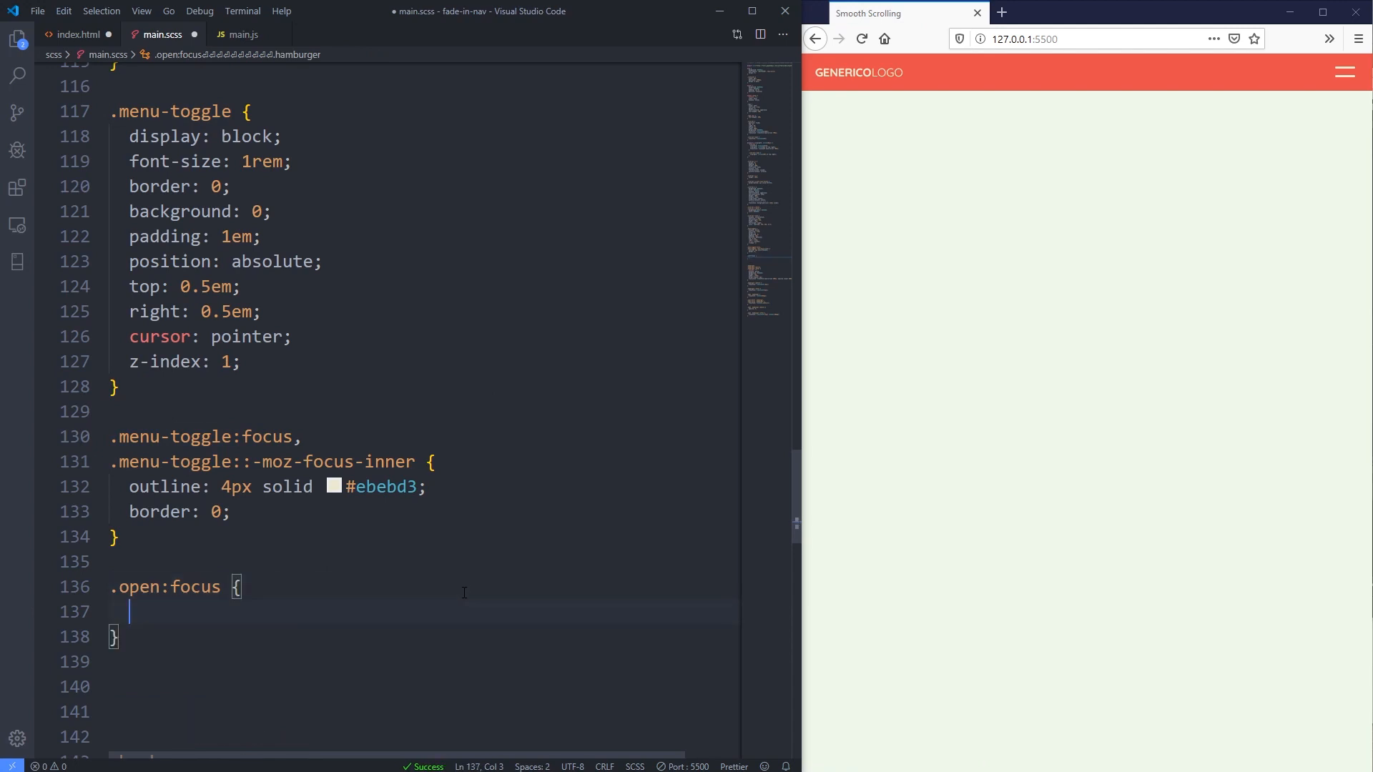
text(outline: none;)
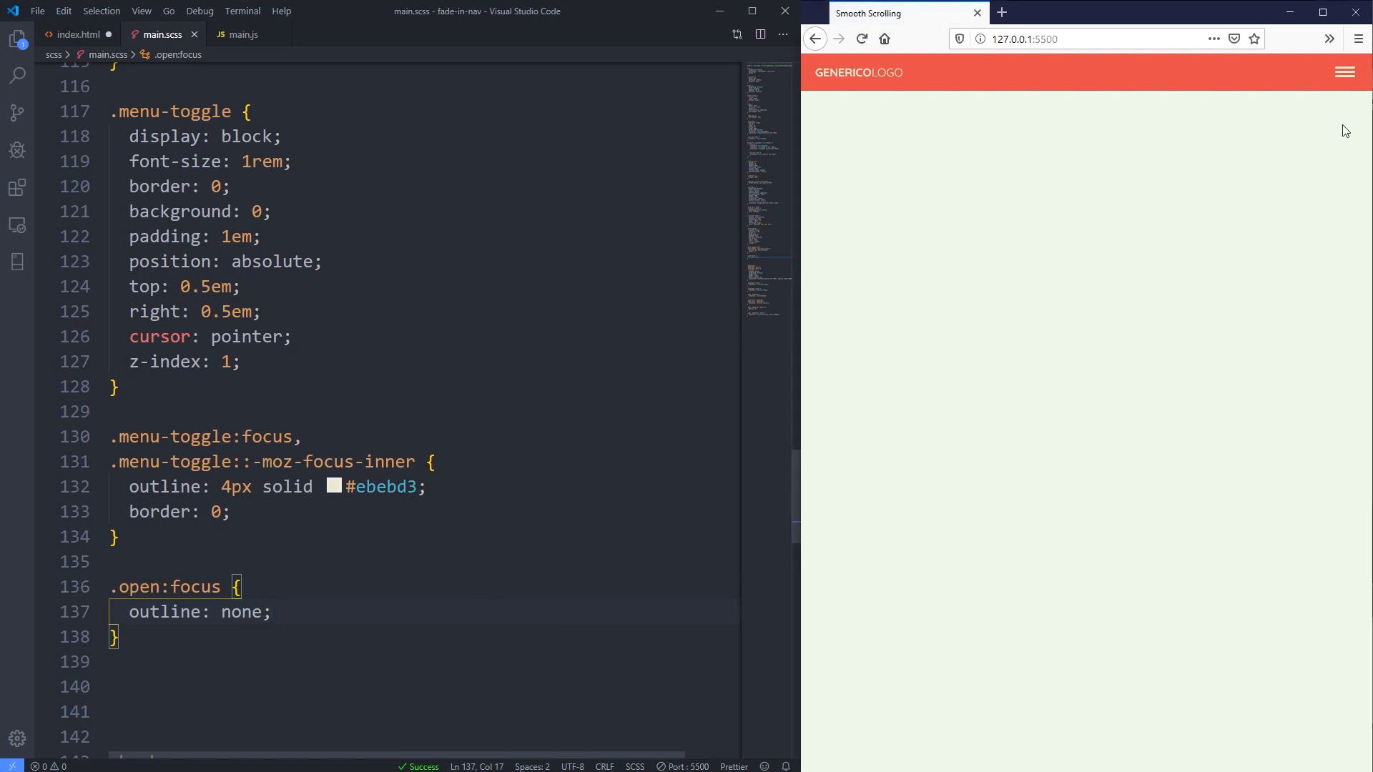
- Toggle the Firefox menu open, closed and open again to confirm the outline only shows when closed
click(1344, 72)
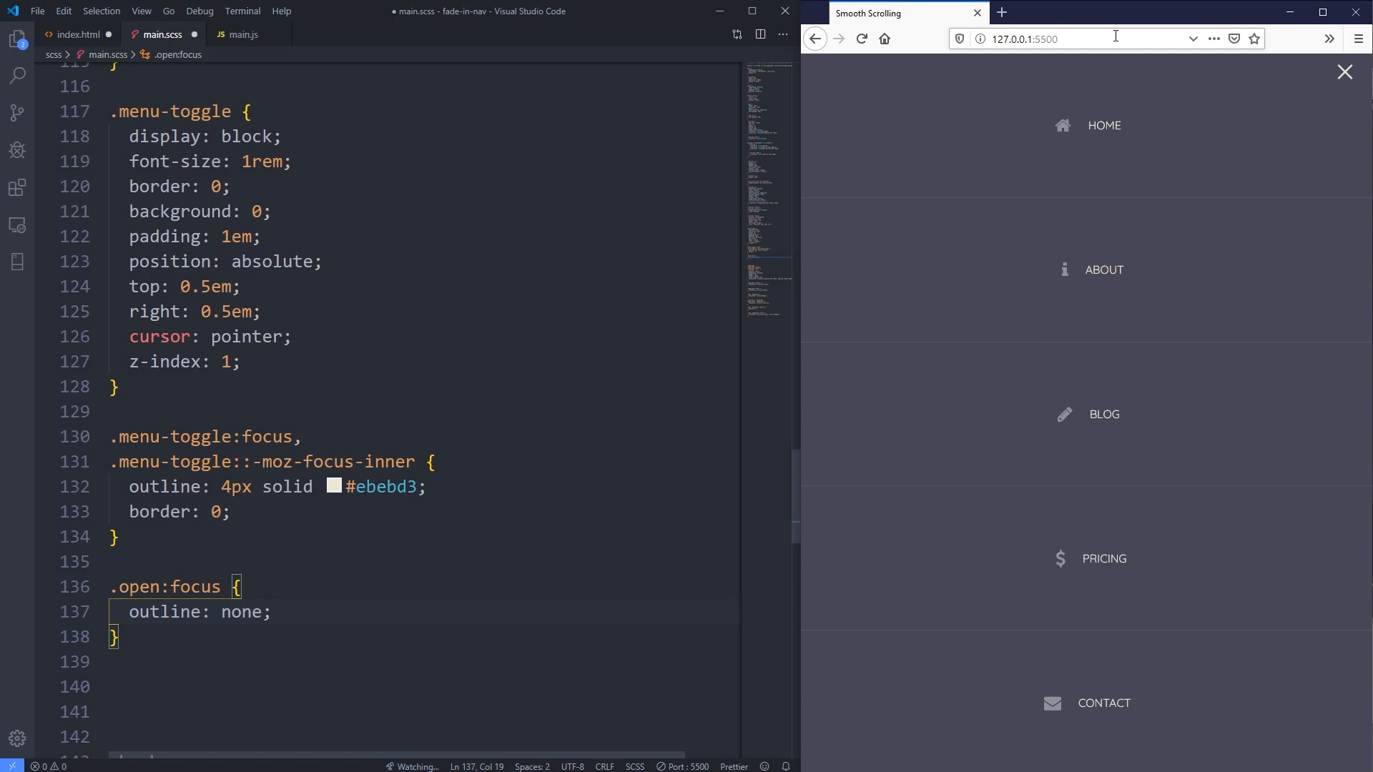
mouse_move(1103, 269)
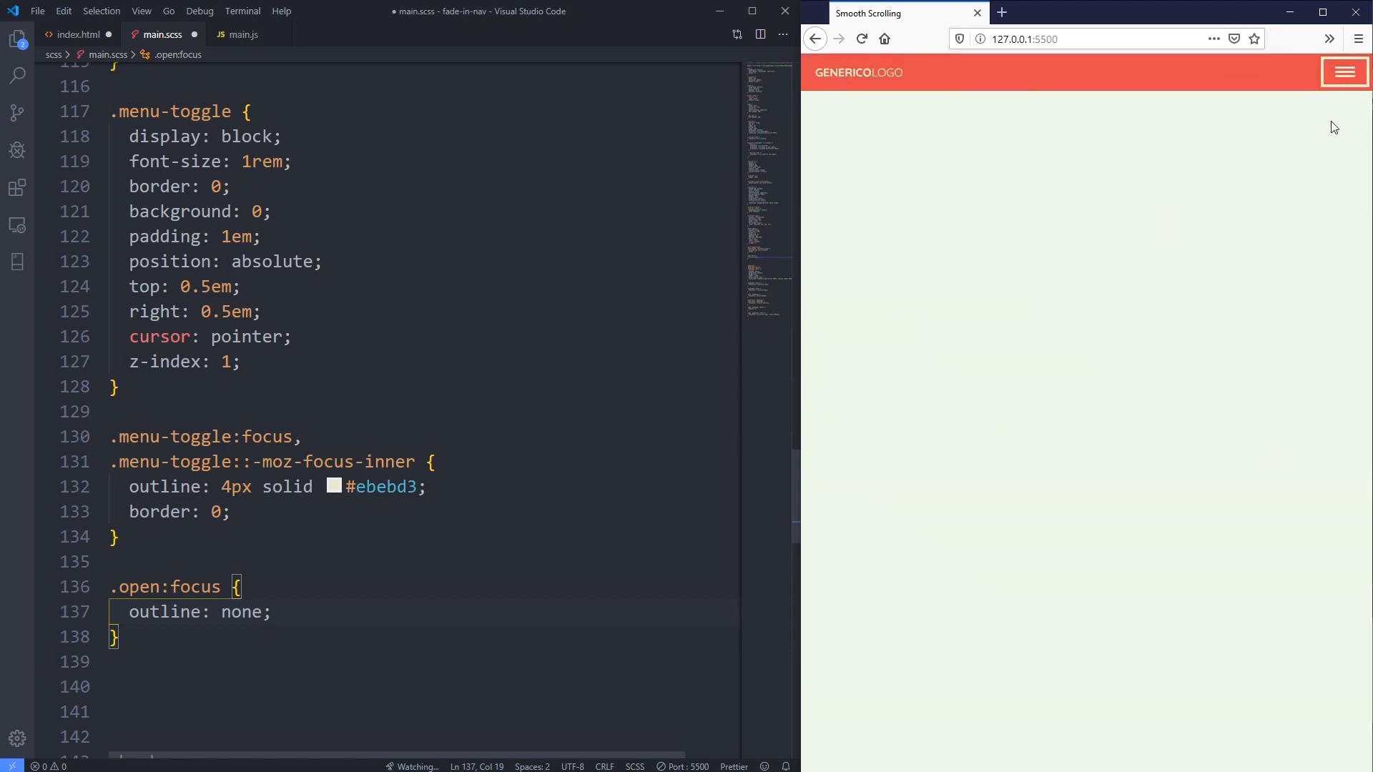
click(1344, 72)
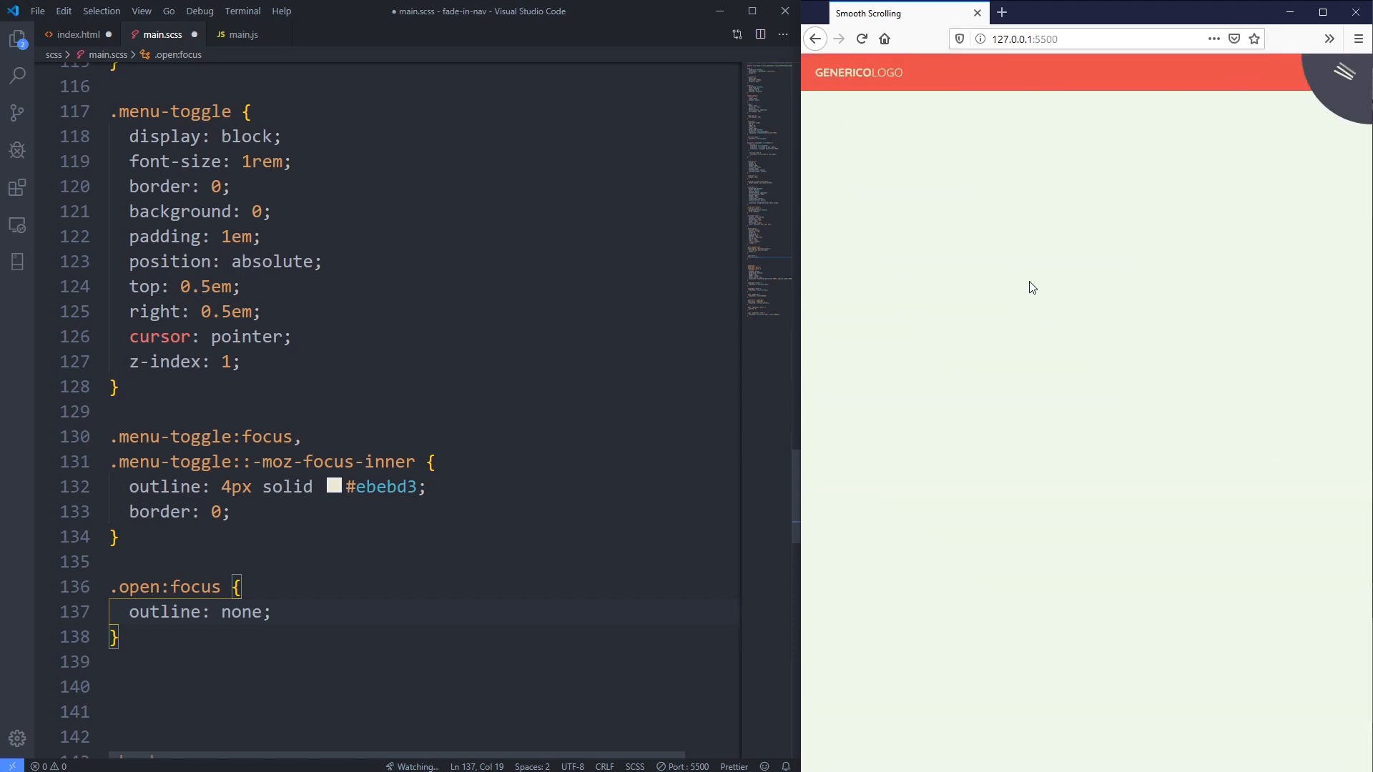
click(1342, 72)
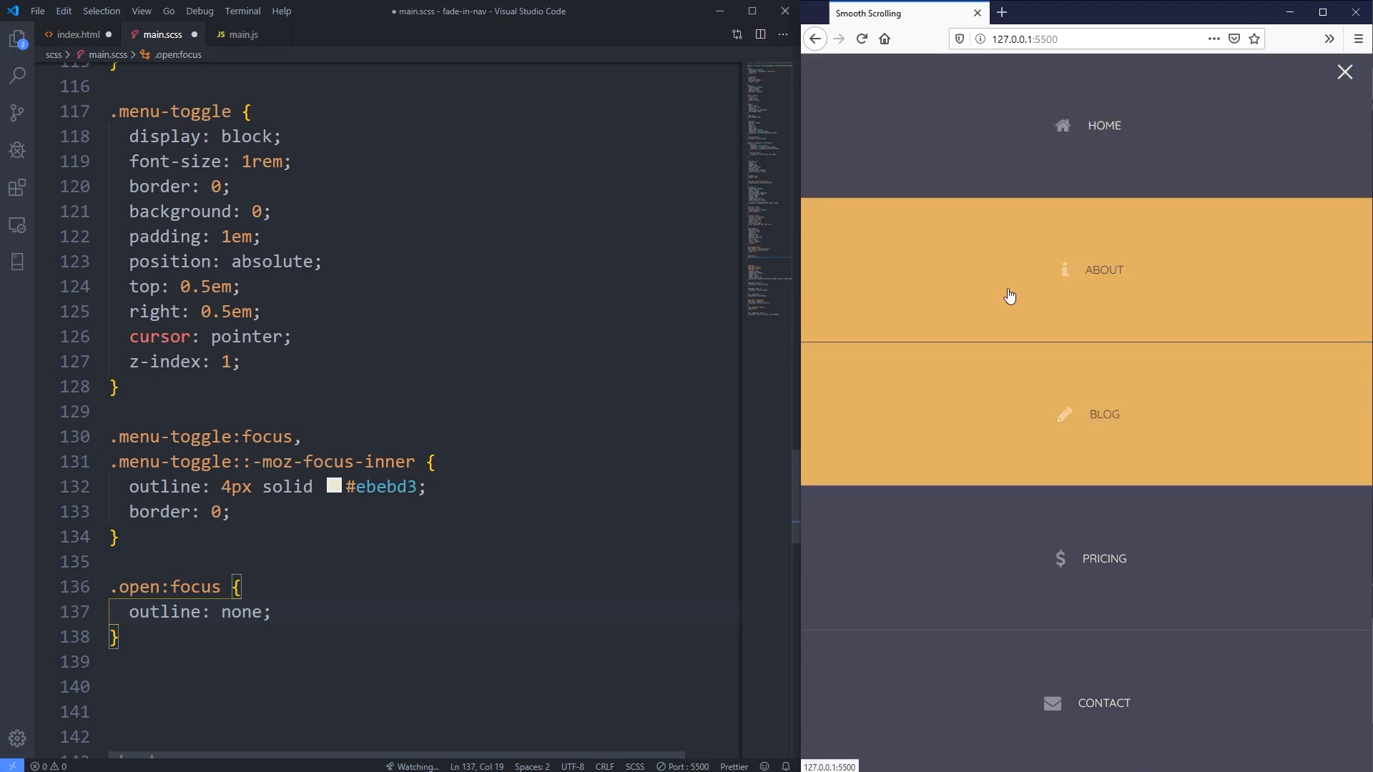